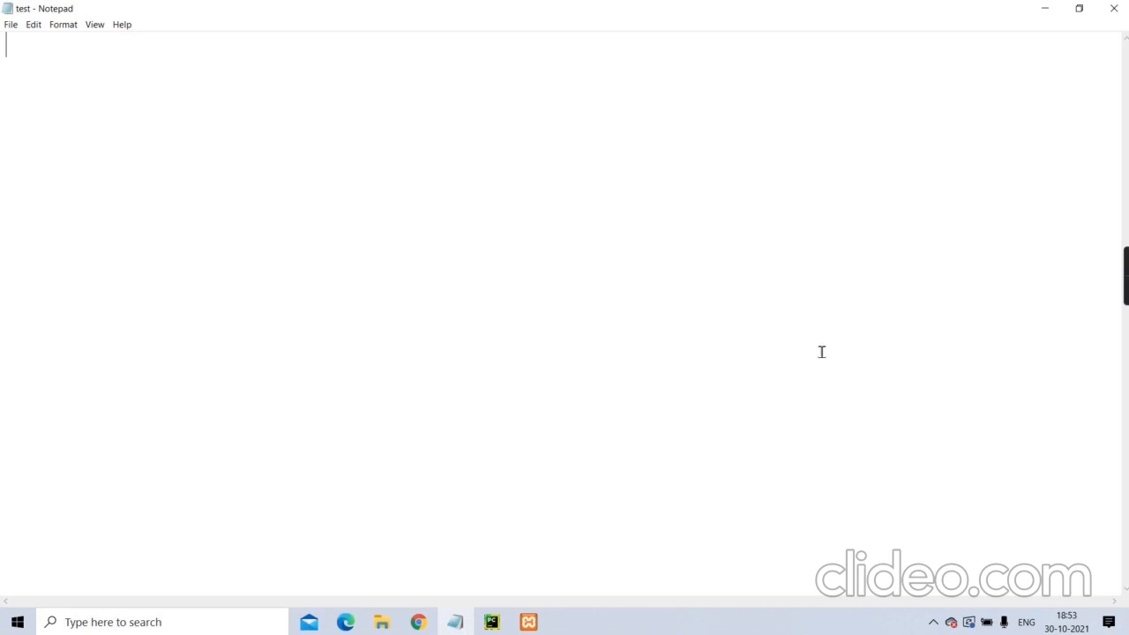
mouse_move(830, 370)
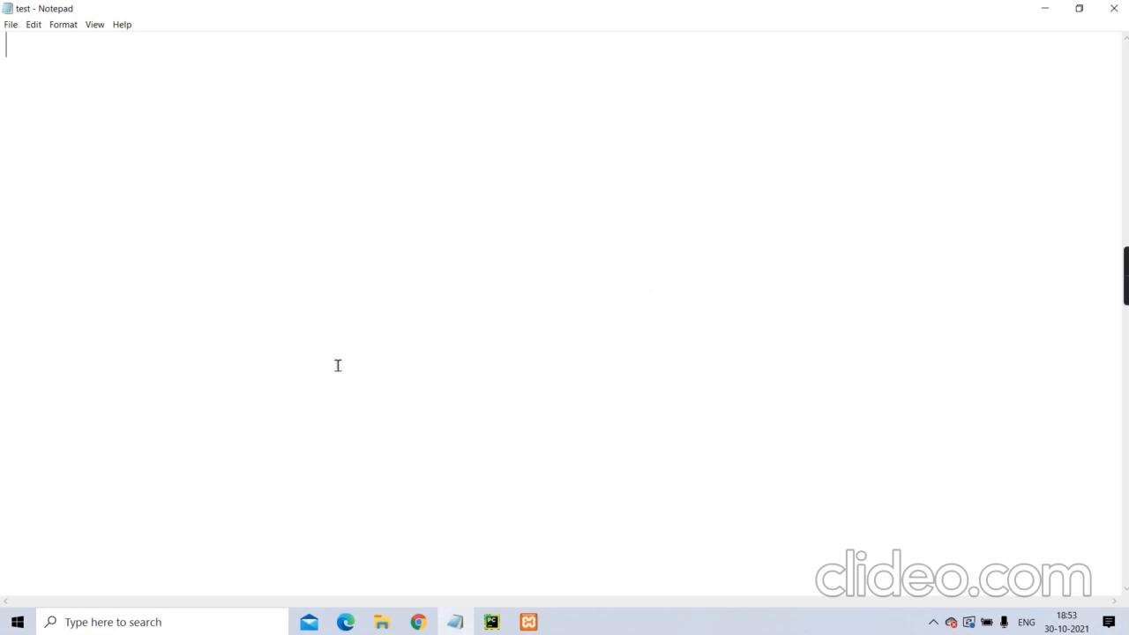
mouse_move(565, 342)
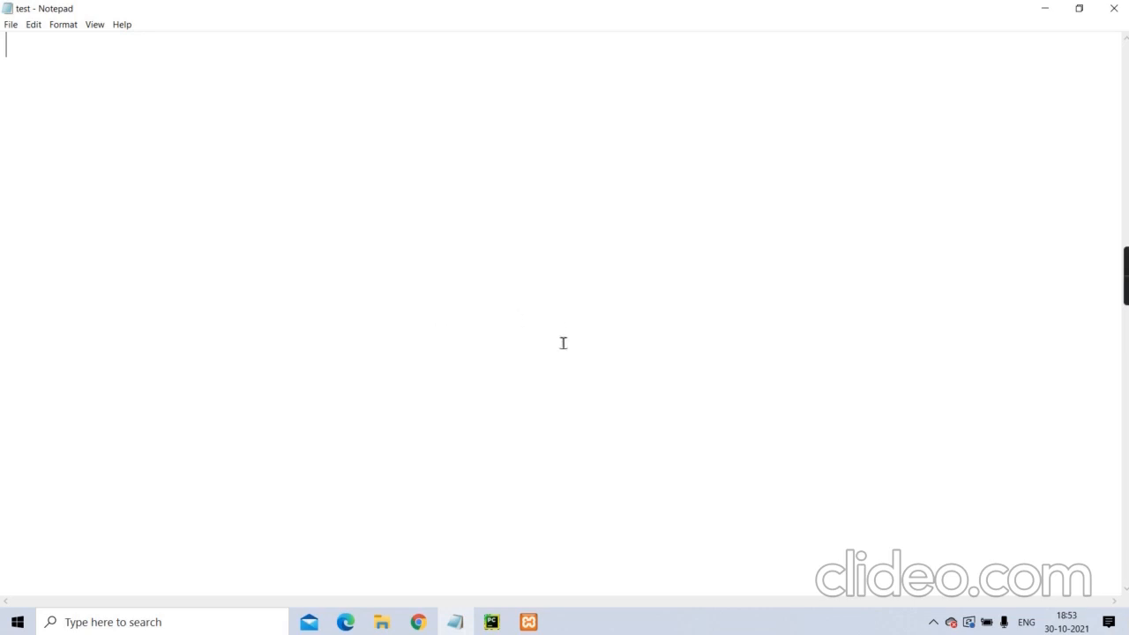
mouse_move(547, 370)
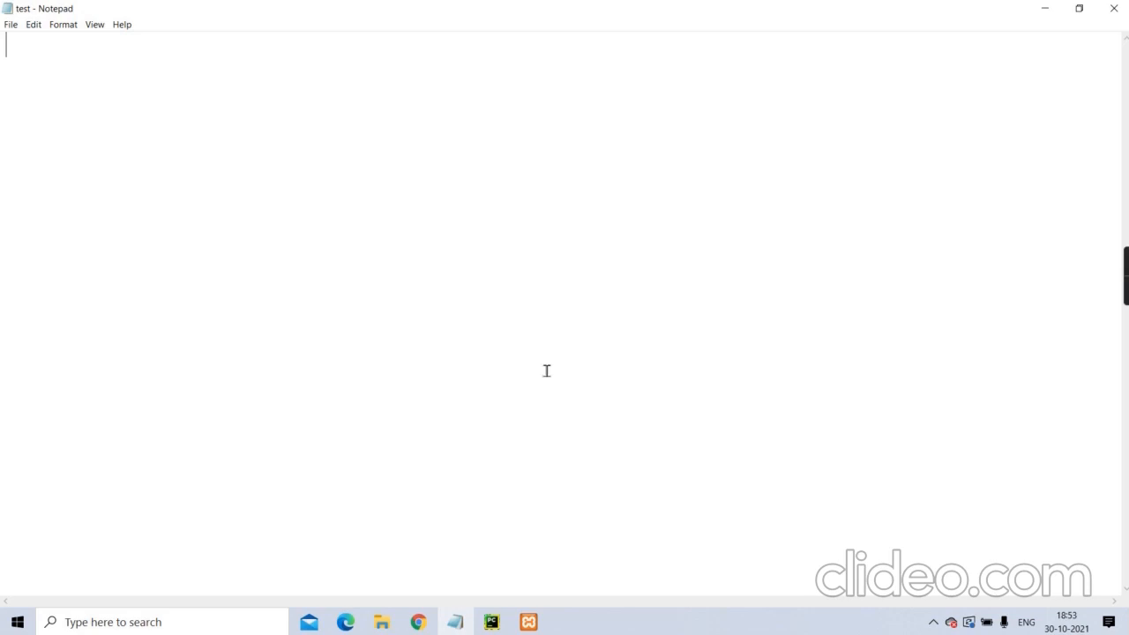
mouse_move(547, 360)
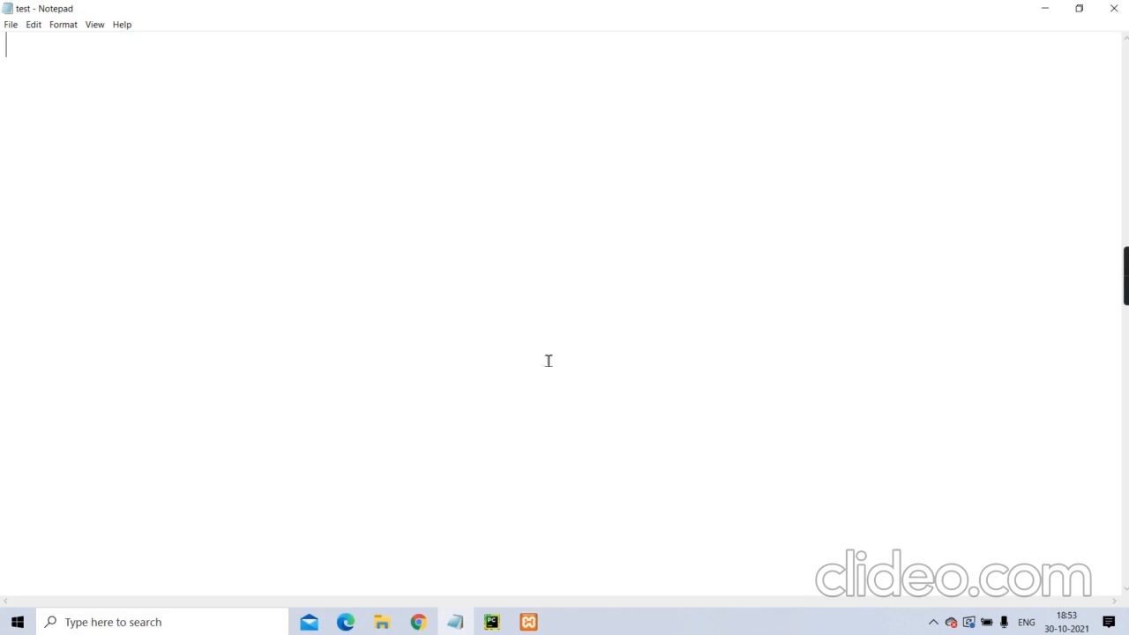
mouse_move(557, 329)
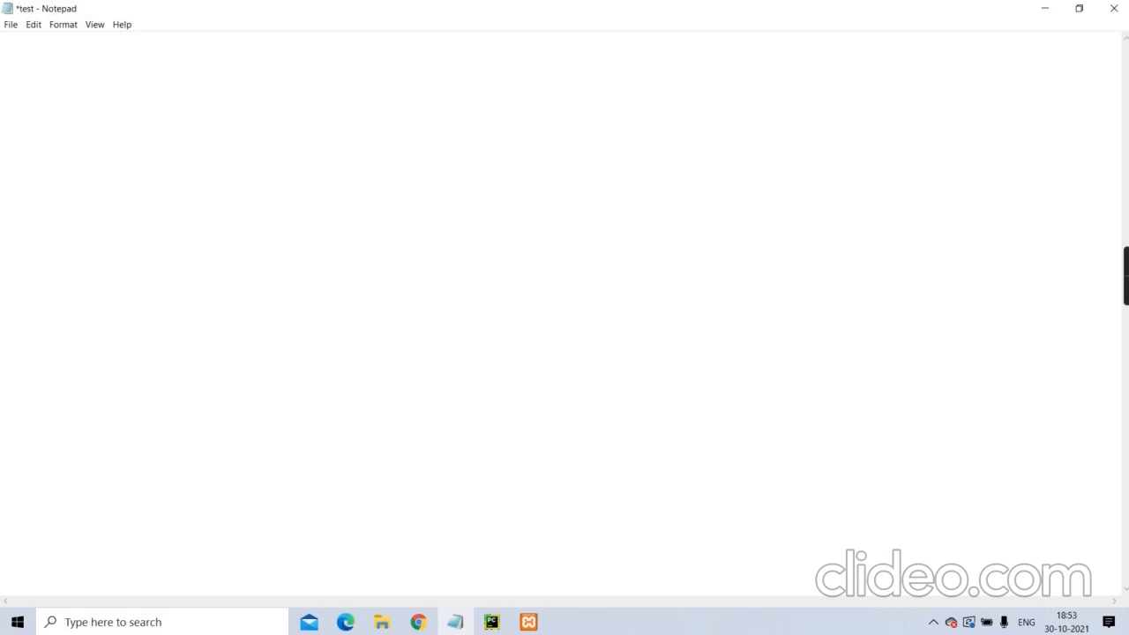
Write the heading "Hotel Billing System" at the top of the Notepad file.
text("Ho)
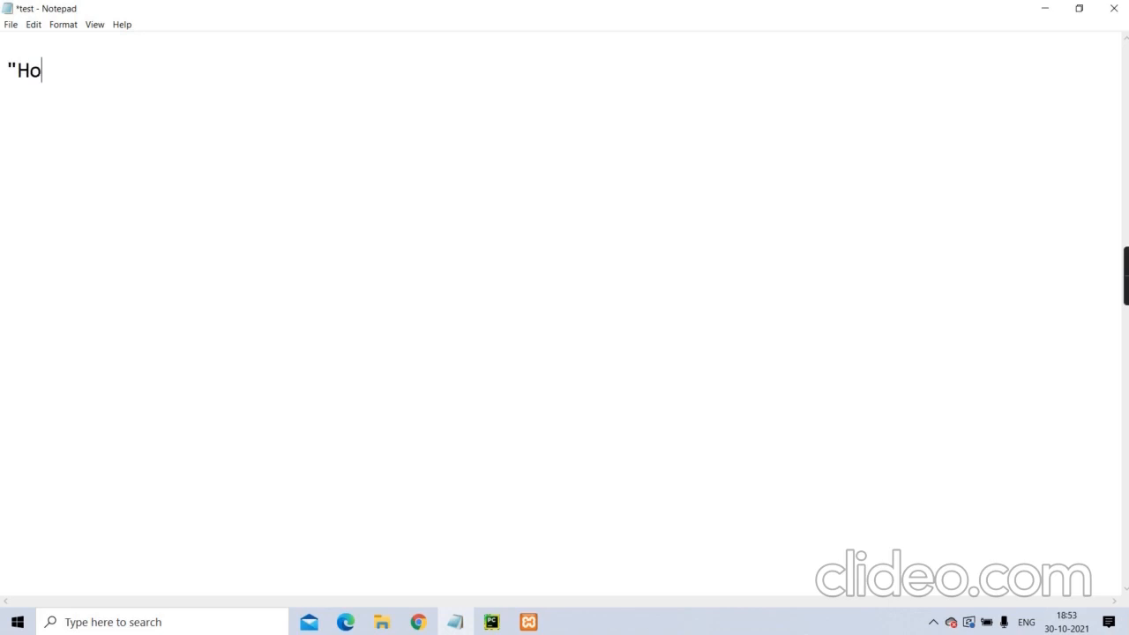
text(tel)
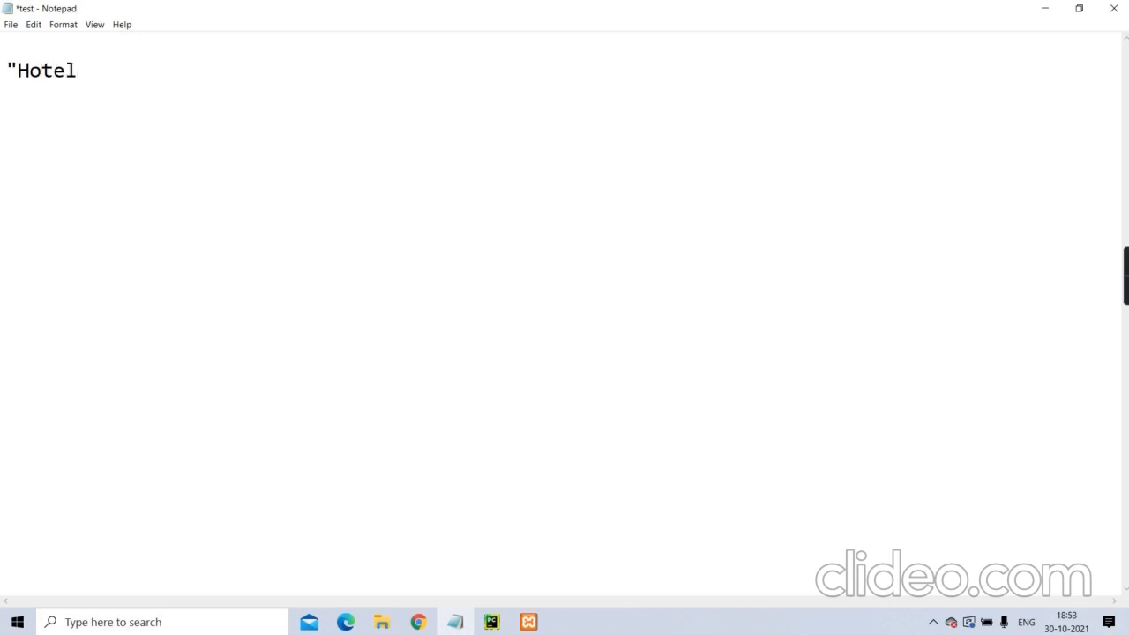
text(Billing)
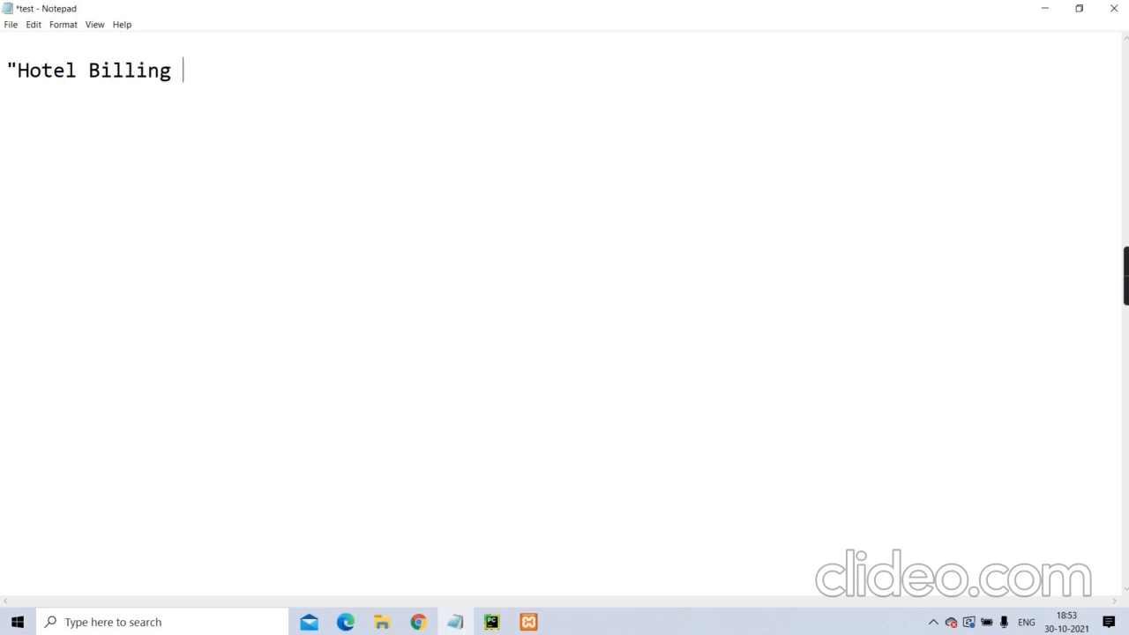
text(System")
click(559, 120)
text(1.)
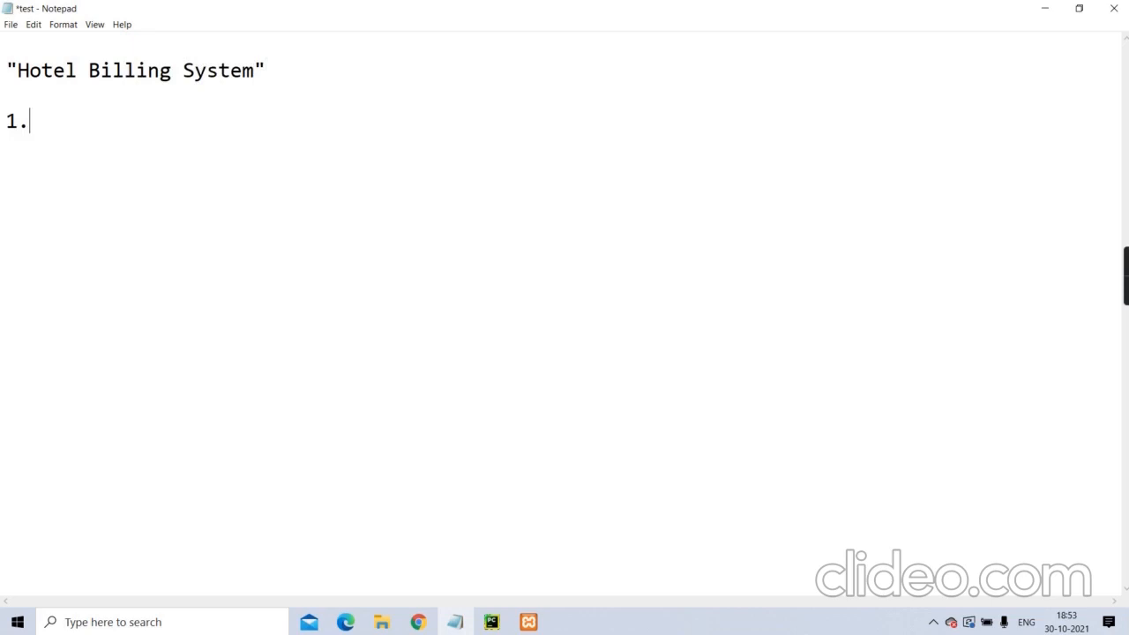
List the technologies below it: 1. Python (tkinter), 2. MySQL.
text(Python)
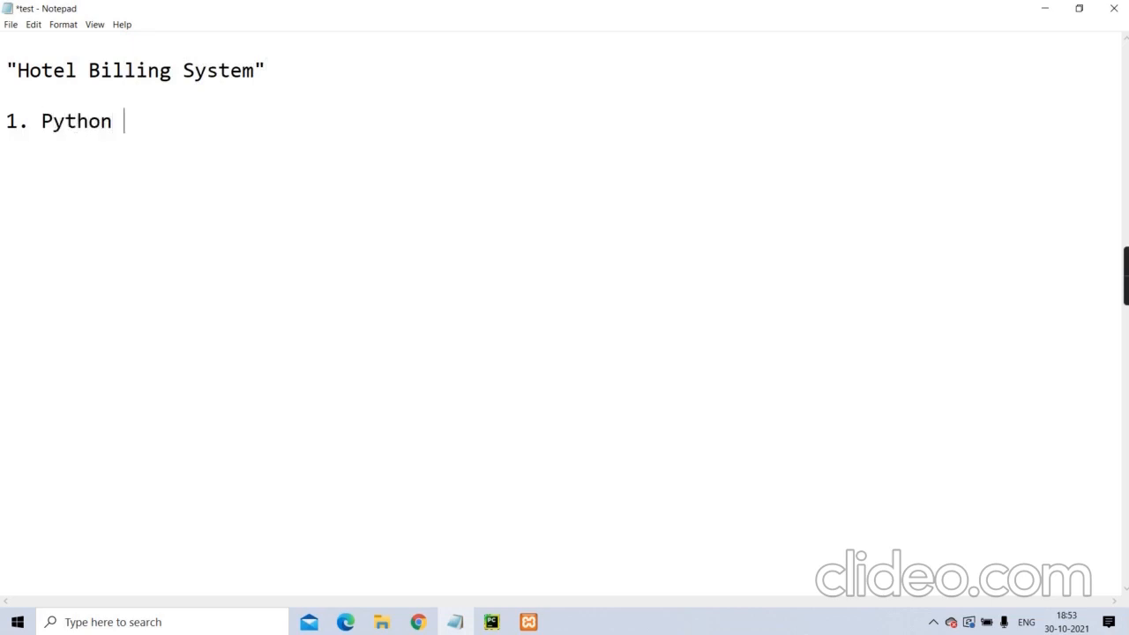
text(()
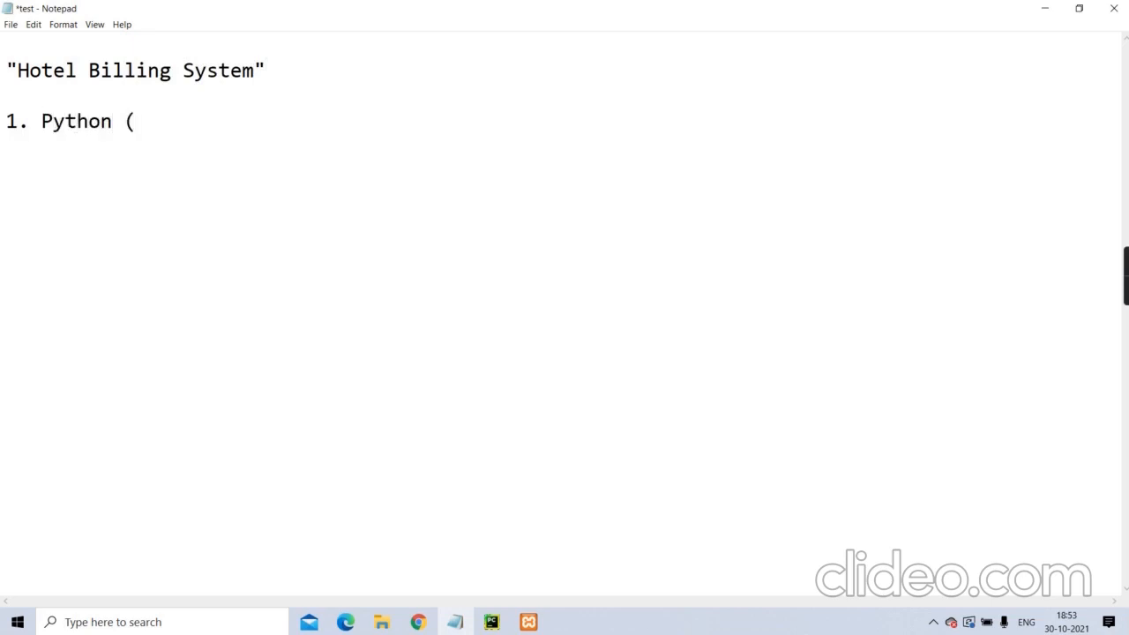
text(ti)
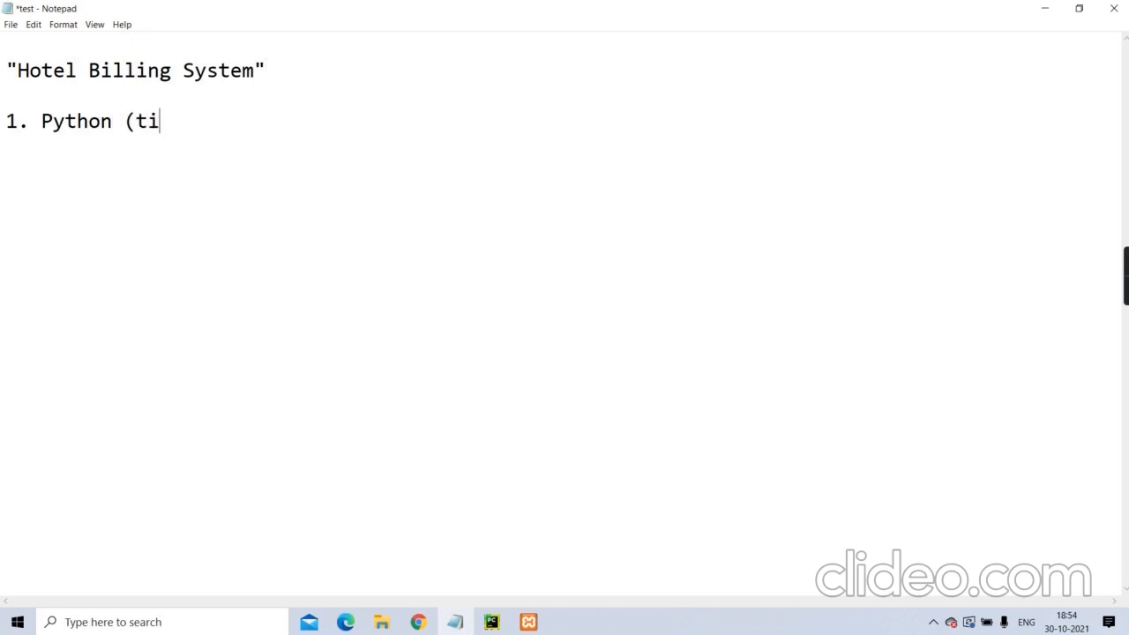
key(Backspace)
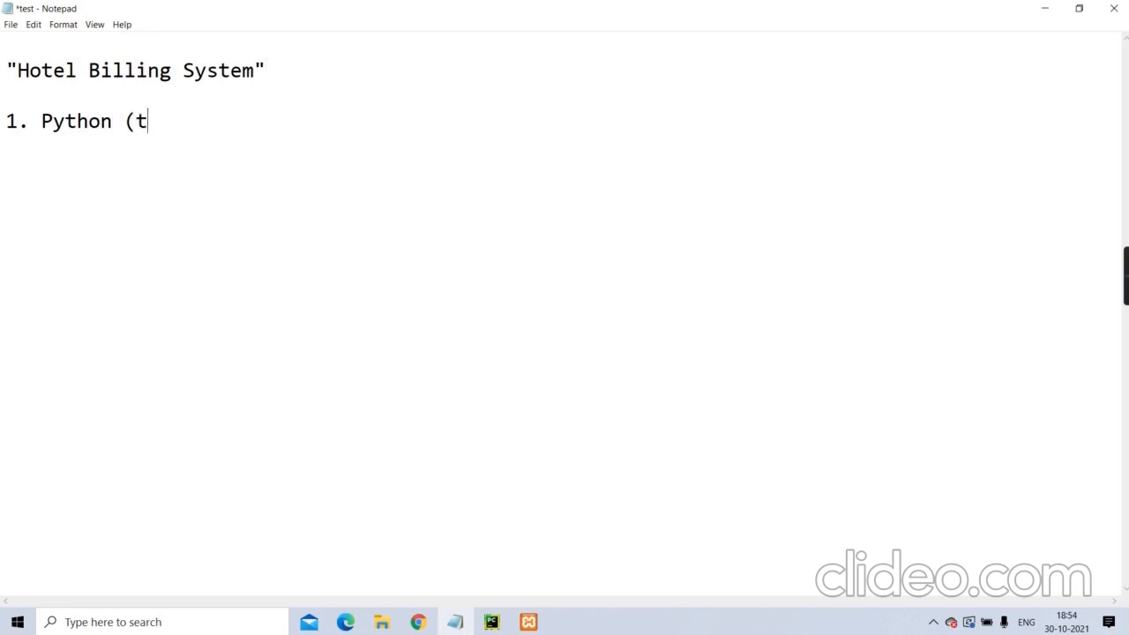
text(kinter)
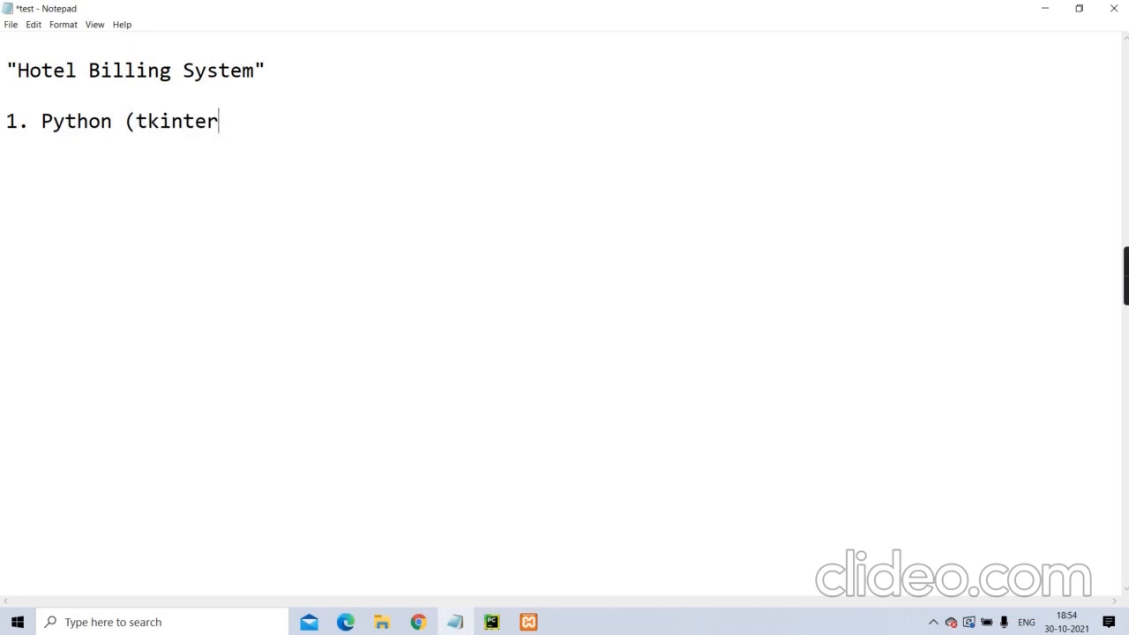
text(,)
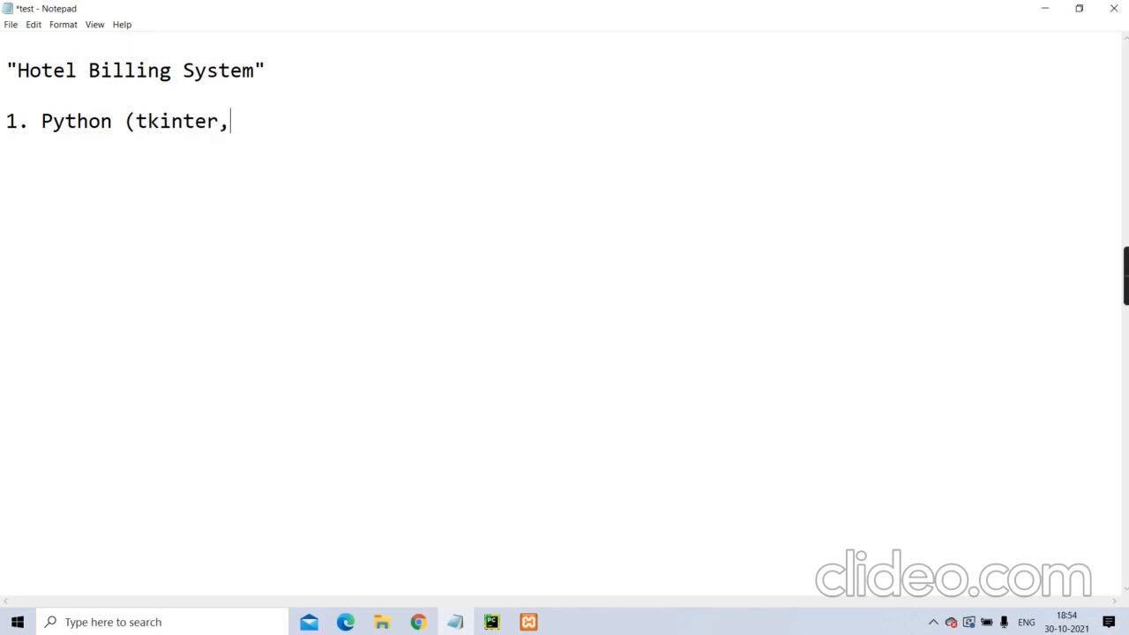
text())
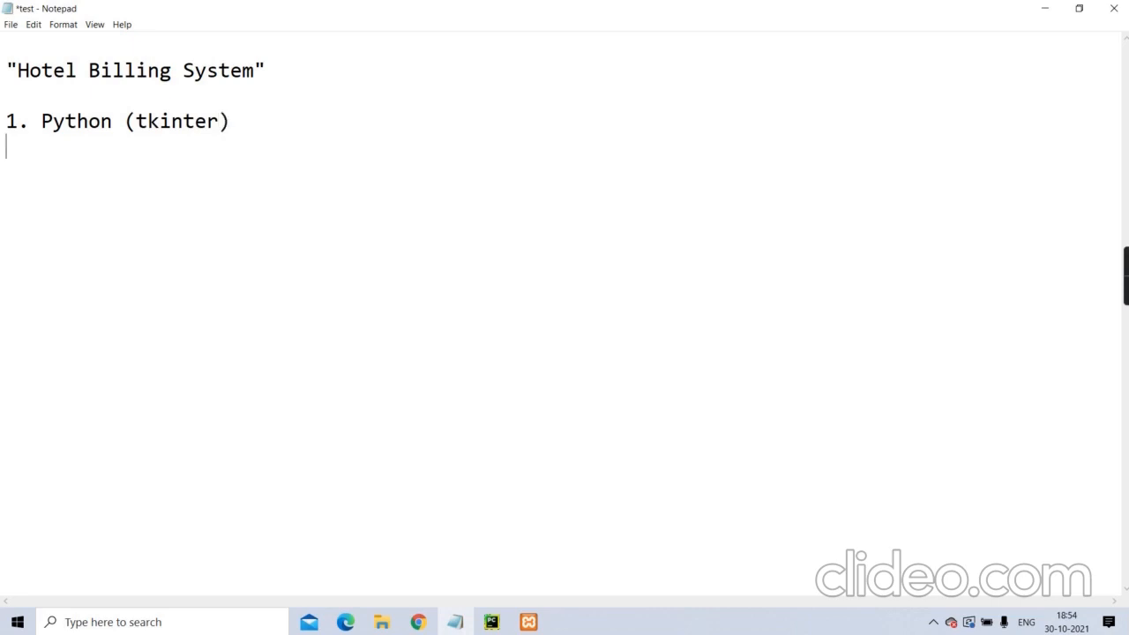
text(2. My)
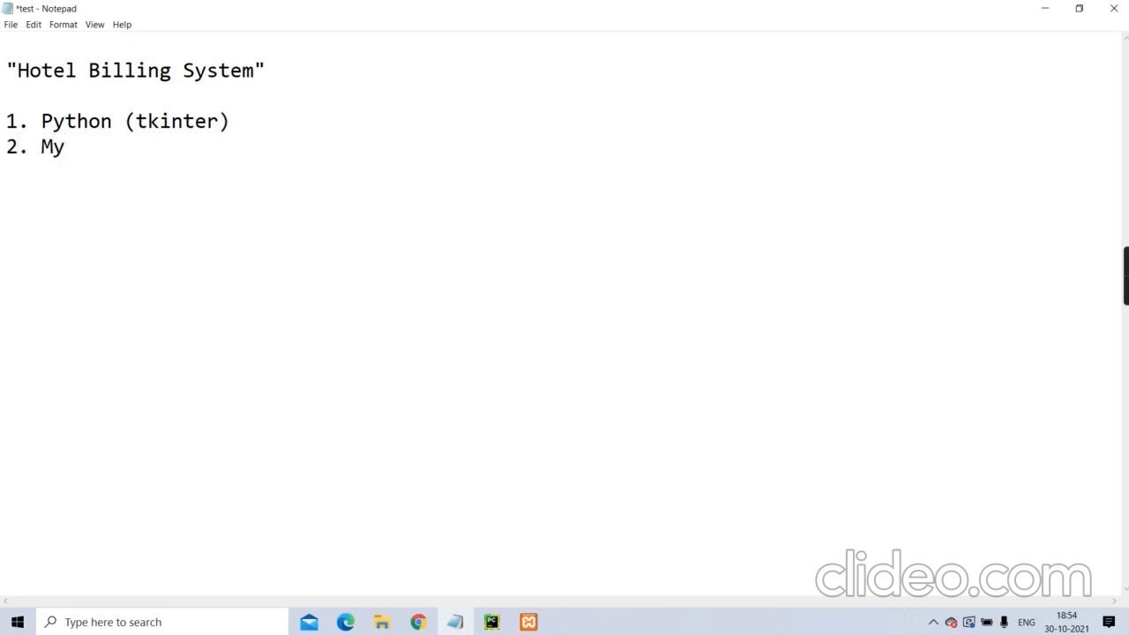
text(SQL)
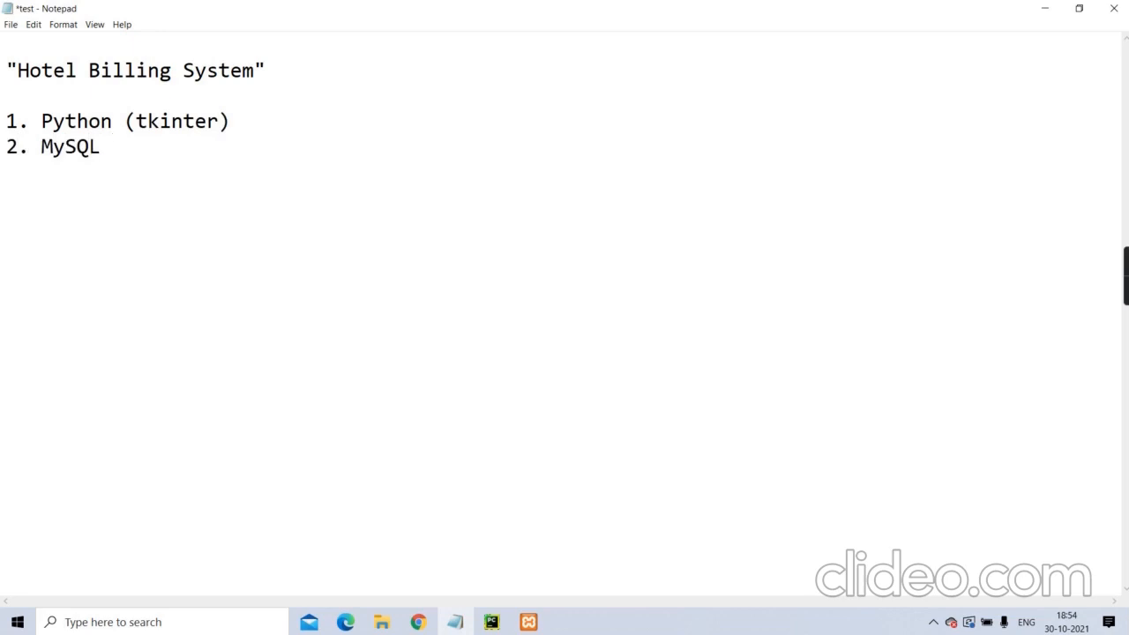
mouse_move(215, 173)
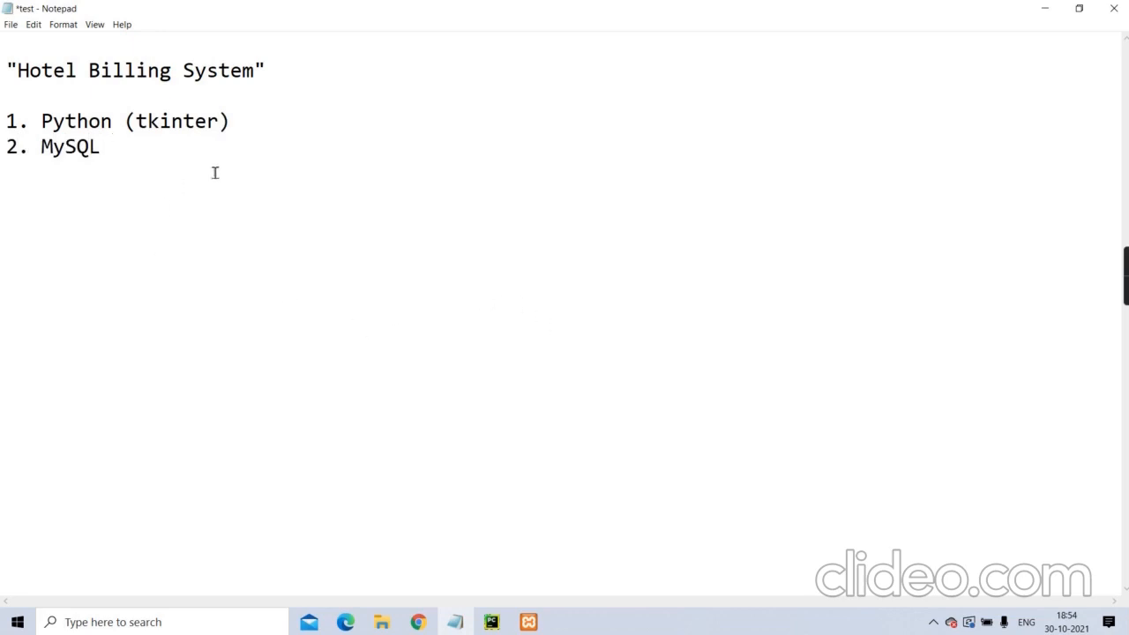
click(106, 146)
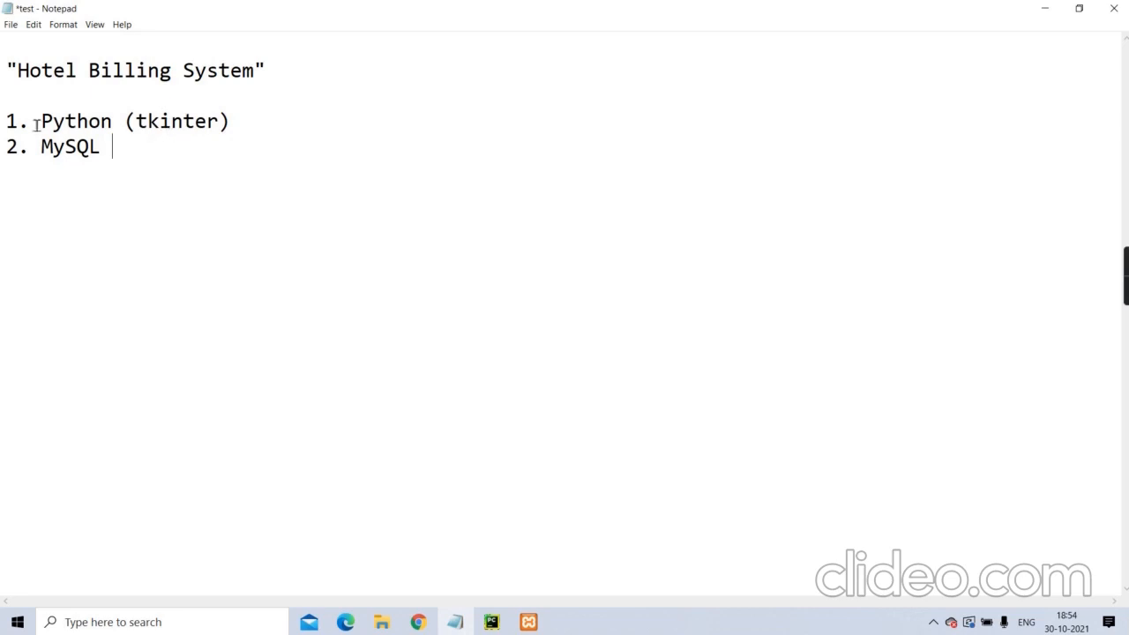
mouse_move(88, 237)
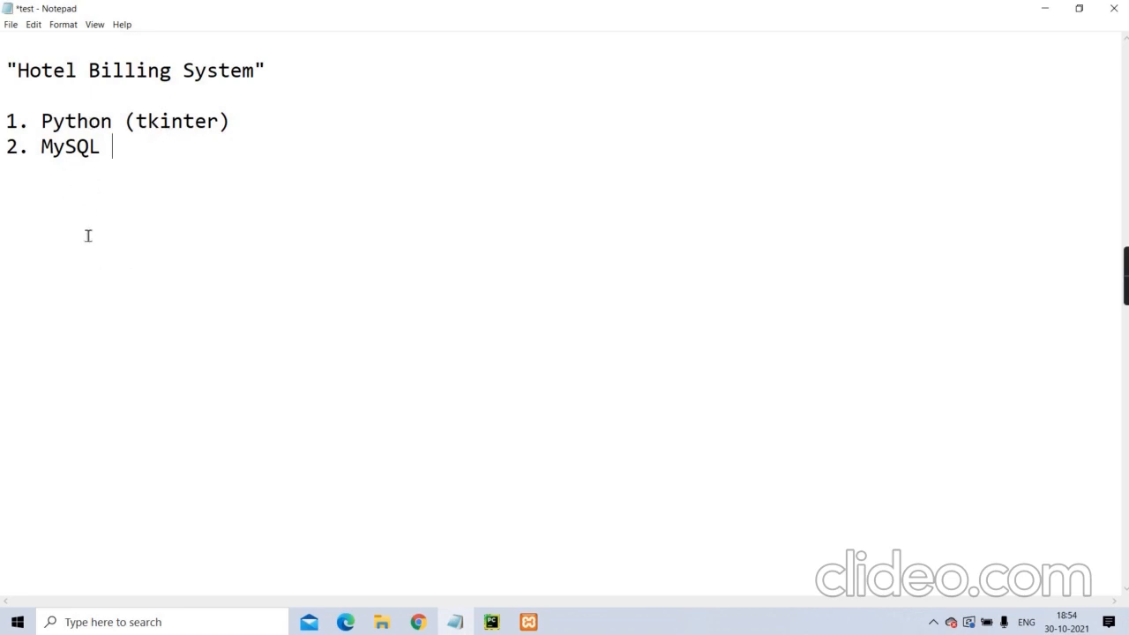
mouse_move(137, 274)
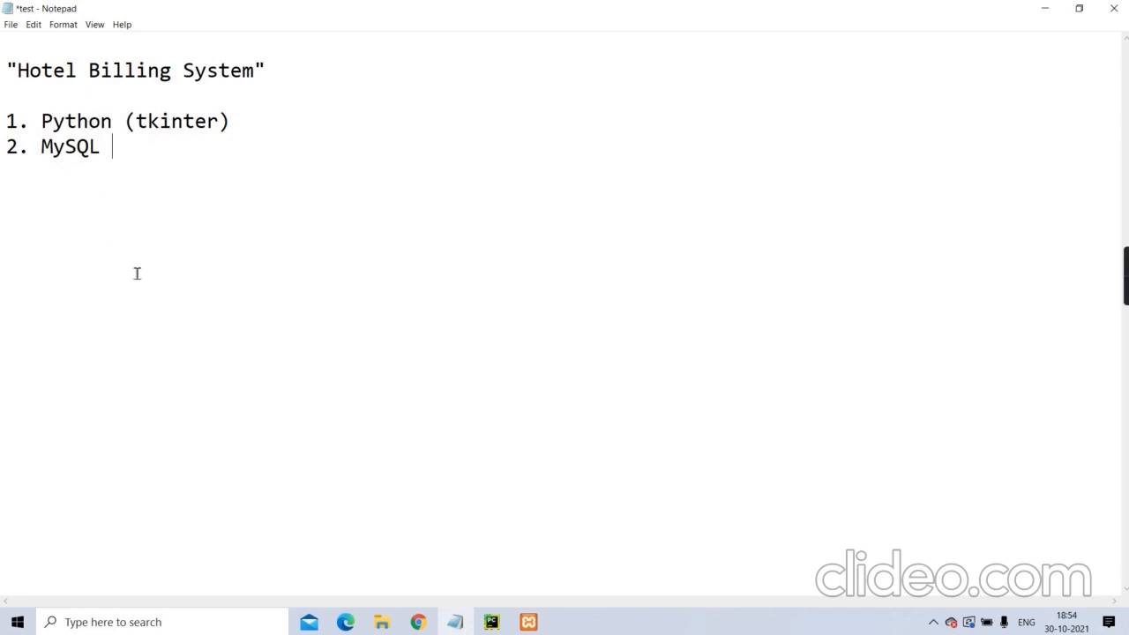
mouse_move(95, 166)
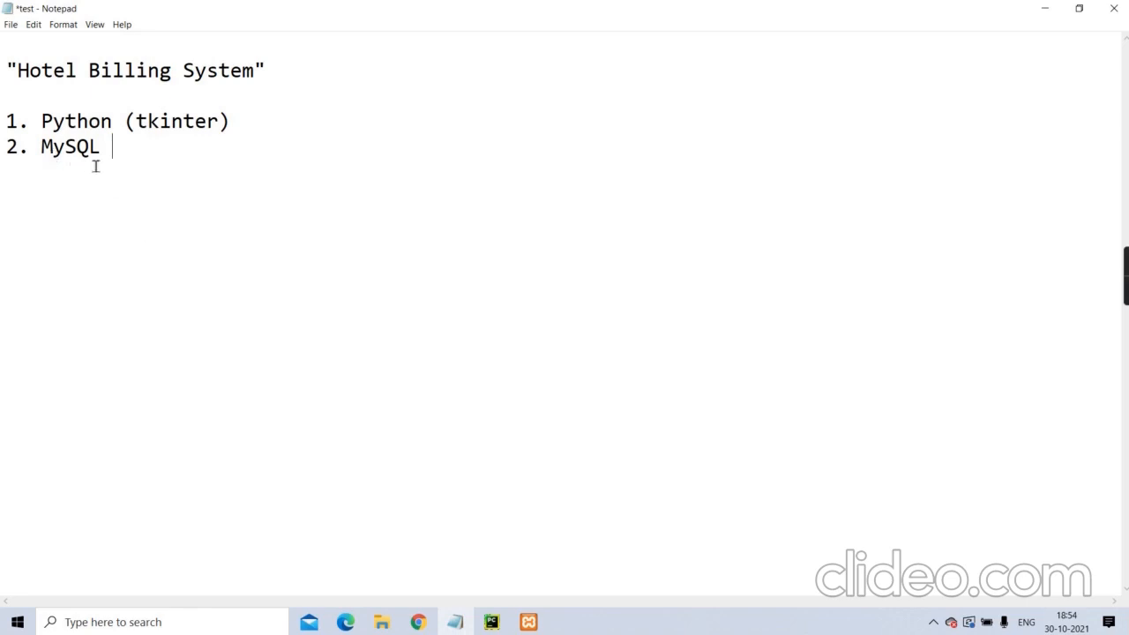
mouse_move(318, 286)
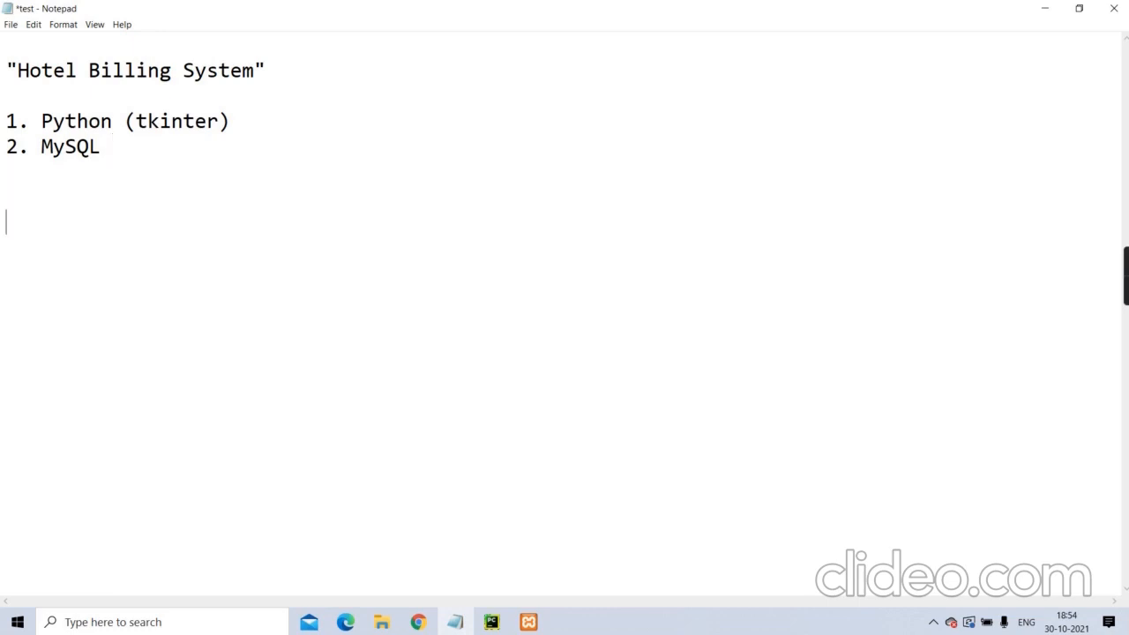
Begin the feature list with 1. Login and 2. Item management.
text(1.)
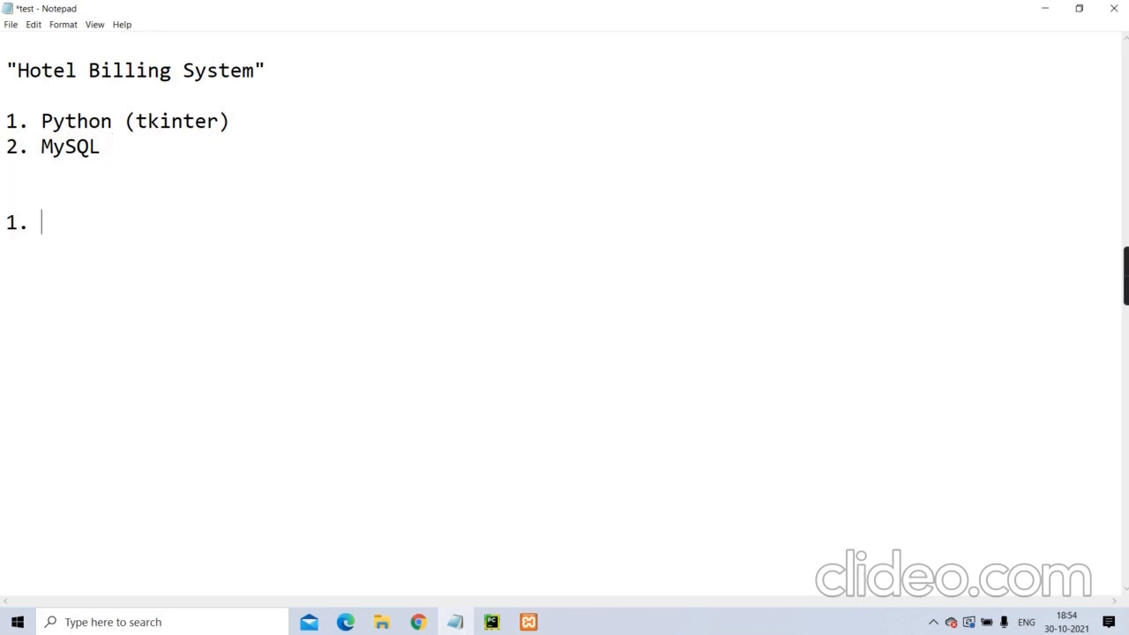
text(Login)
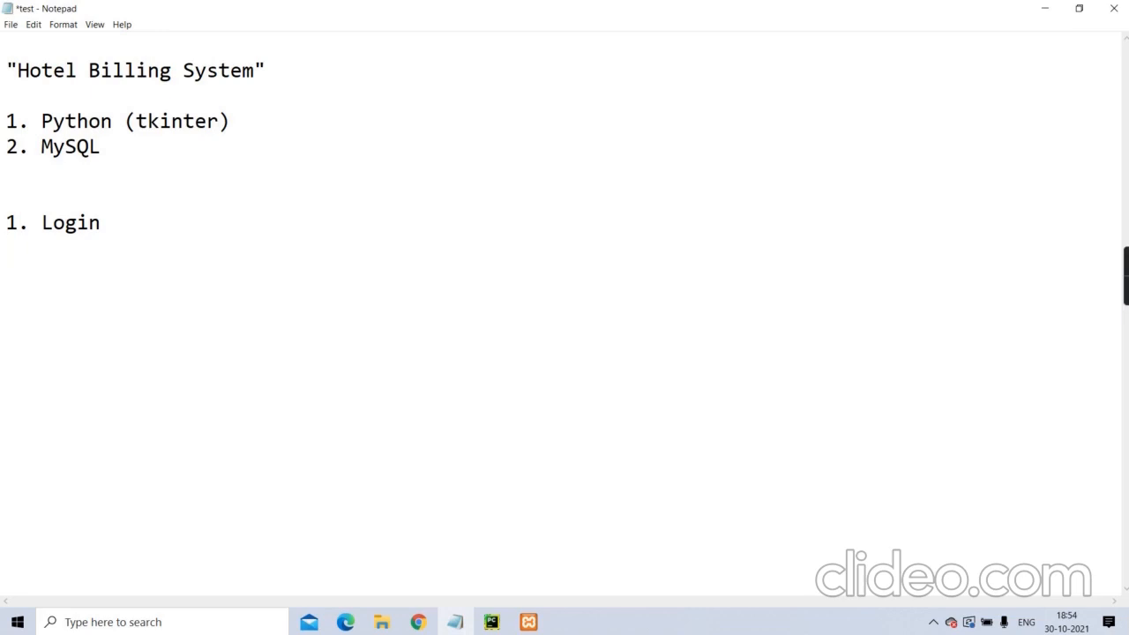
text(2.)
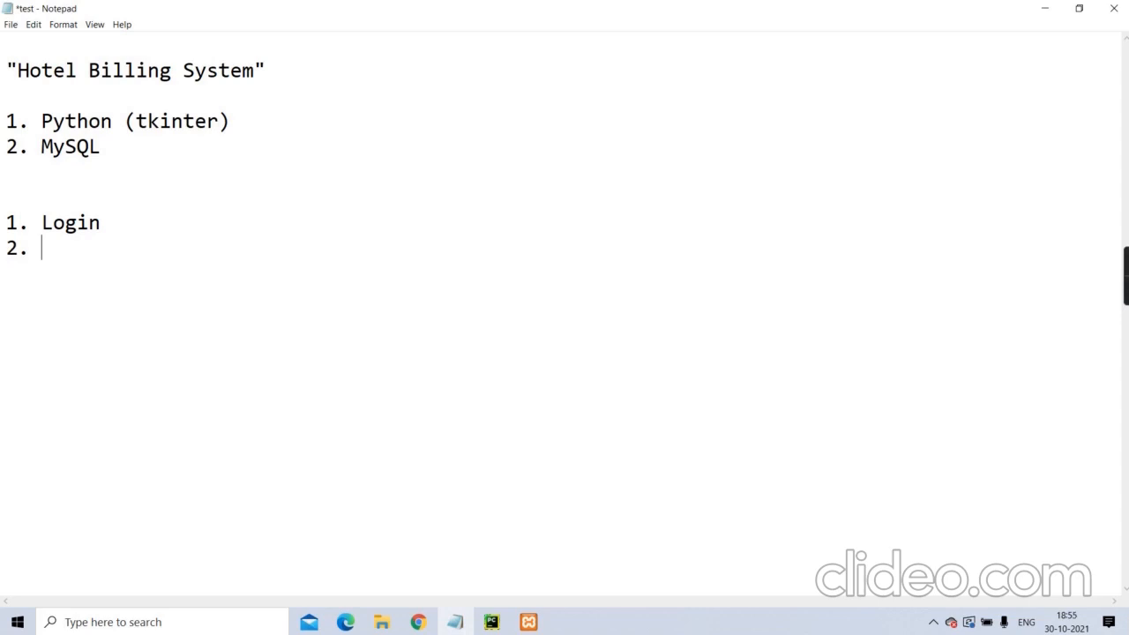
text(Item manage)
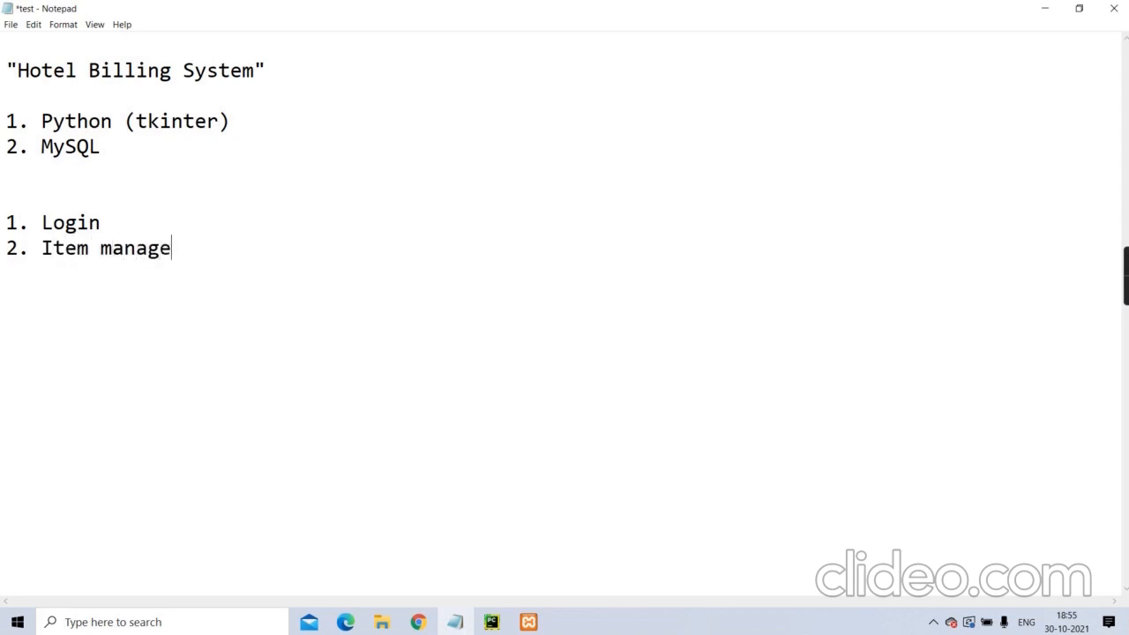
text(ment)
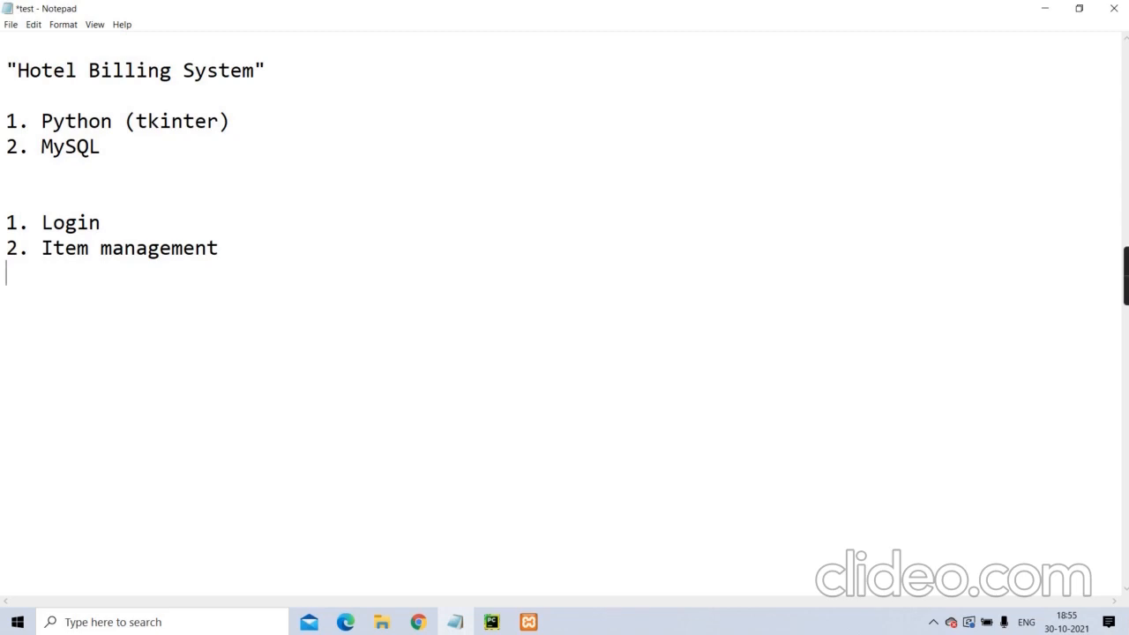
Add 3. Generating billing and 4. Reports to the feature list.
text(3.)
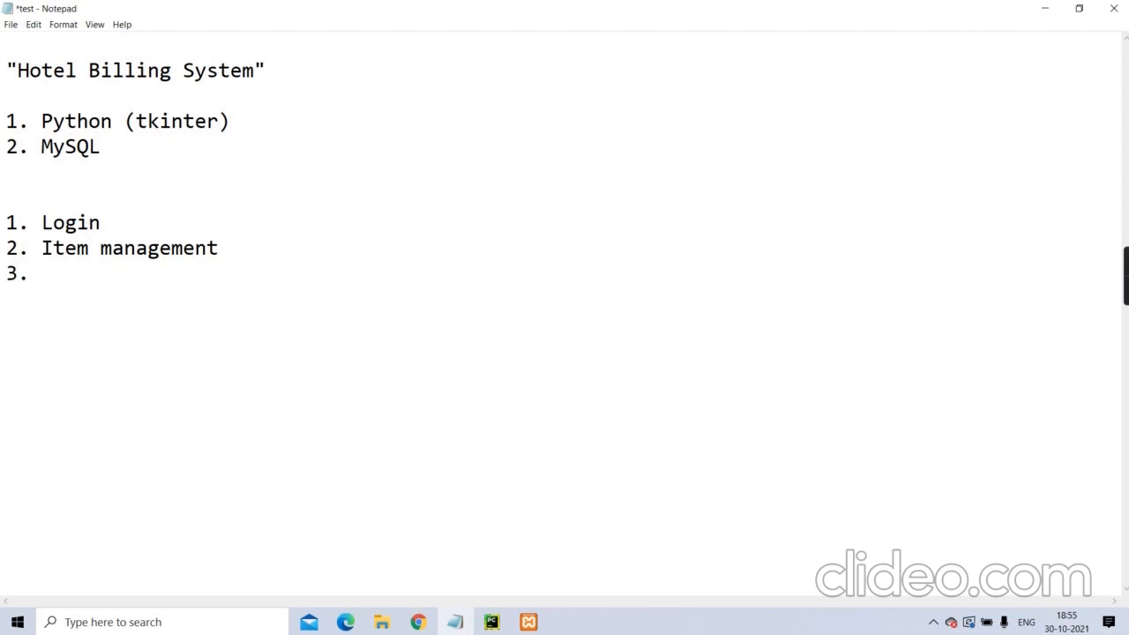
text(Gener)
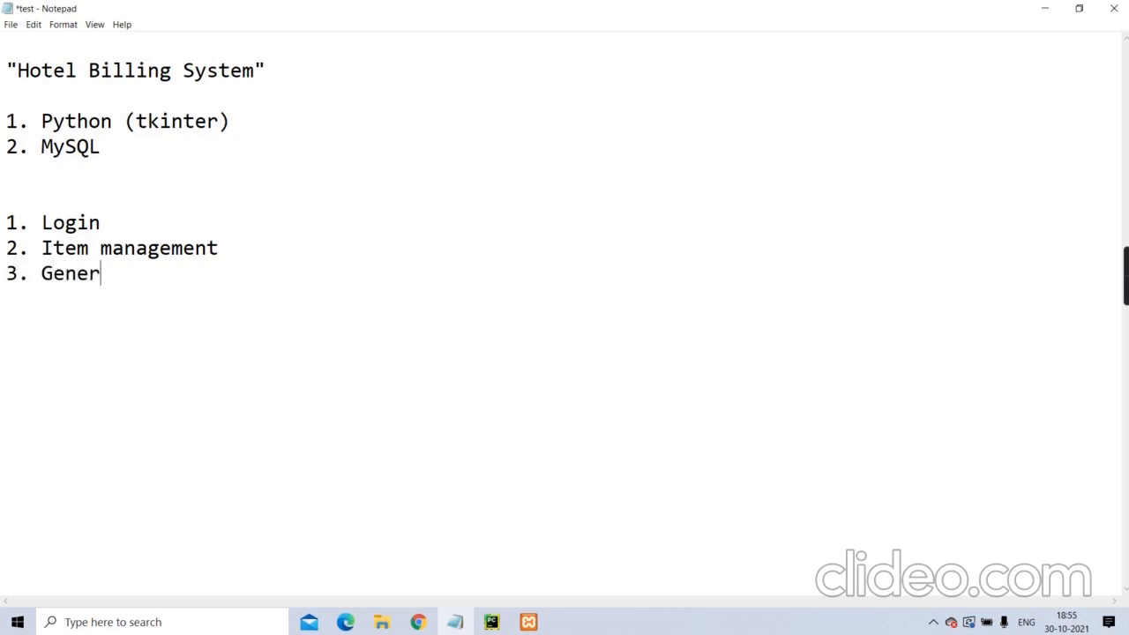
text(ating)
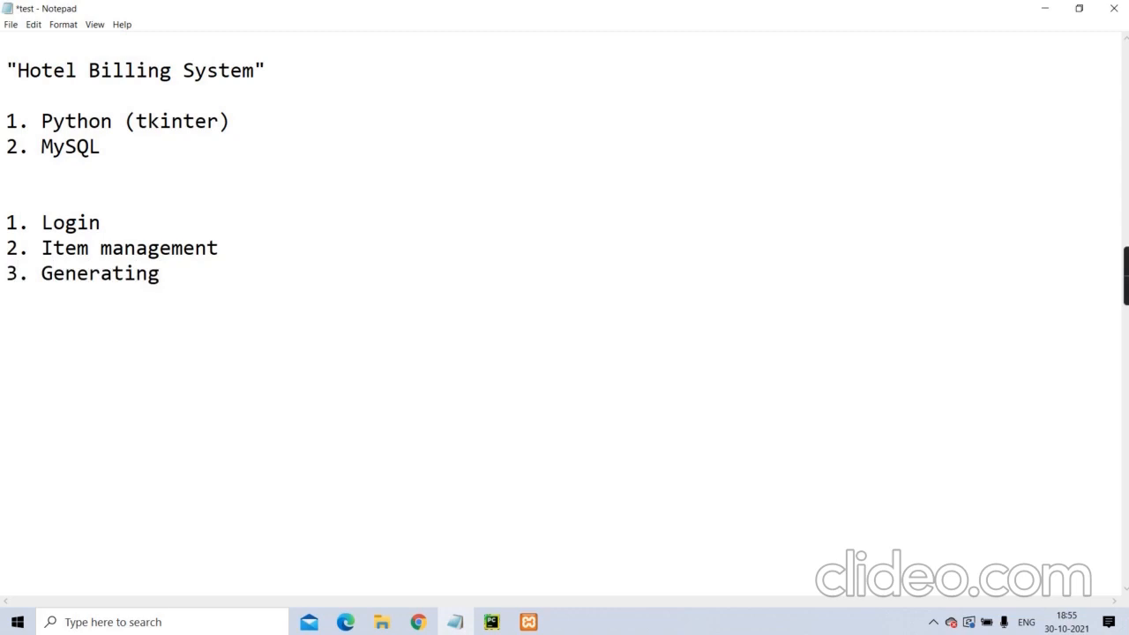
text(billing)
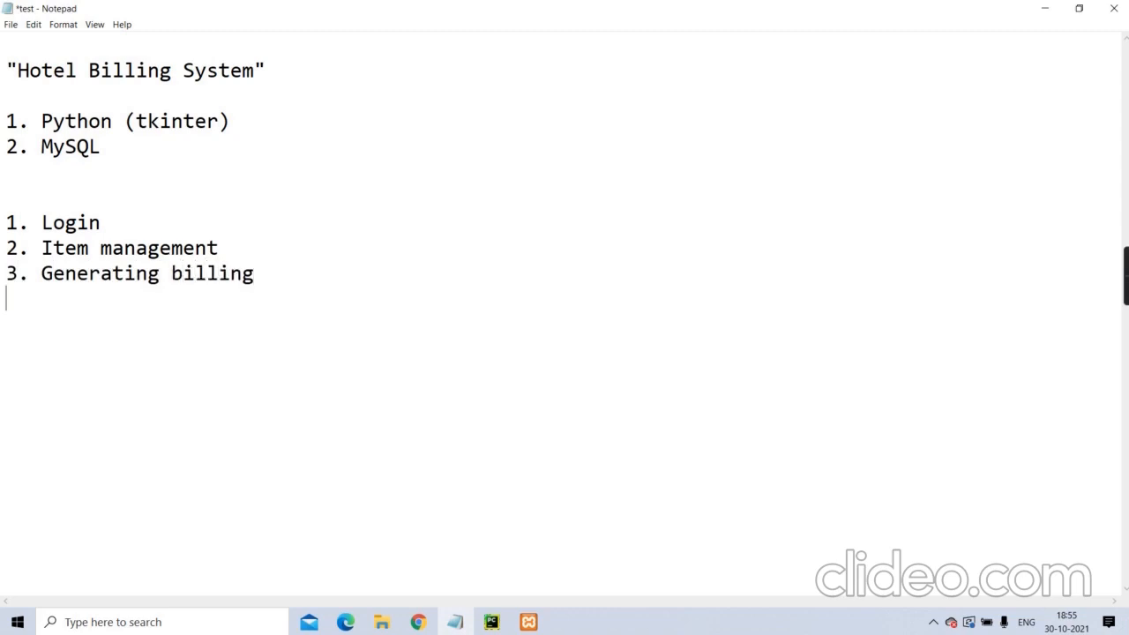
text(4)
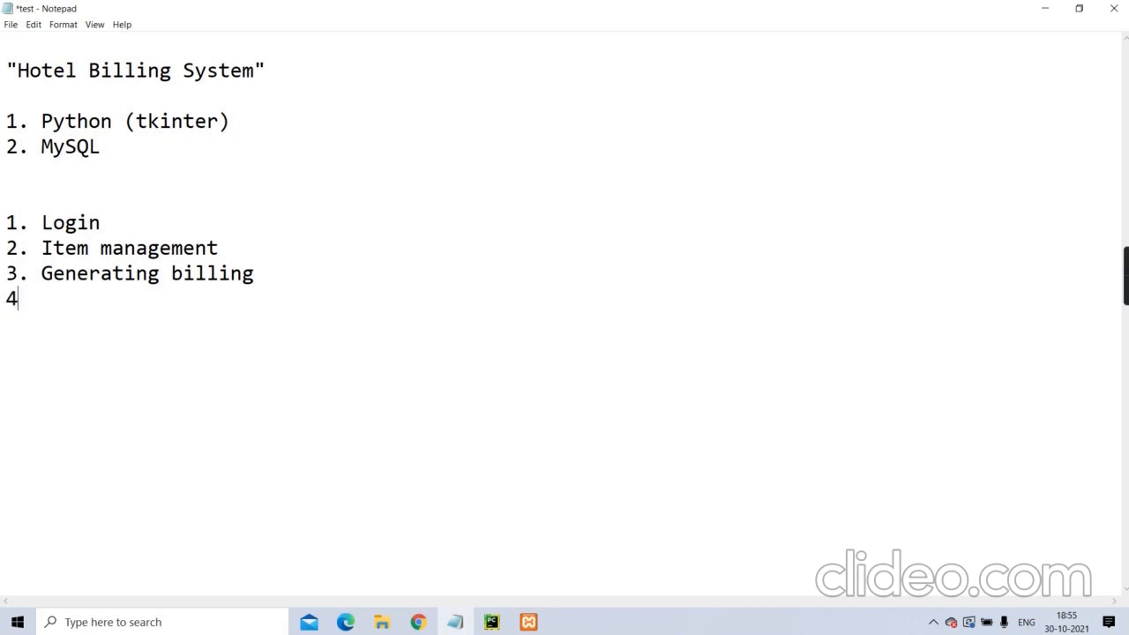
text(. Report)
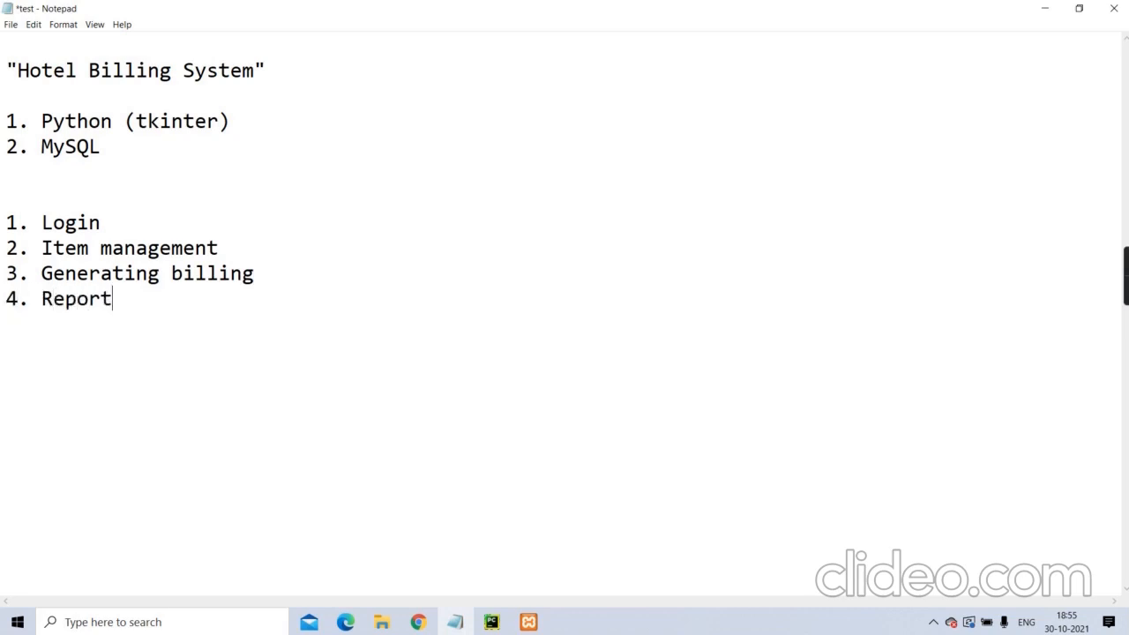
text(s)
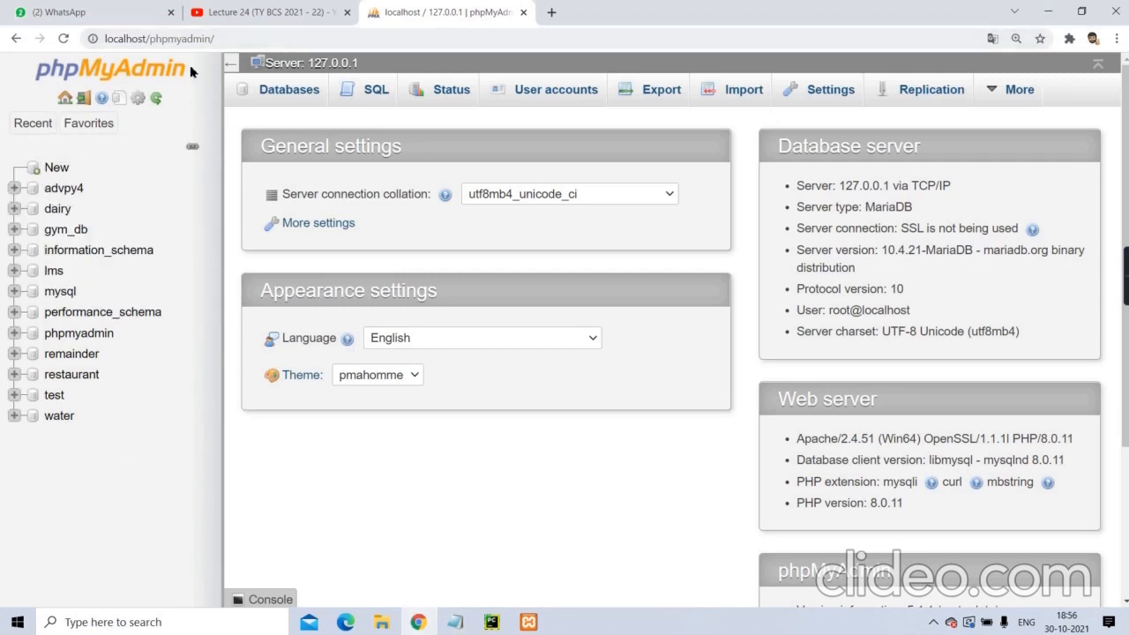
mouse_move(148, 479)
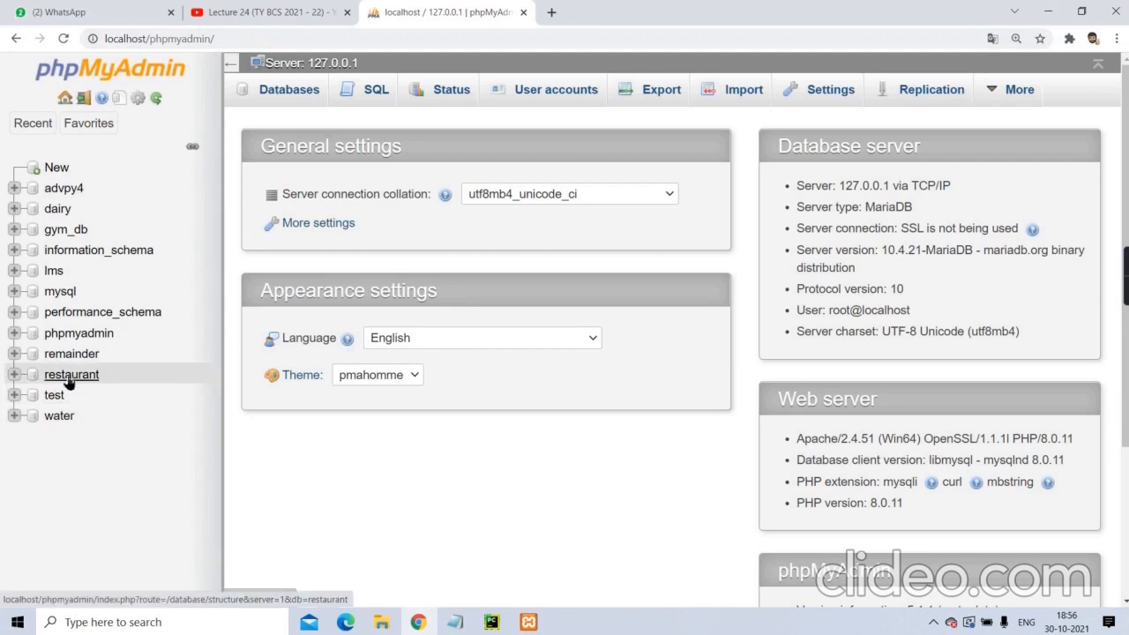
Expand the restaurant database to show its admin, bill, bill_details and item tables.
click(70, 373)
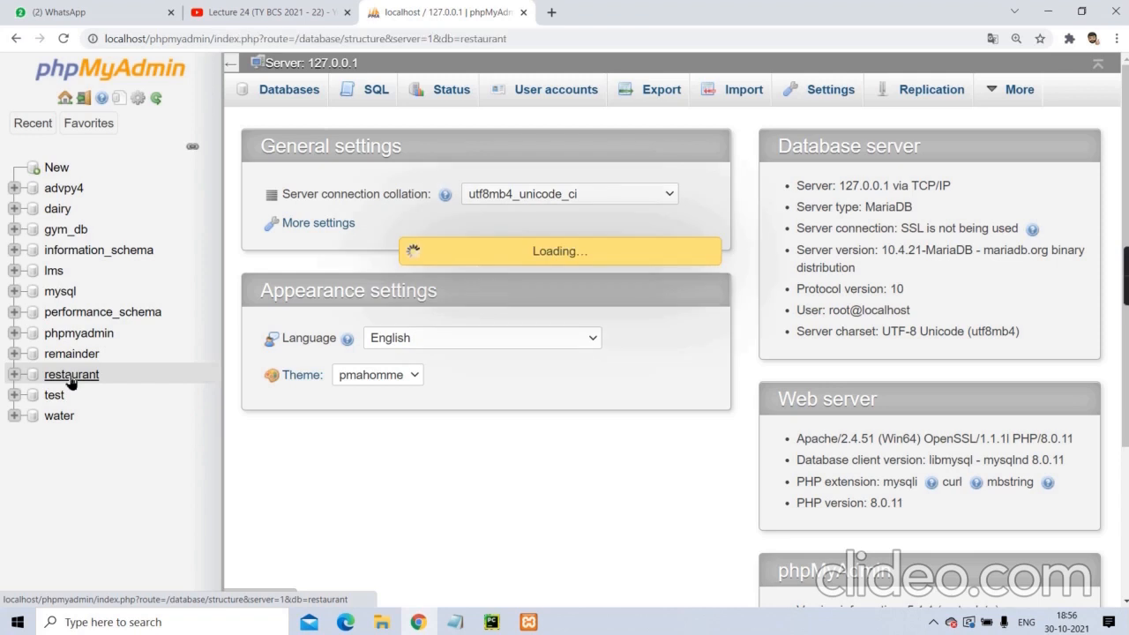
click(70, 374)
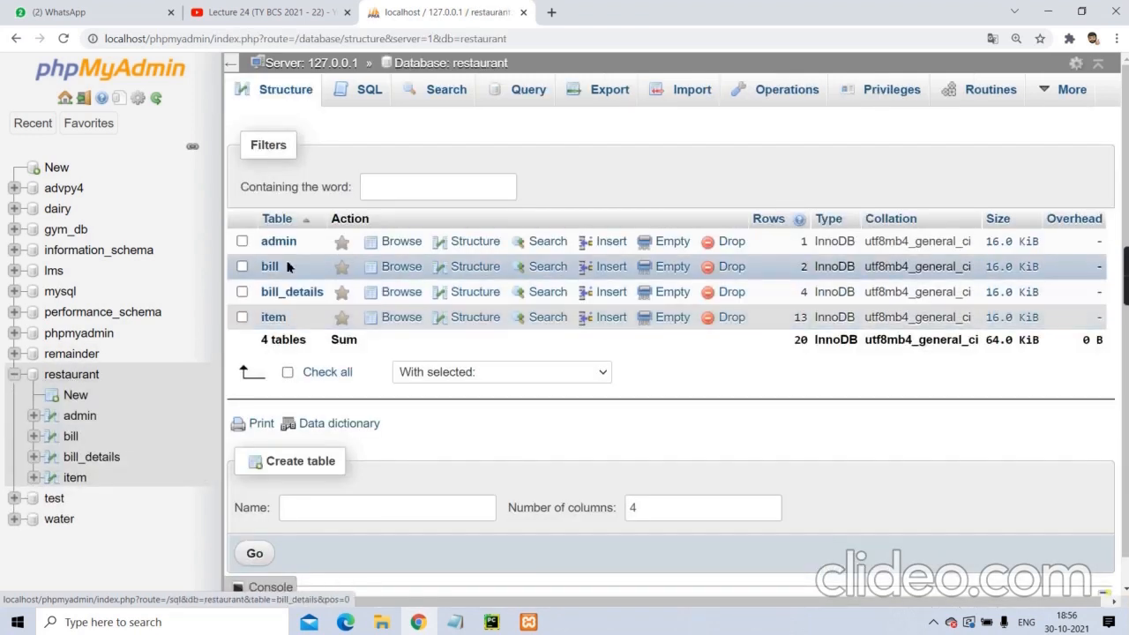
mouse_move(274, 317)
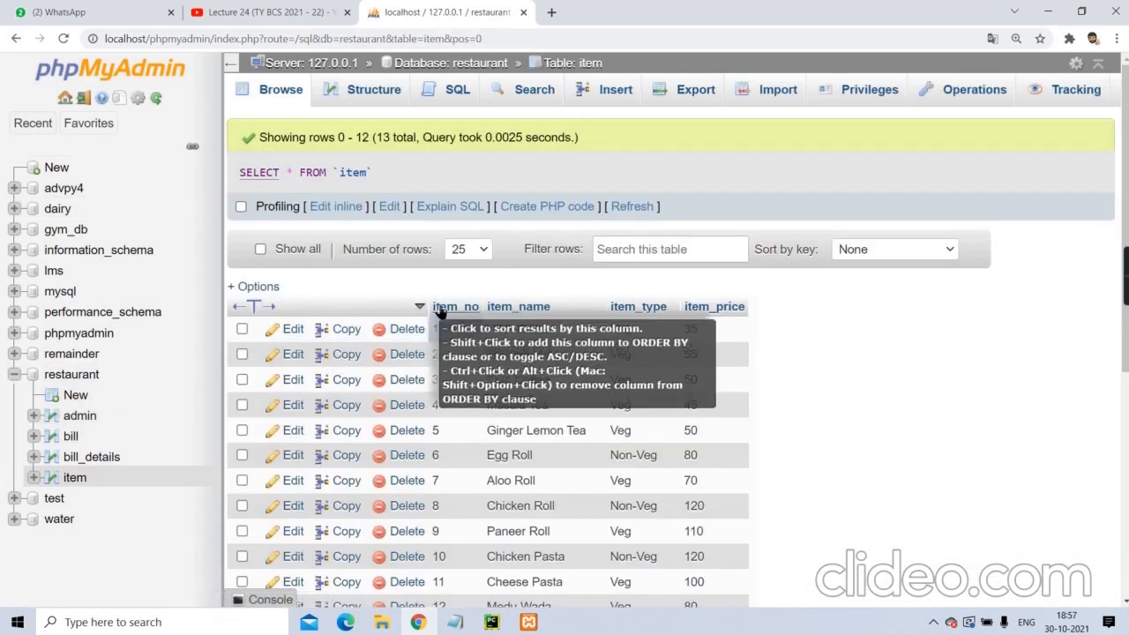
mouse_move(500, 307)
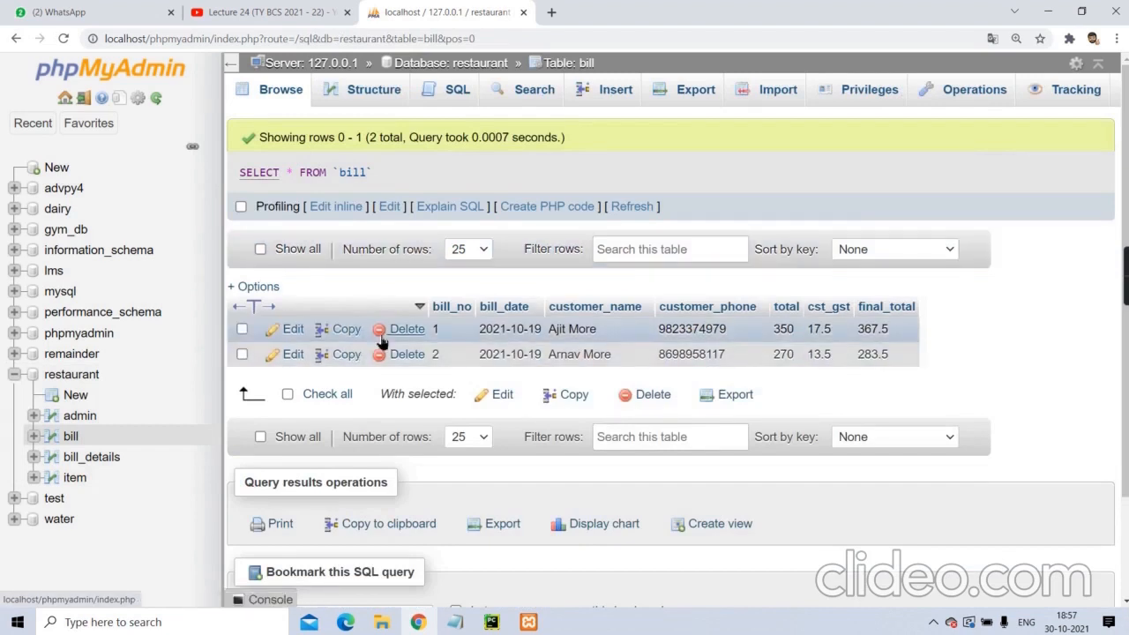
mouse_move(484, 286)
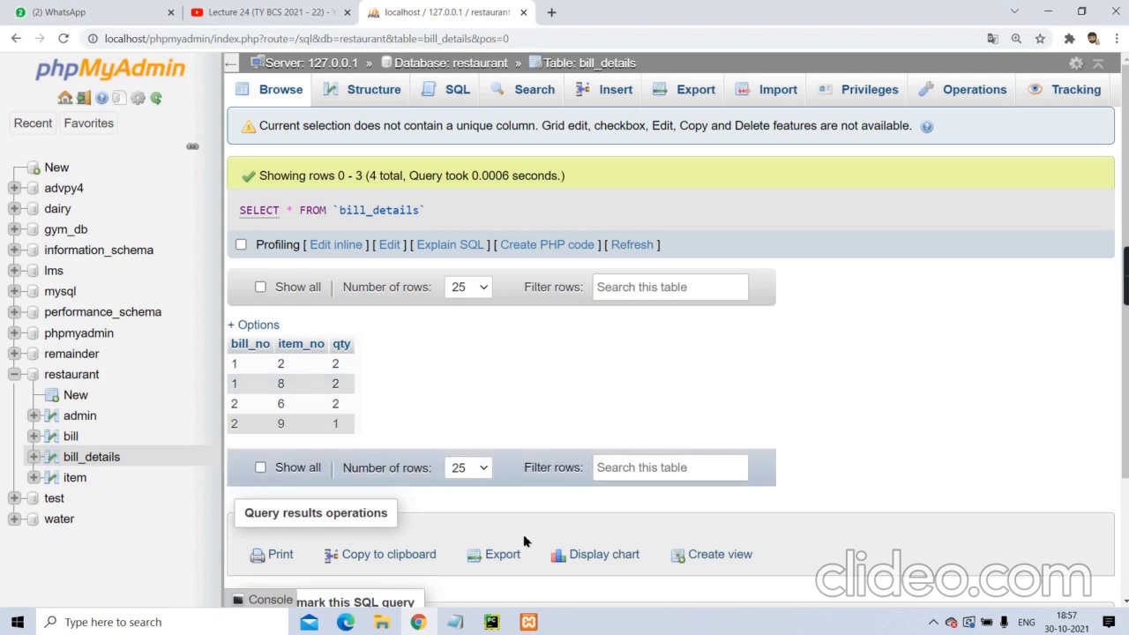
Bring PyCharm forward and browse the resturant_billing project folder, selecting bill.py.
click(490, 621)
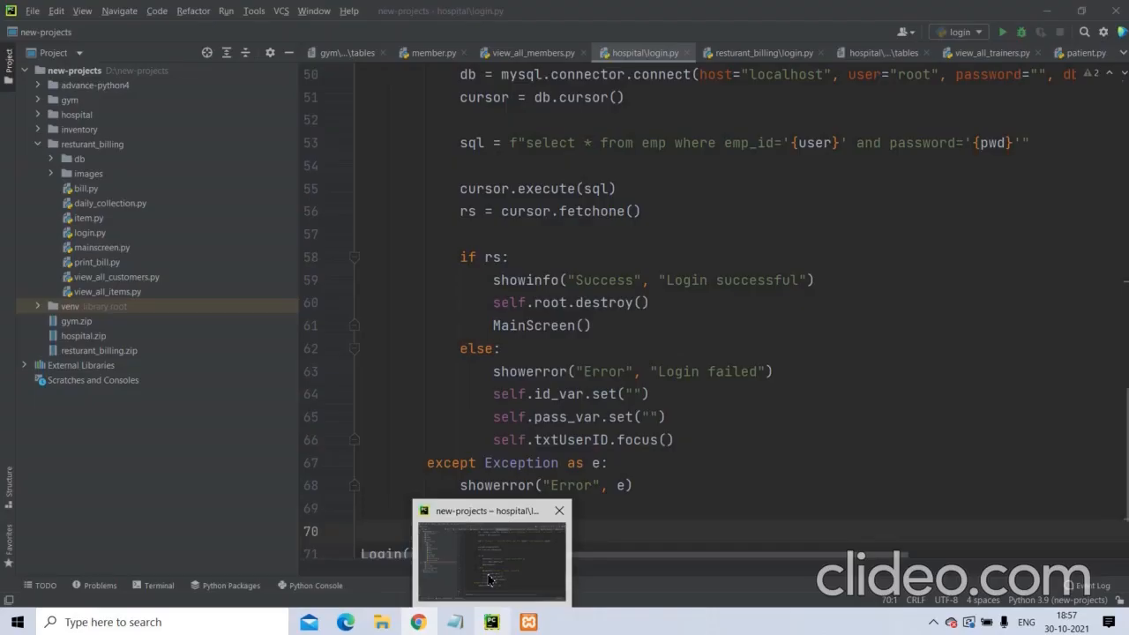
mouse_move(140, 167)
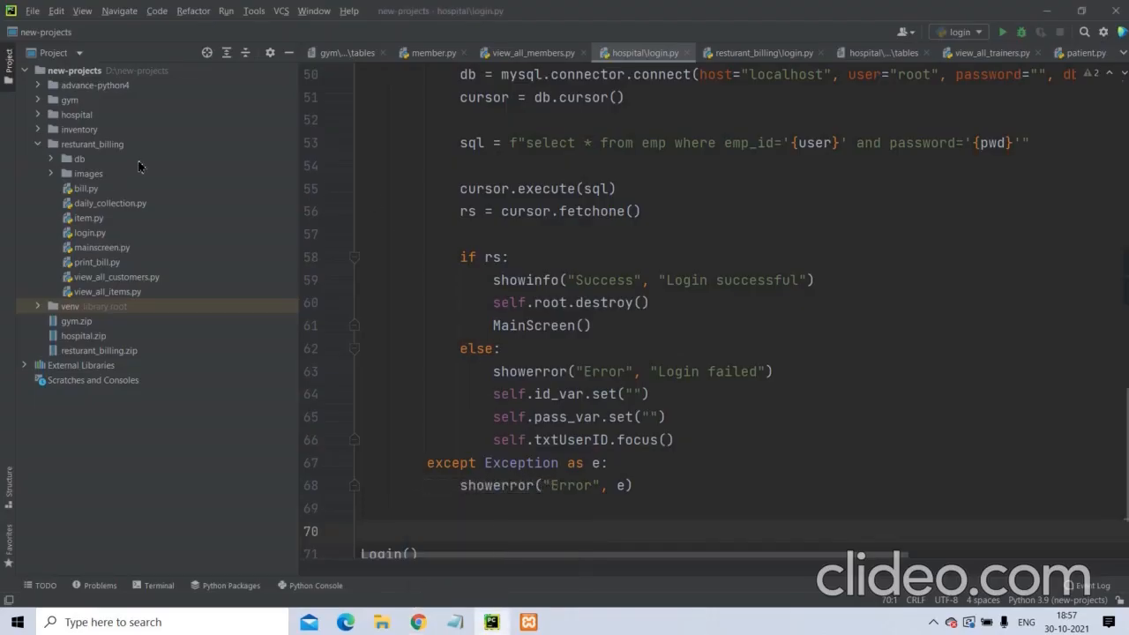
mouse_move(187, 222)
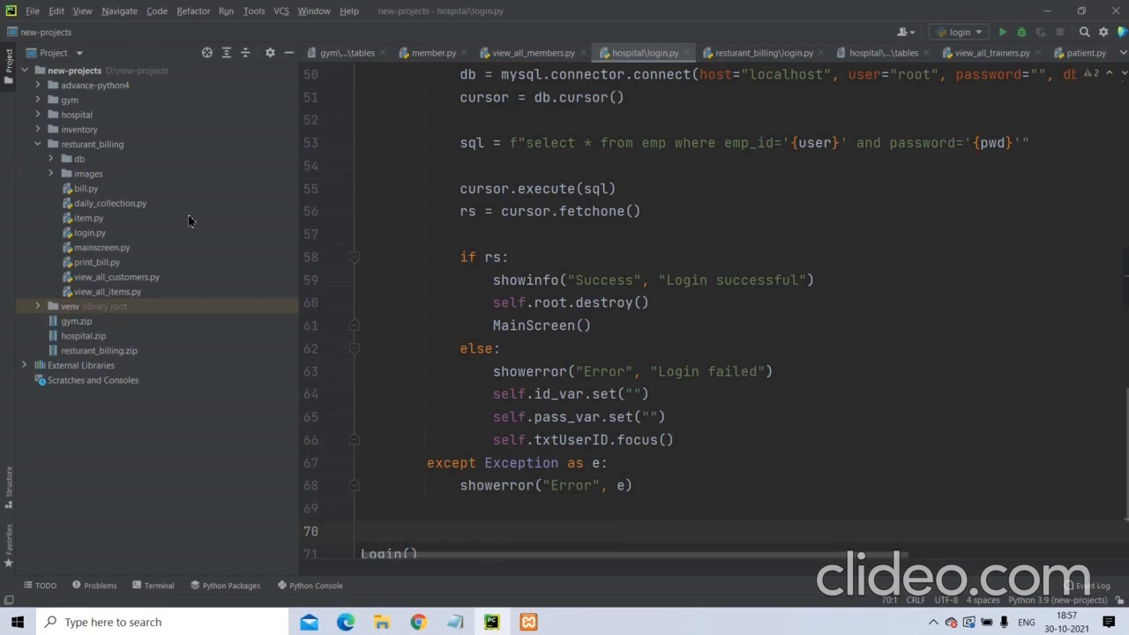
click(49, 144)
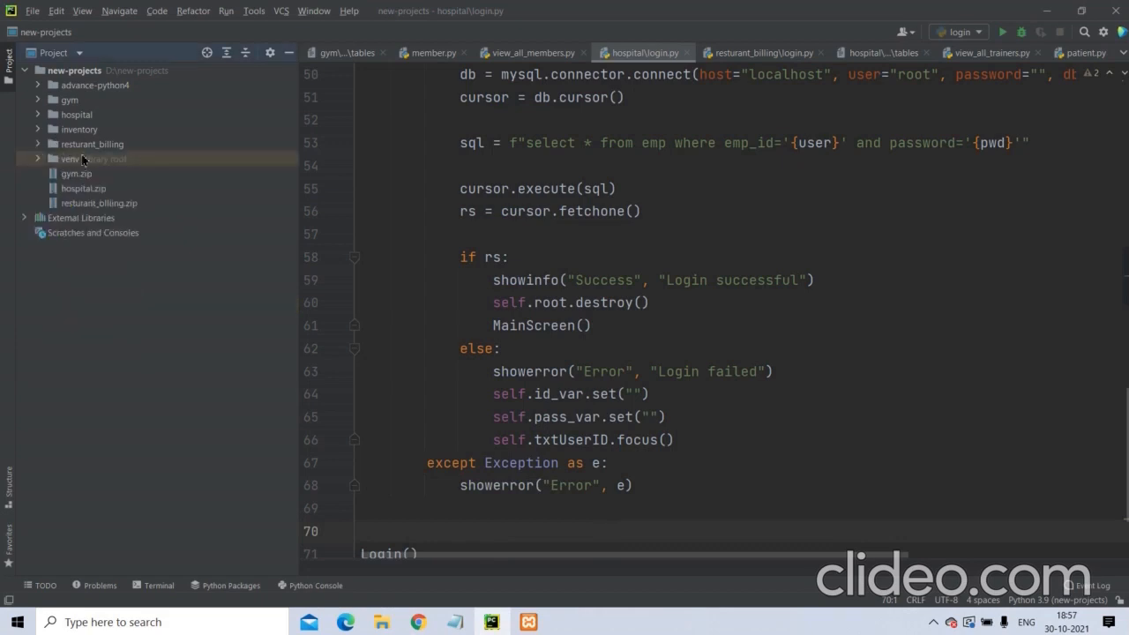
click(92, 144)
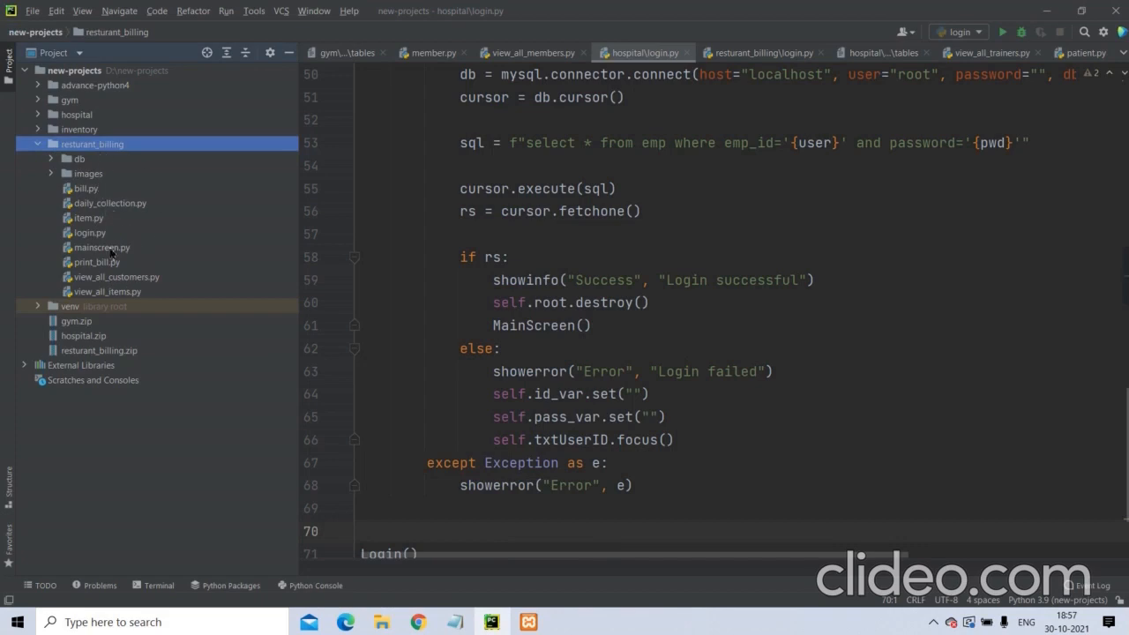
click(84, 187)
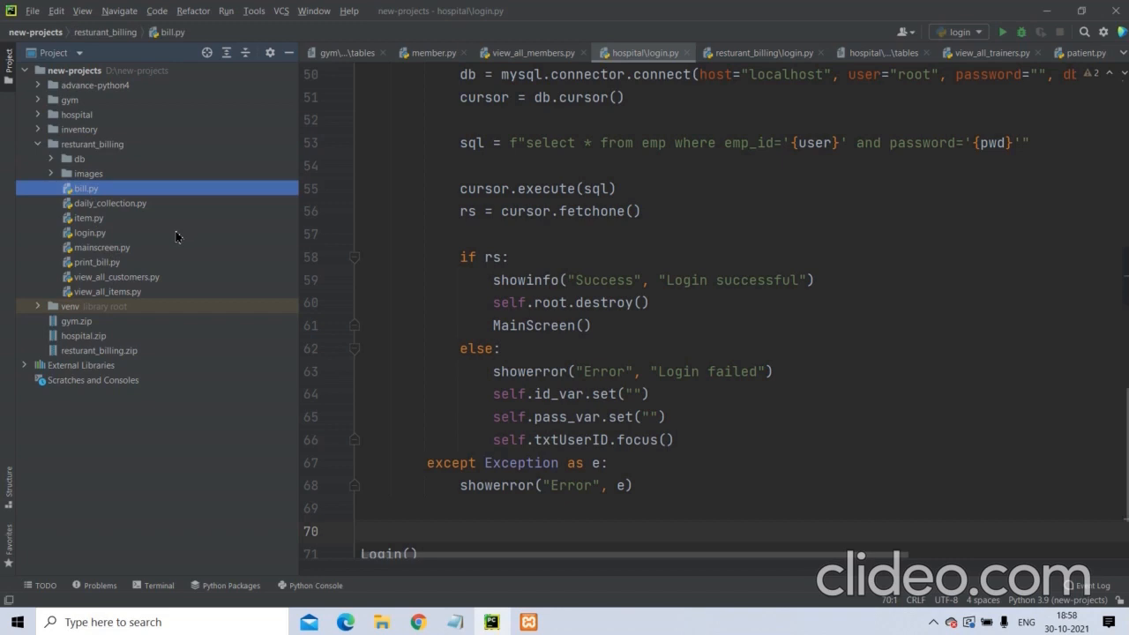
mouse_move(156, 255)
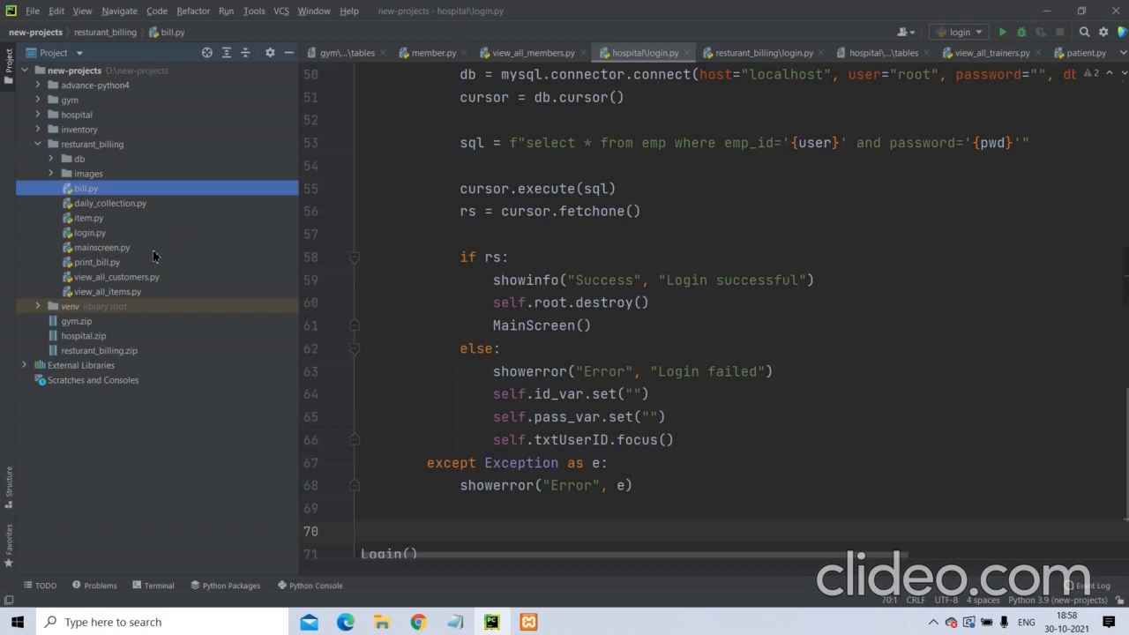
mouse_move(185, 279)
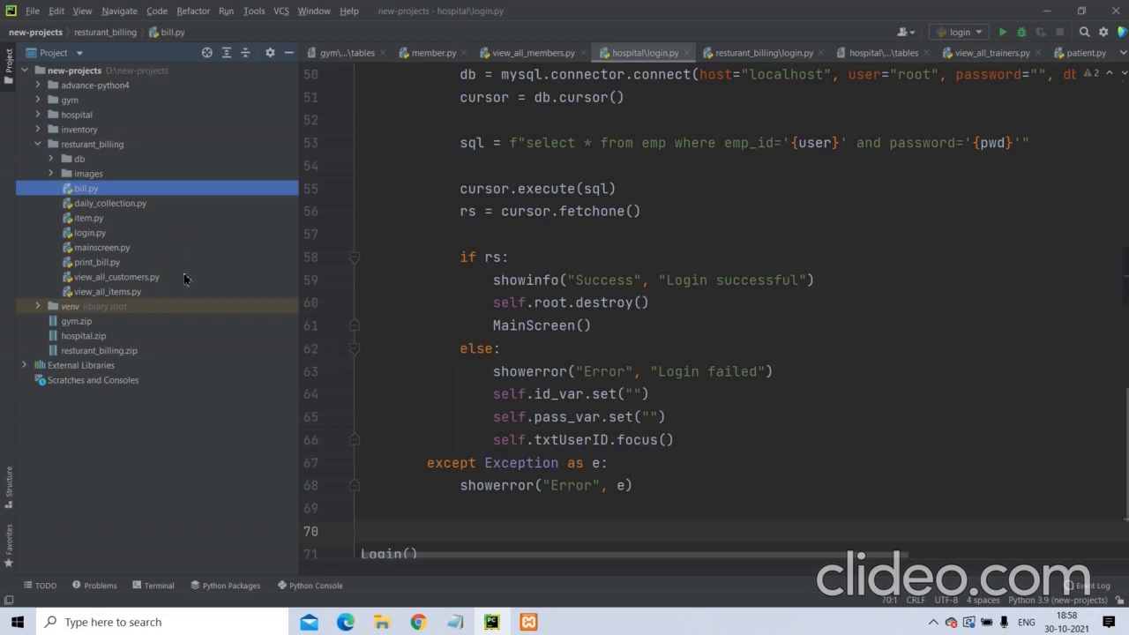
mouse_move(105, 293)
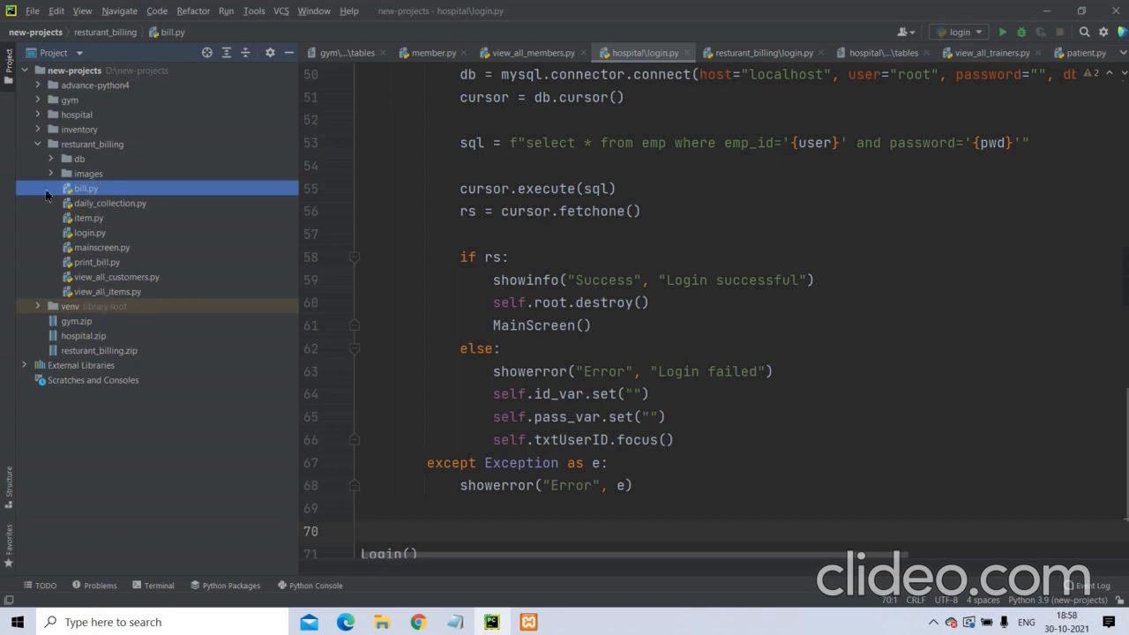
View the tables SQL script in the db folder, then load login.py in the editor.
click(51, 159)
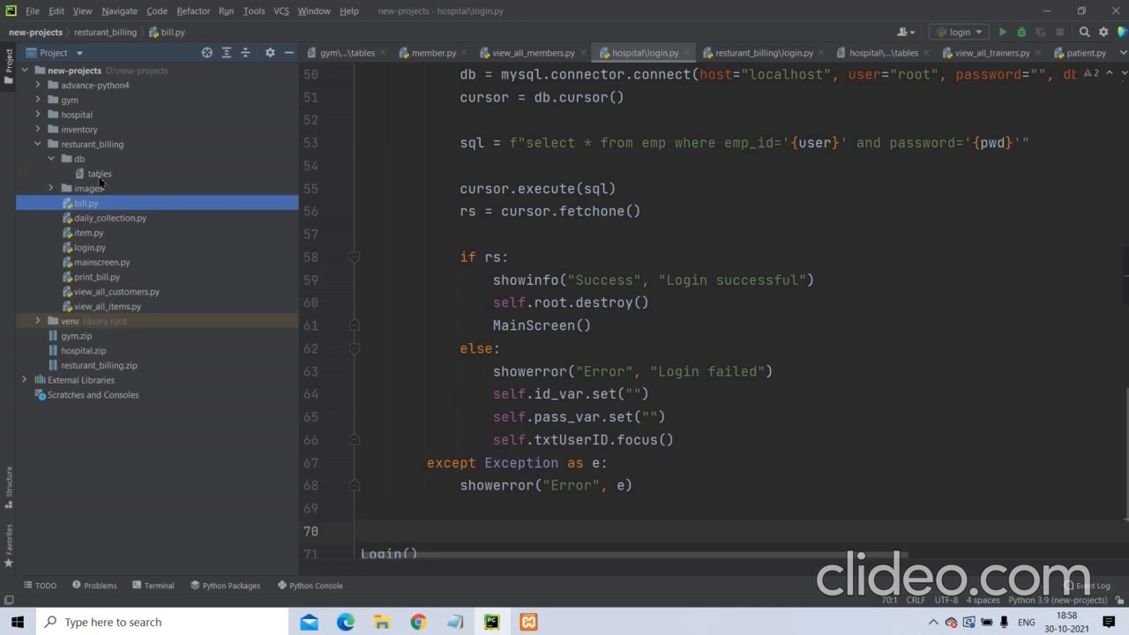
click(99, 175)
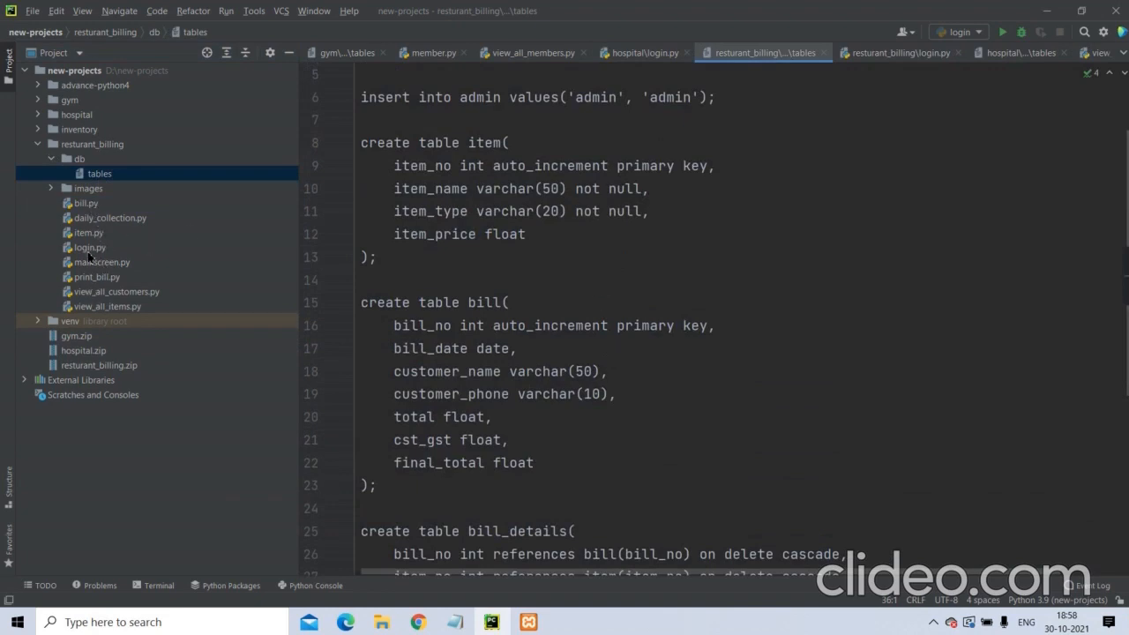
click(88, 247)
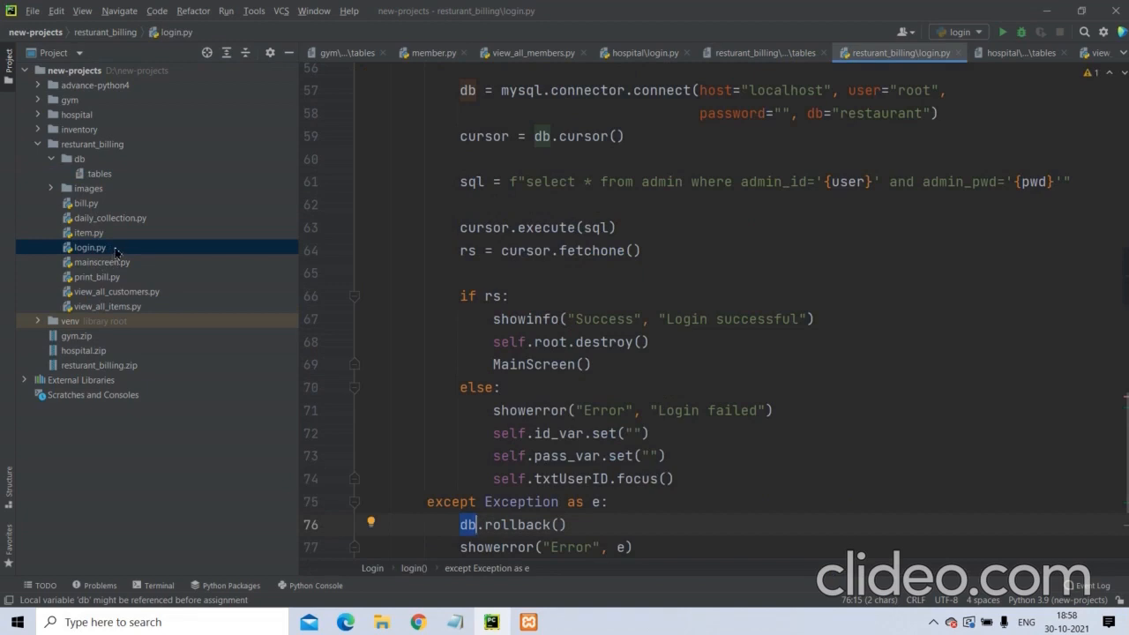
Run login.py and sign in as admin to get the Login successful message.
right_click(88, 247)
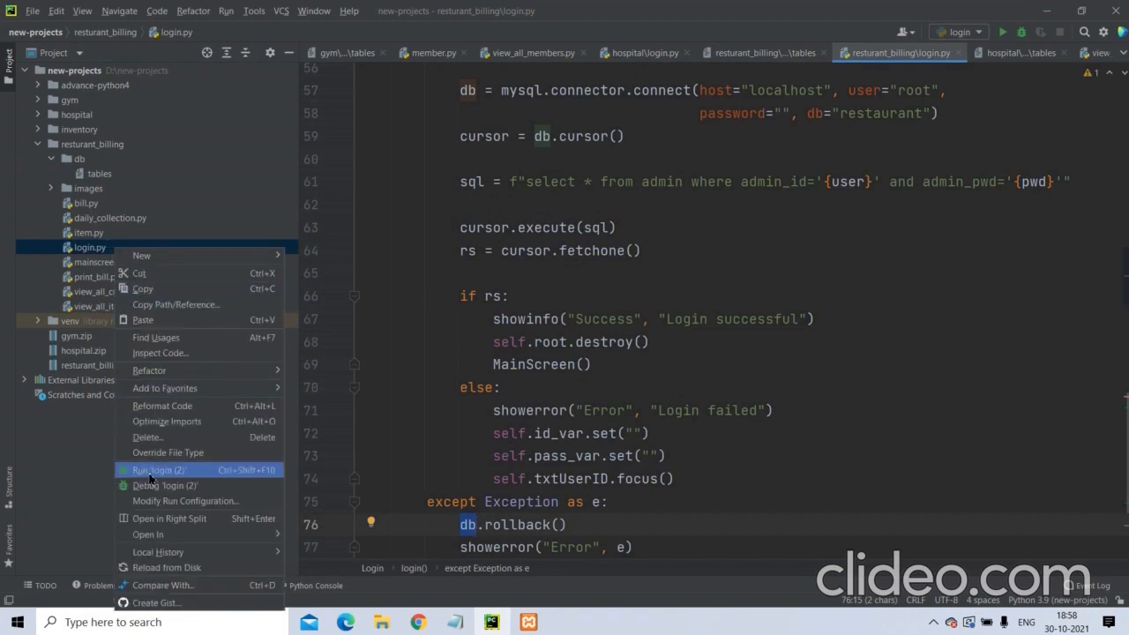
click(159, 469)
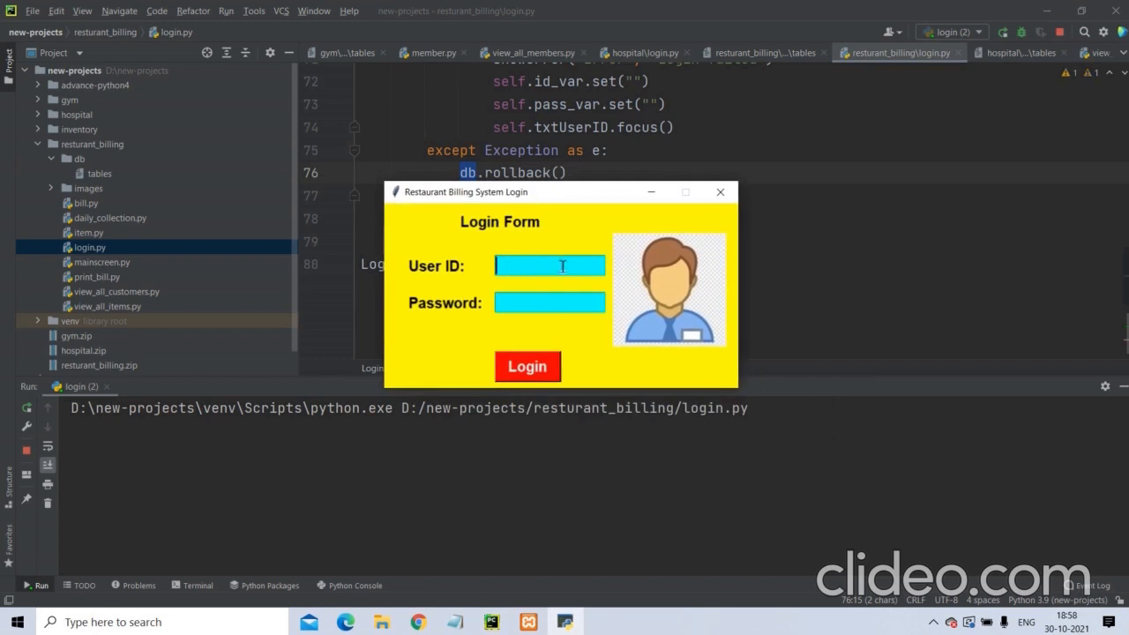
text(admin)
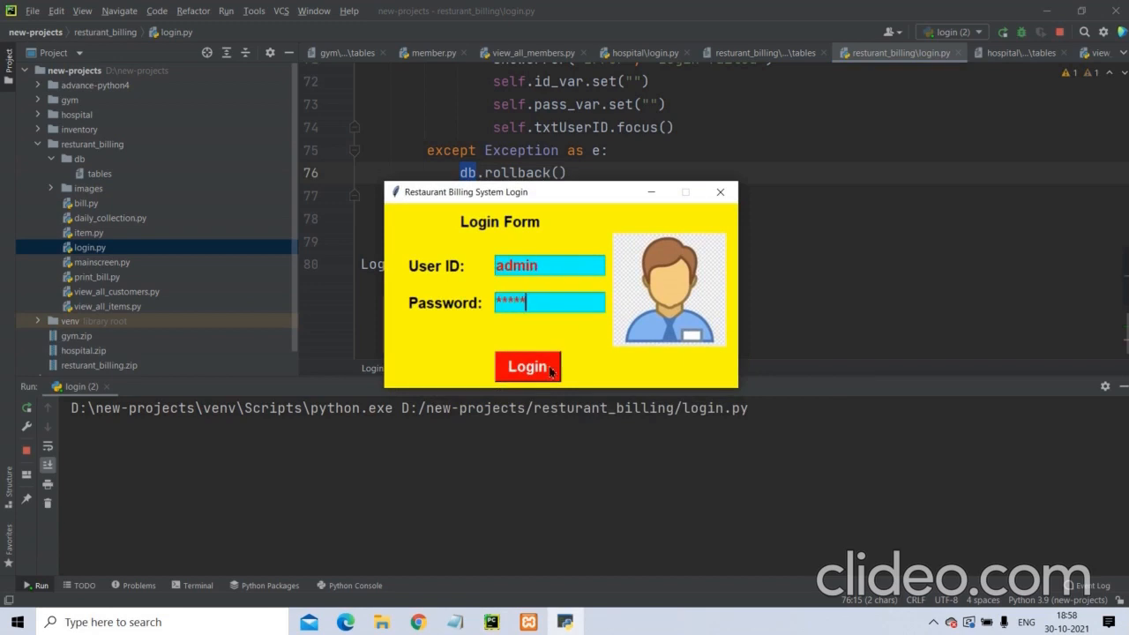
click(528, 366)
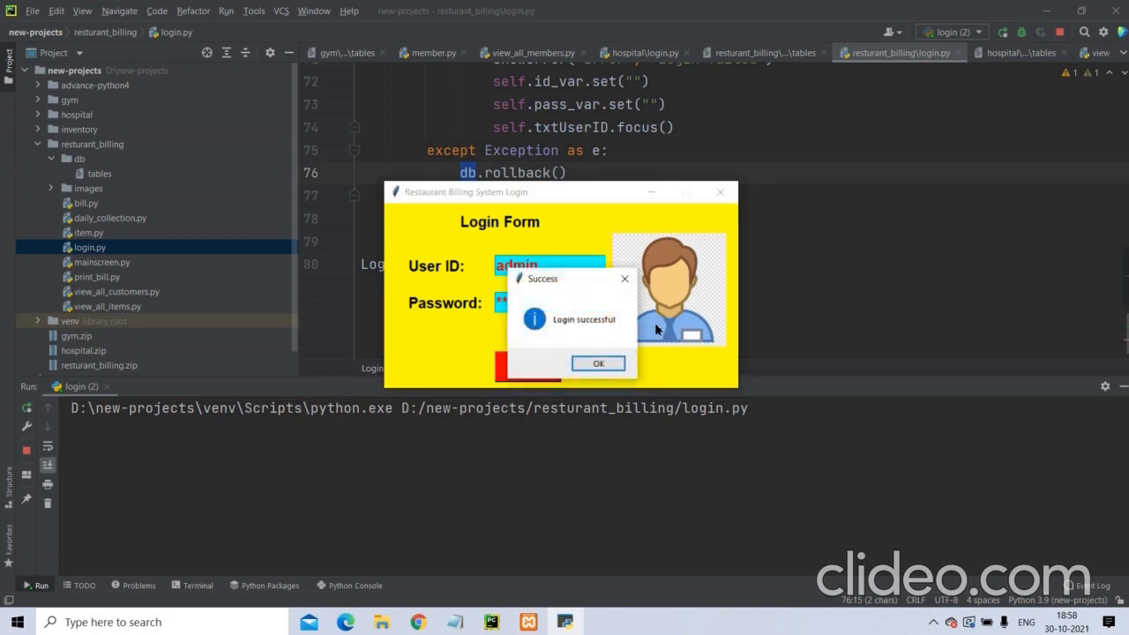
mouse_move(583, 326)
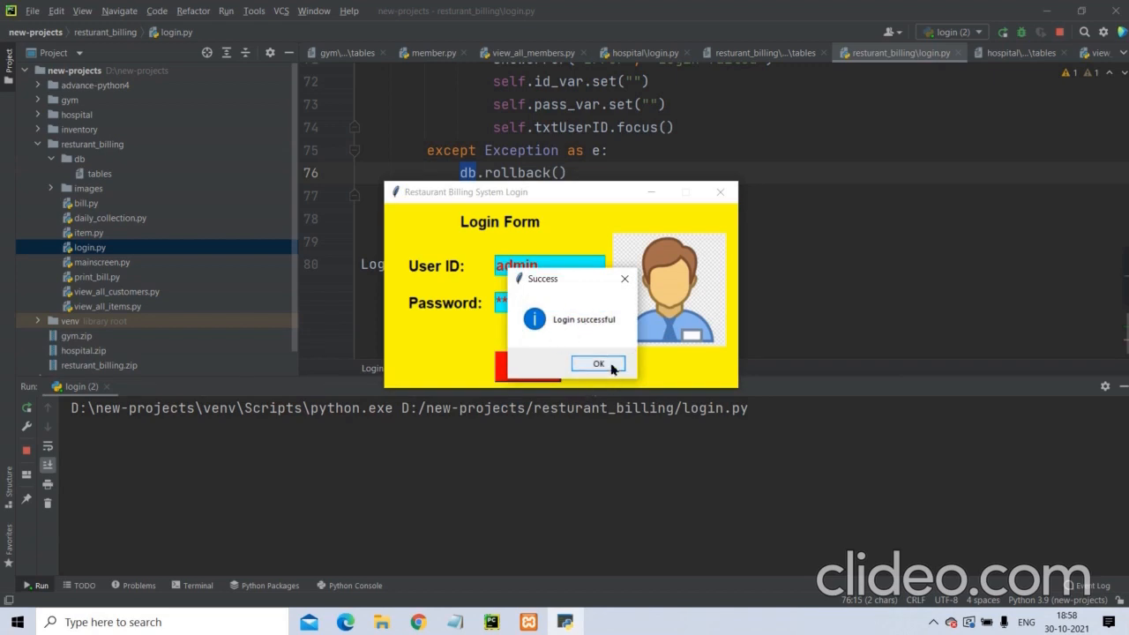
Dismiss the login message and bring up the Item management form.
click(598, 363)
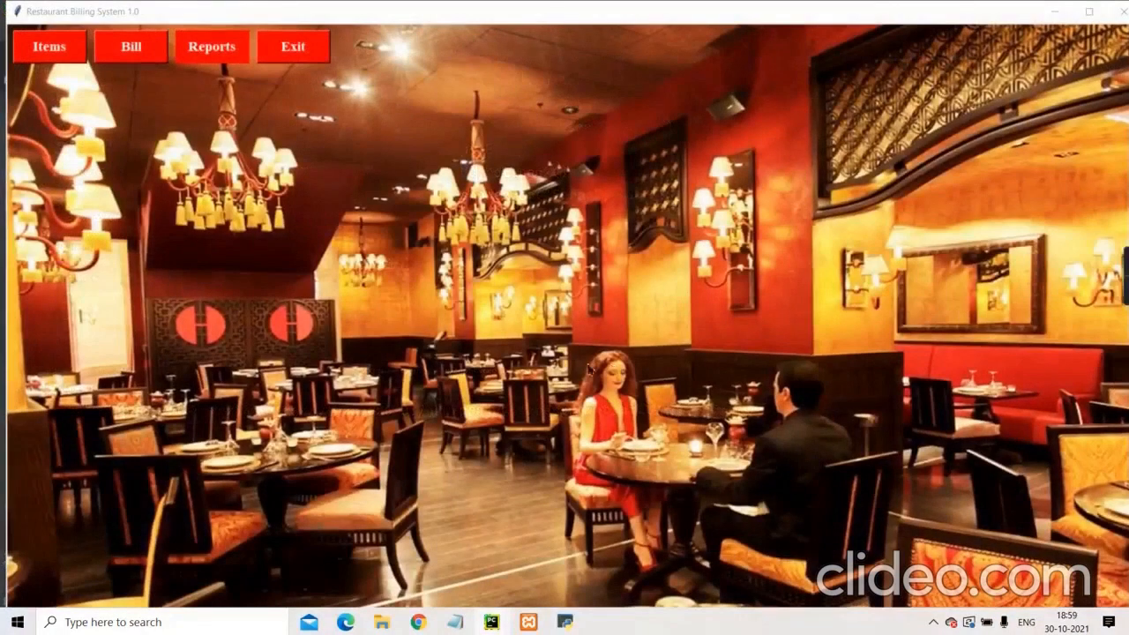
mouse_move(378, 498)
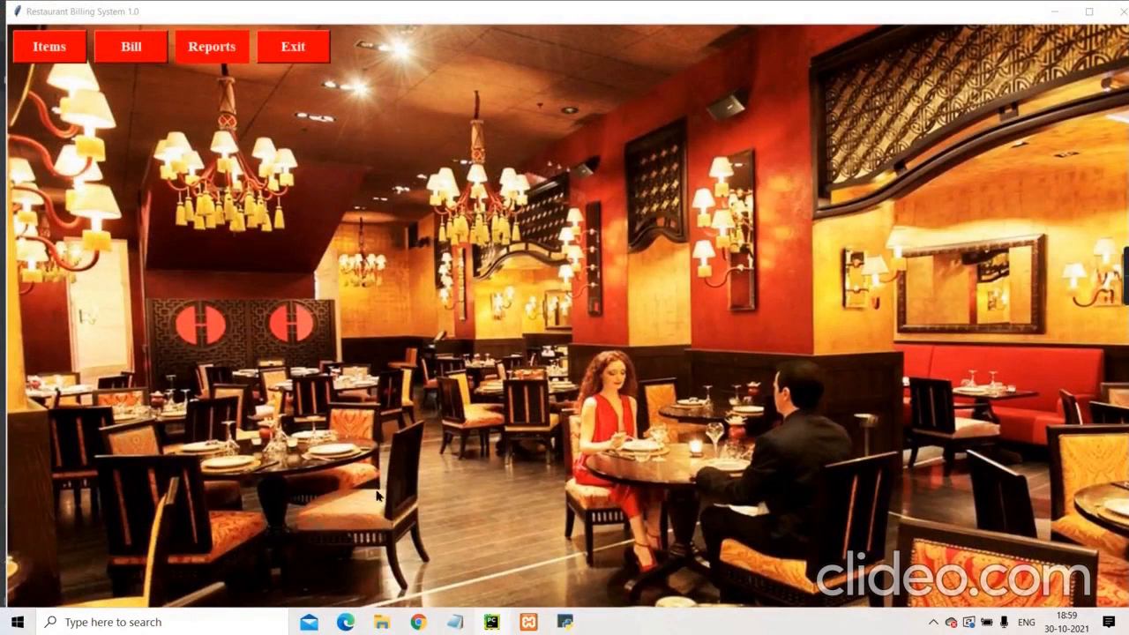
mouse_move(384, 450)
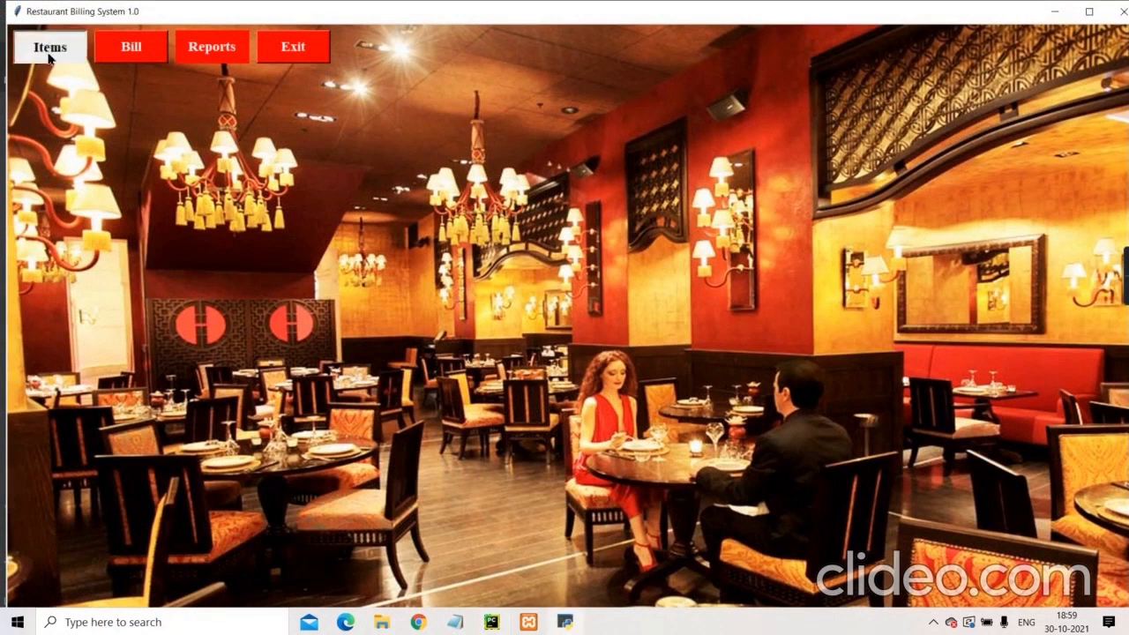
click(49, 46)
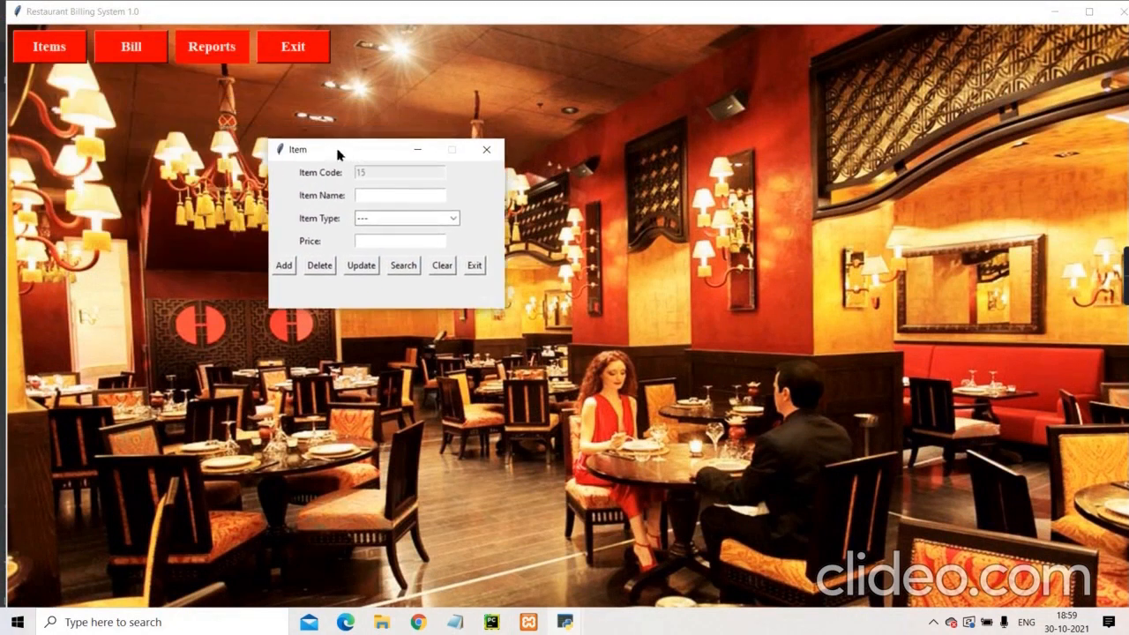
drag(314, 148, 351, 166)
text(Paneer Tikka)
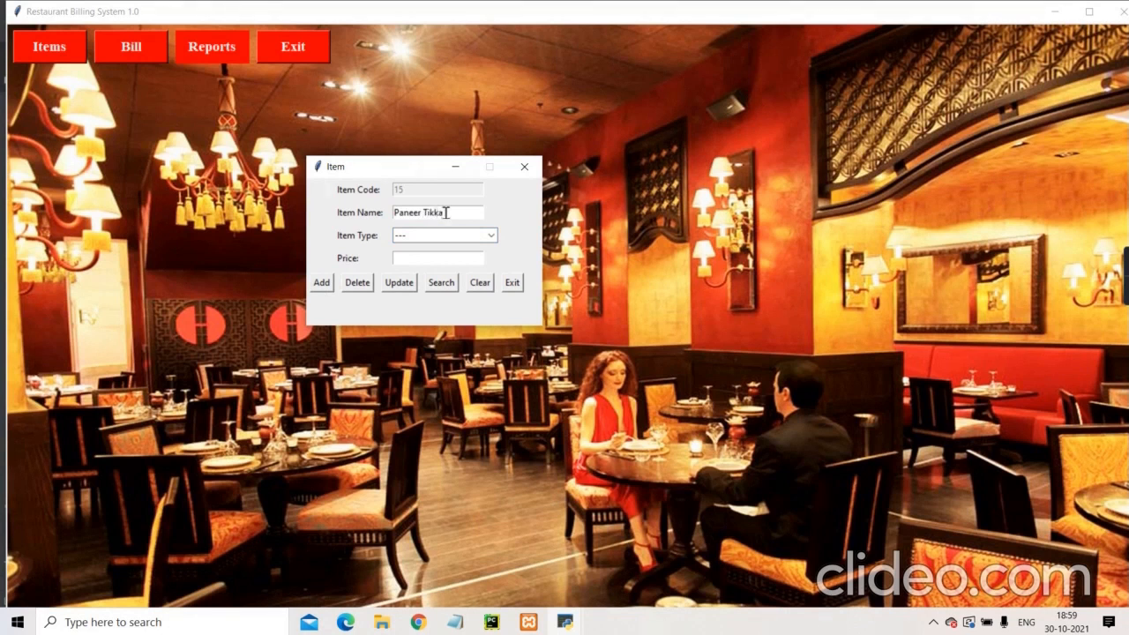
Save Paneer Tikka Masal as a Veg item priced 220, then search to load the Filter Coffee record.
text(Masal)
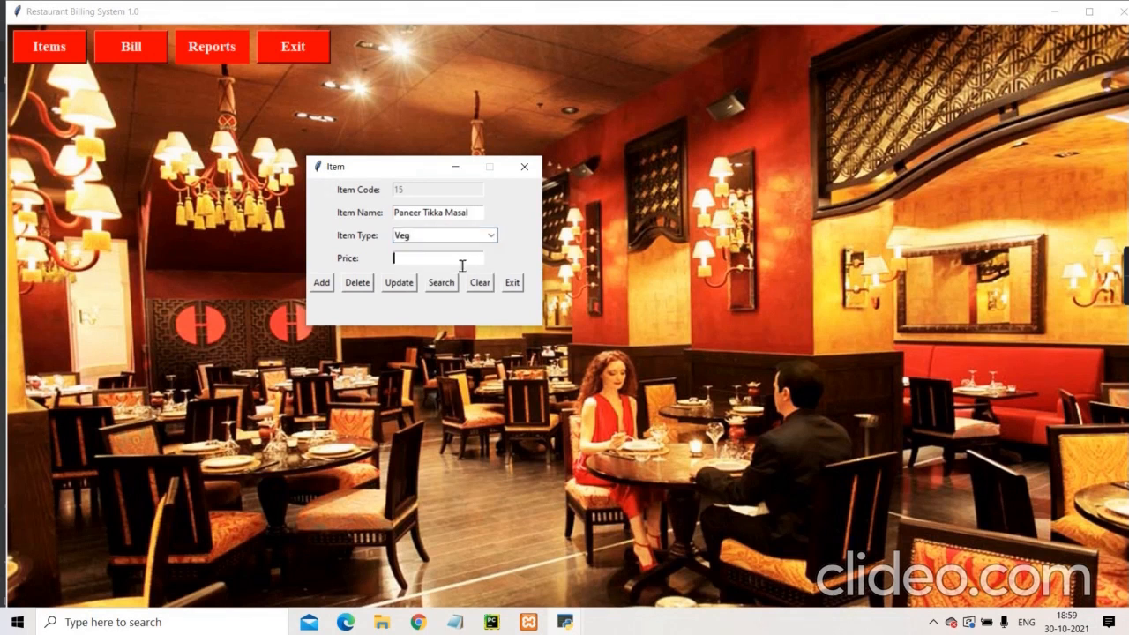
text(220)
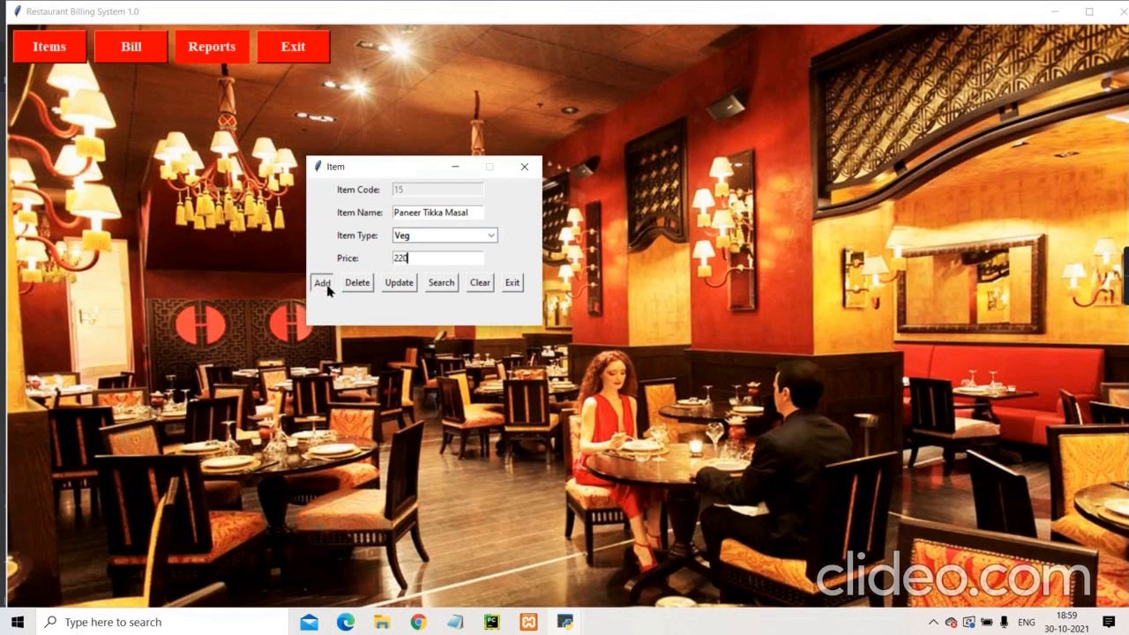
click(321, 282)
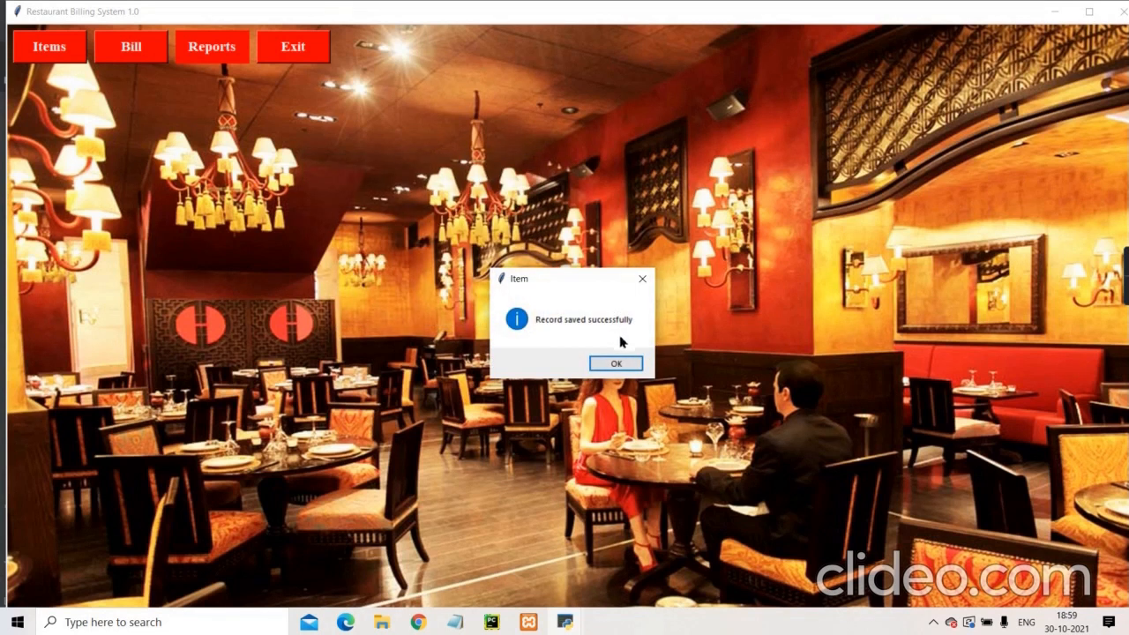
click(616, 363)
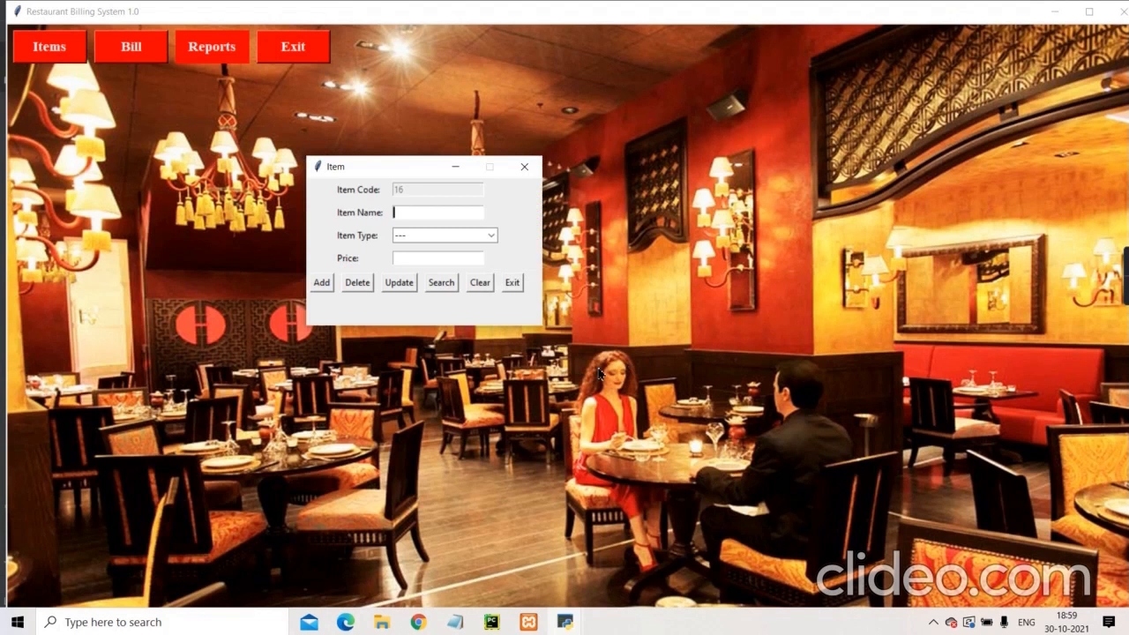
mouse_move(441, 309)
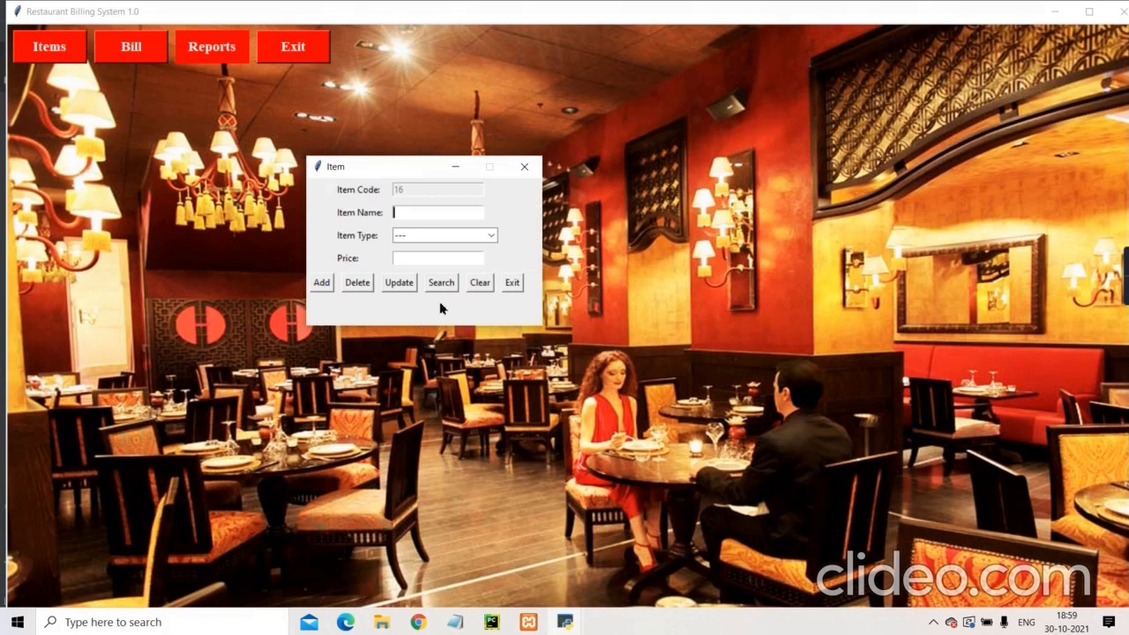
mouse_move(434, 289)
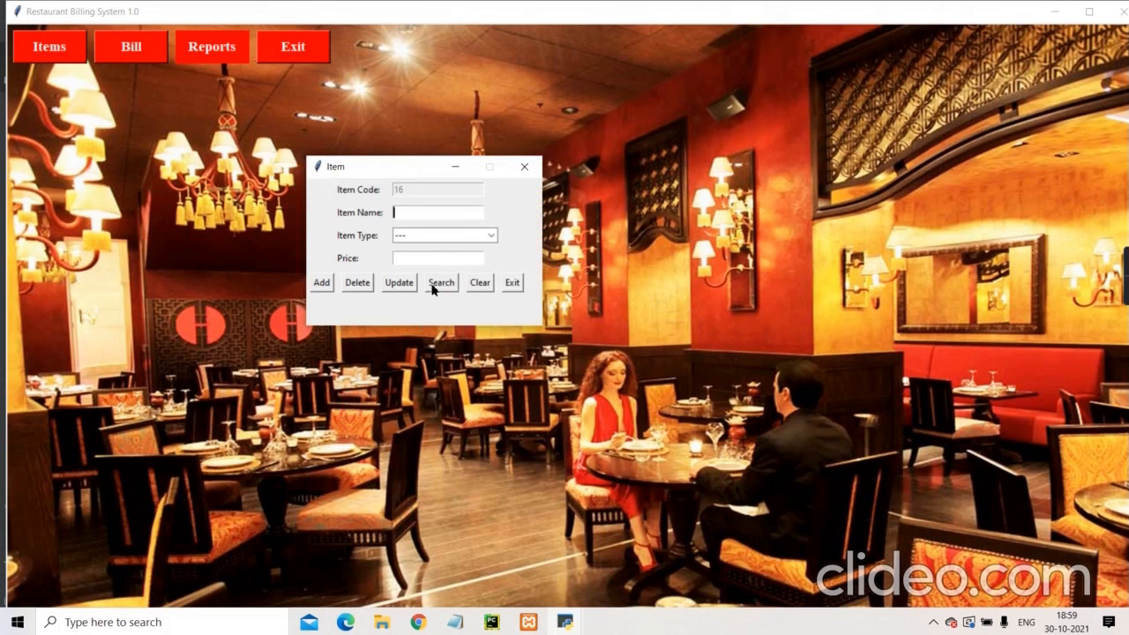
click(441, 282)
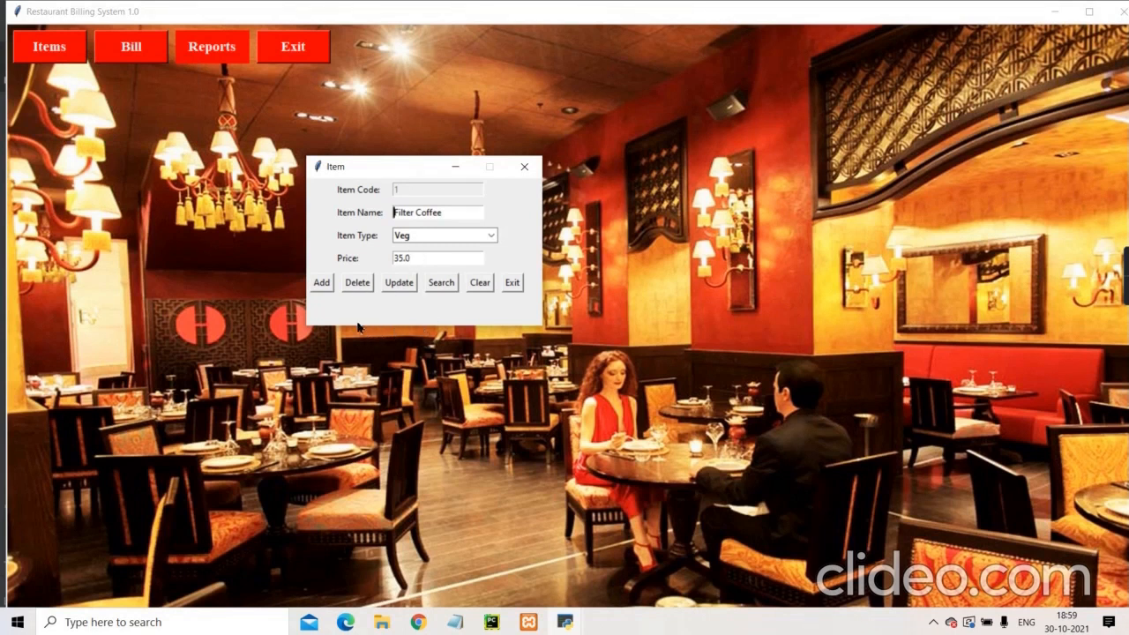
mouse_move(522, 293)
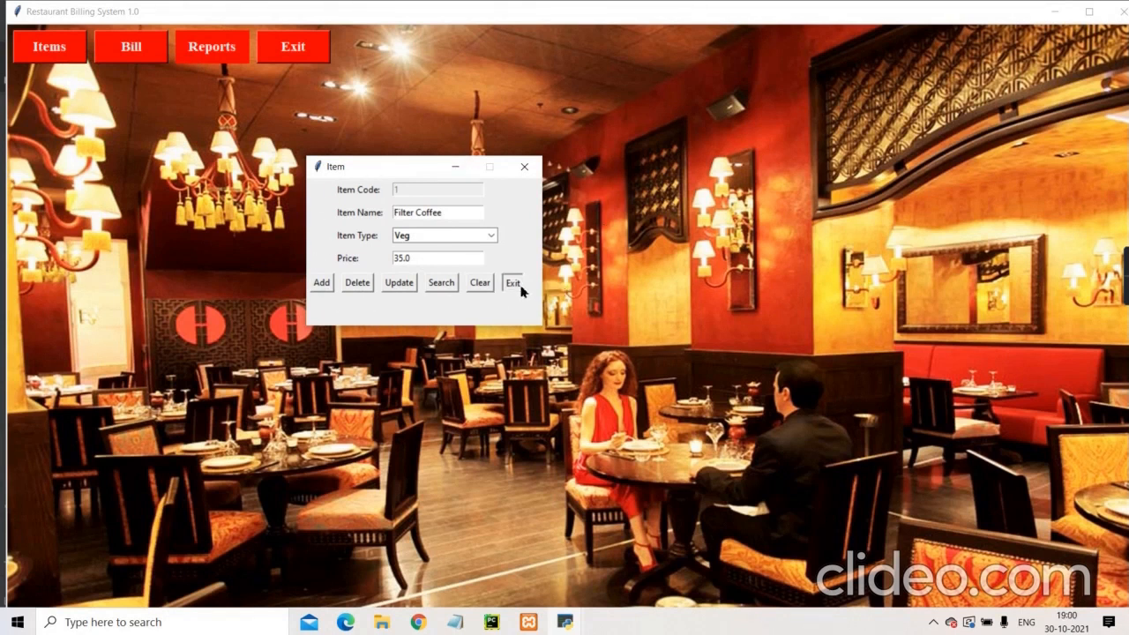
Exit the Item form back to the main restaurant window.
click(511, 282)
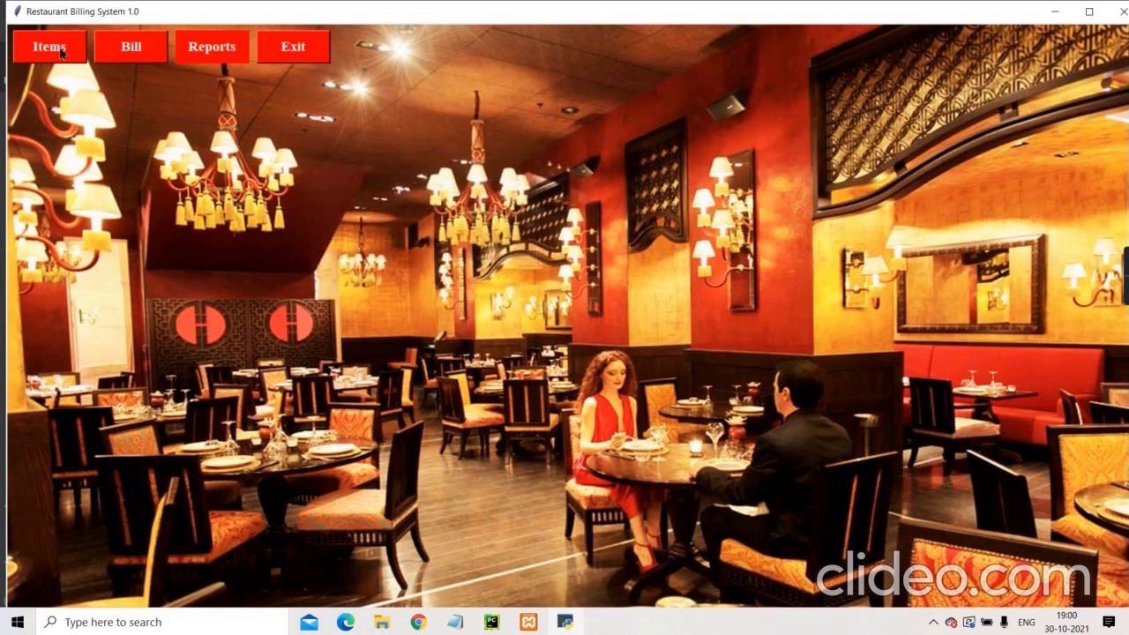
mouse_move(97, 145)
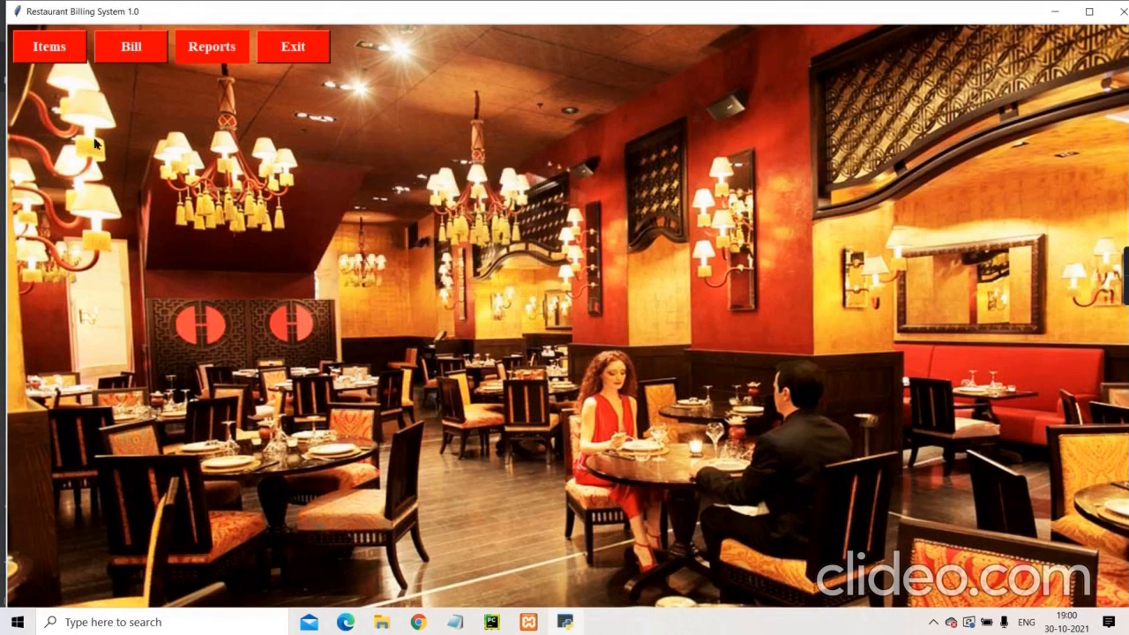
mouse_move(122, 151)
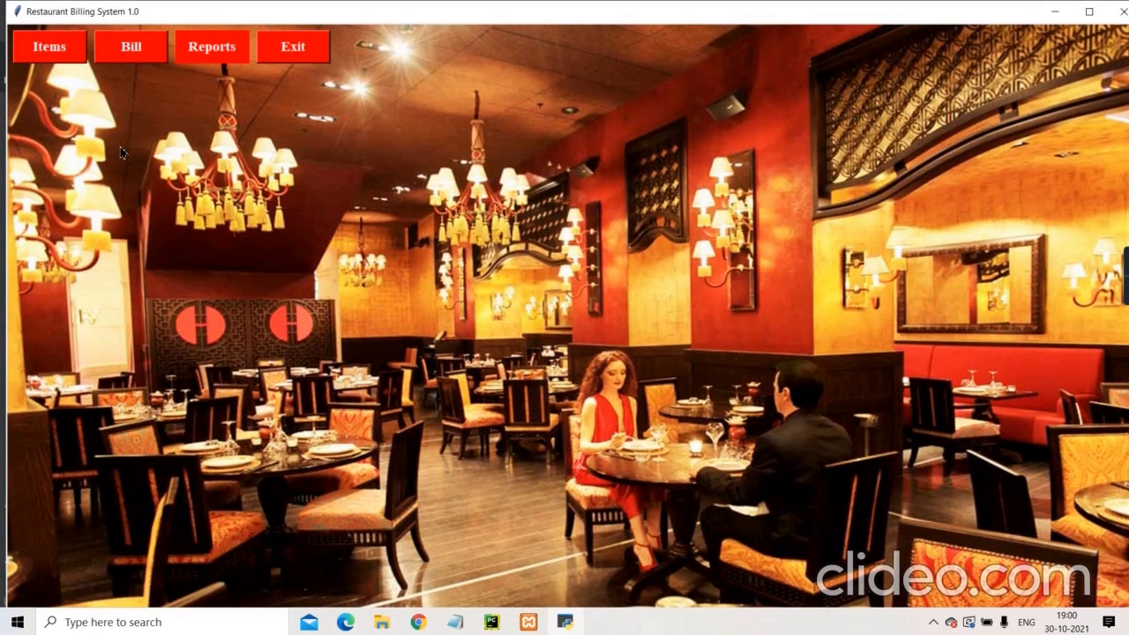
mouse_move(250, 264)
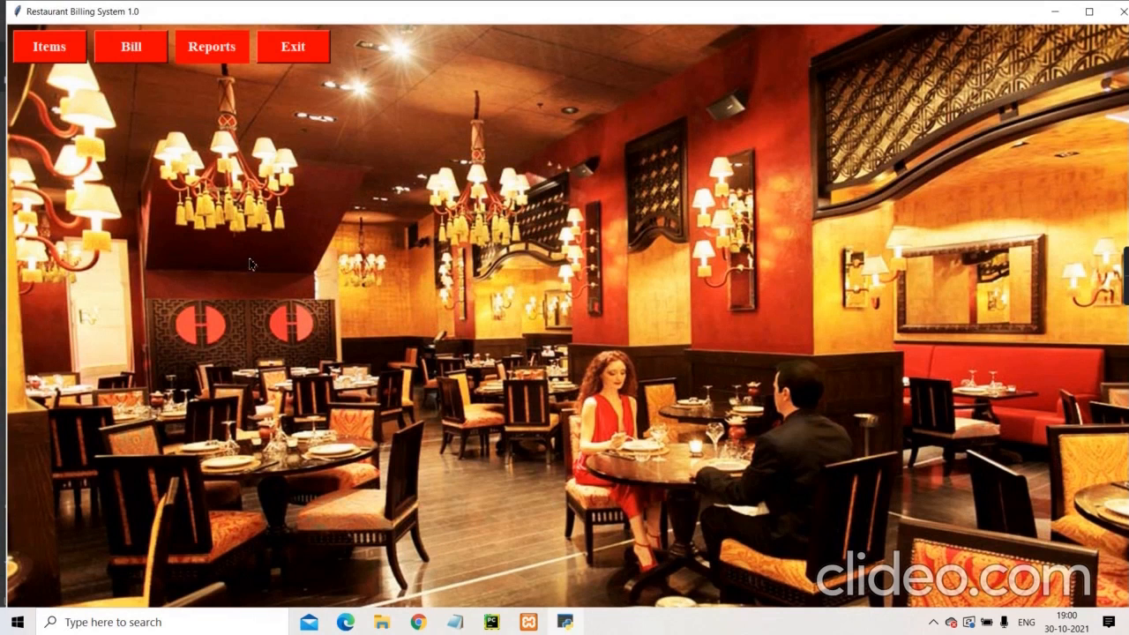
mouse_move(219, 289)
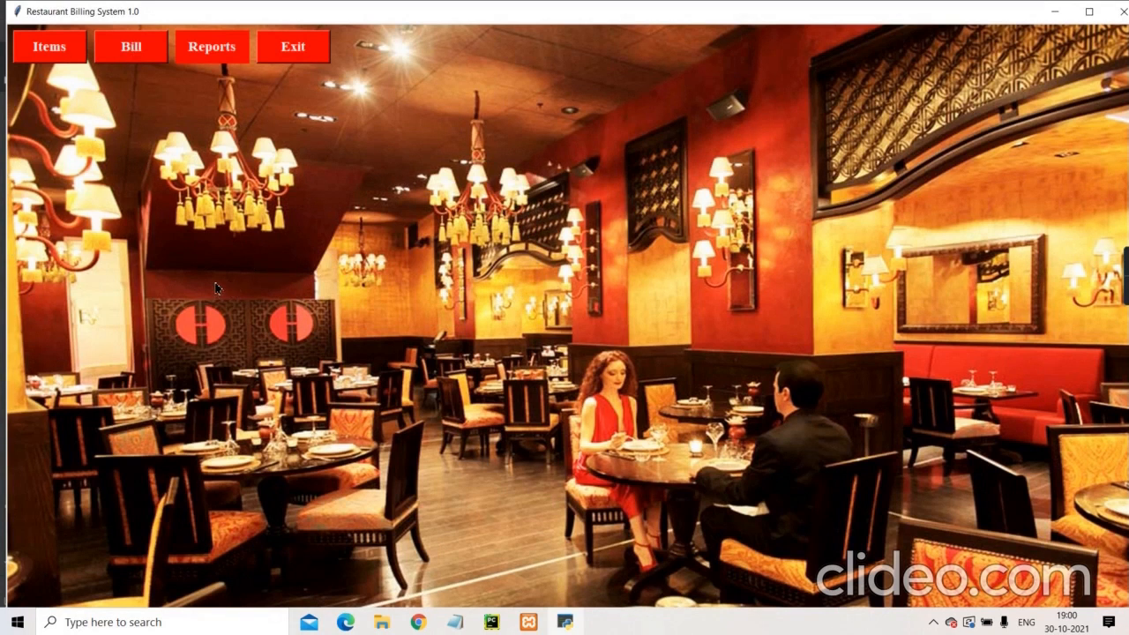
mouse_move(238, 250)
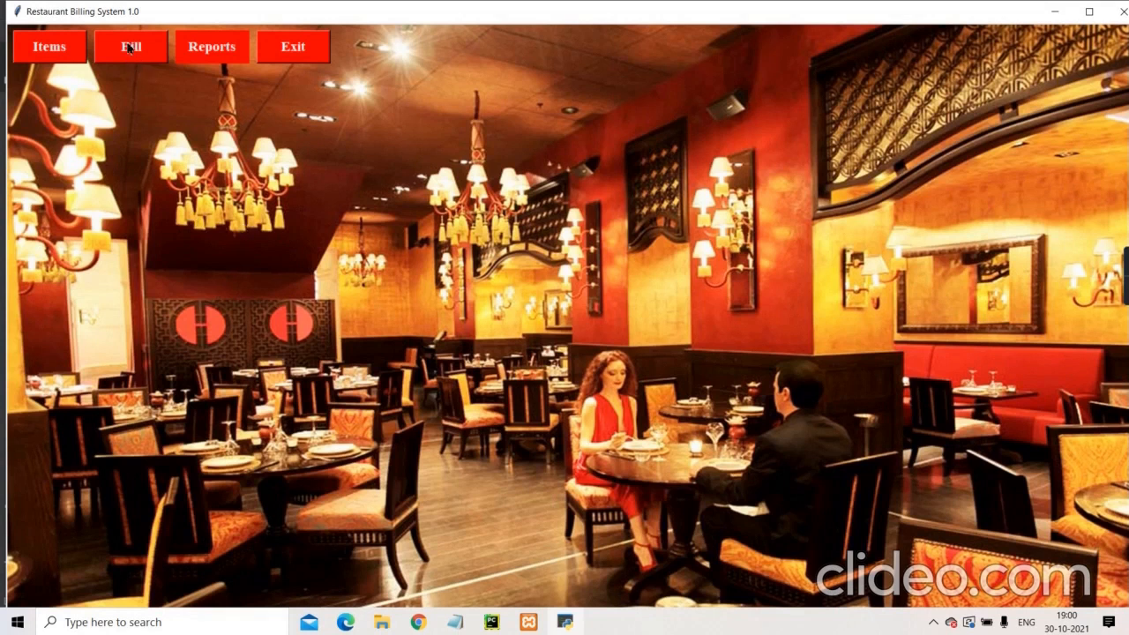
Start Bill No 3 dated 2021-10-30 and place the cursor in Customer Name.
click(130, 45)
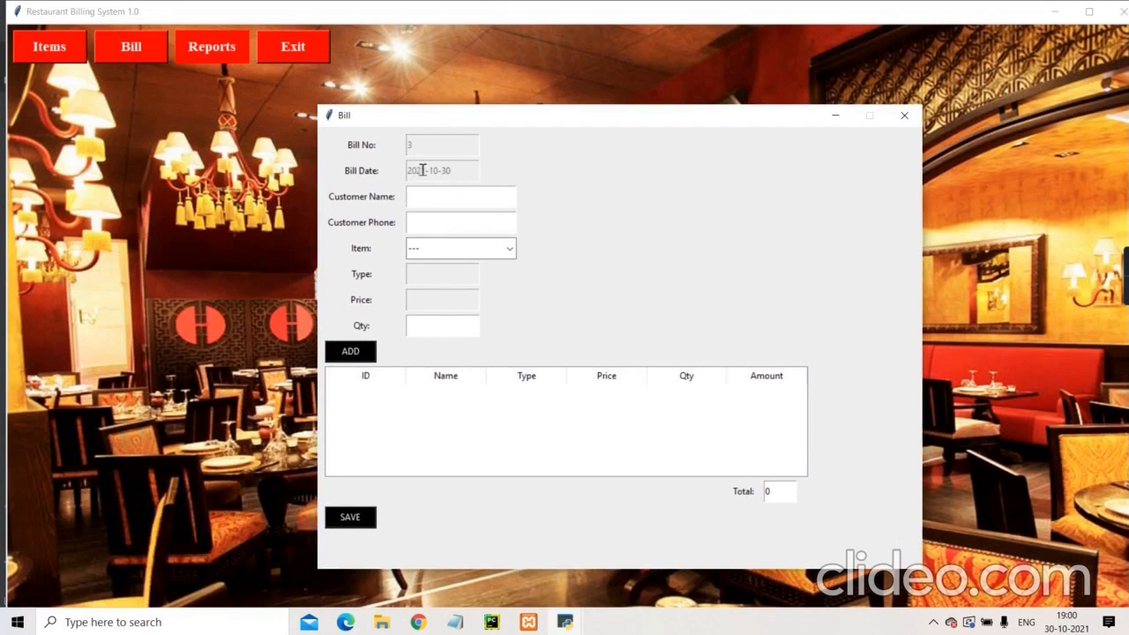
mouse_move(517, 189)
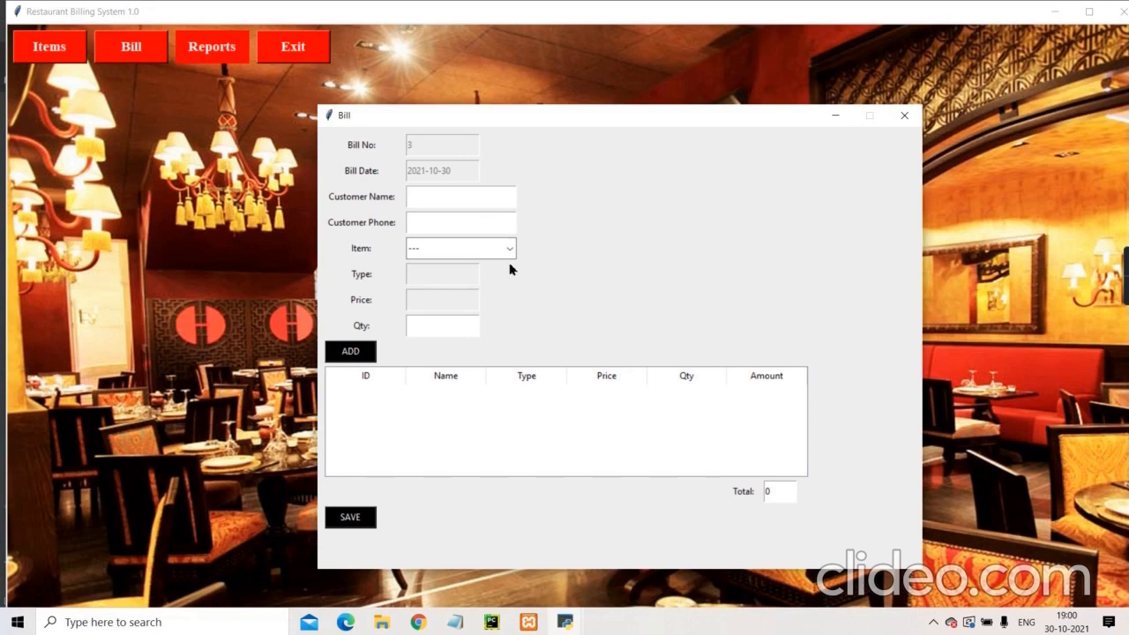
click(508, 246)
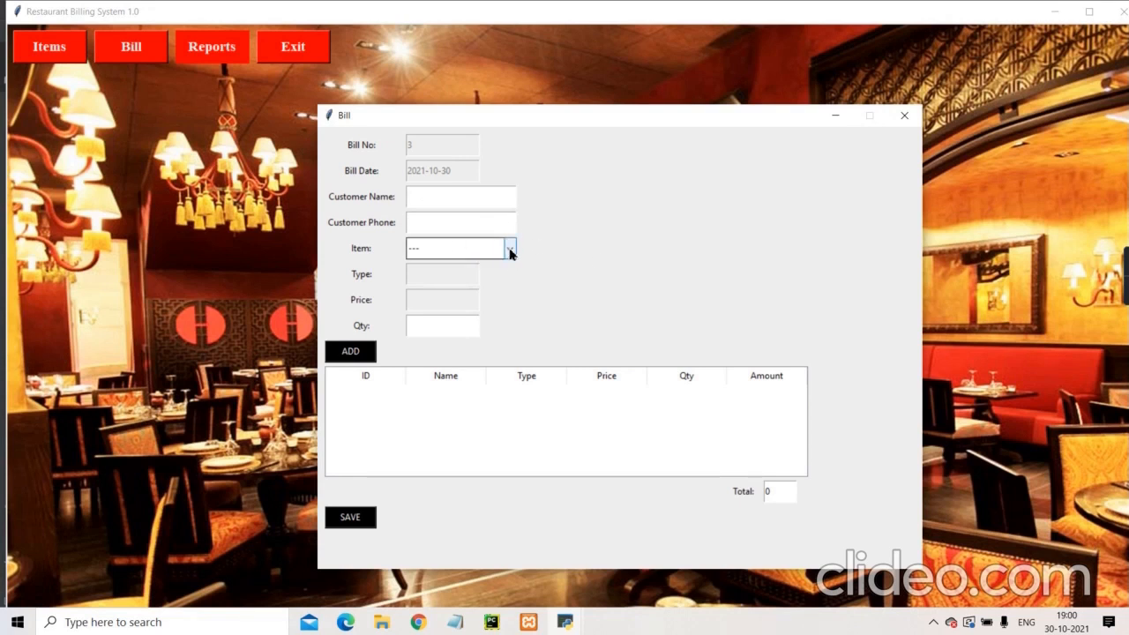
click(459, 196)
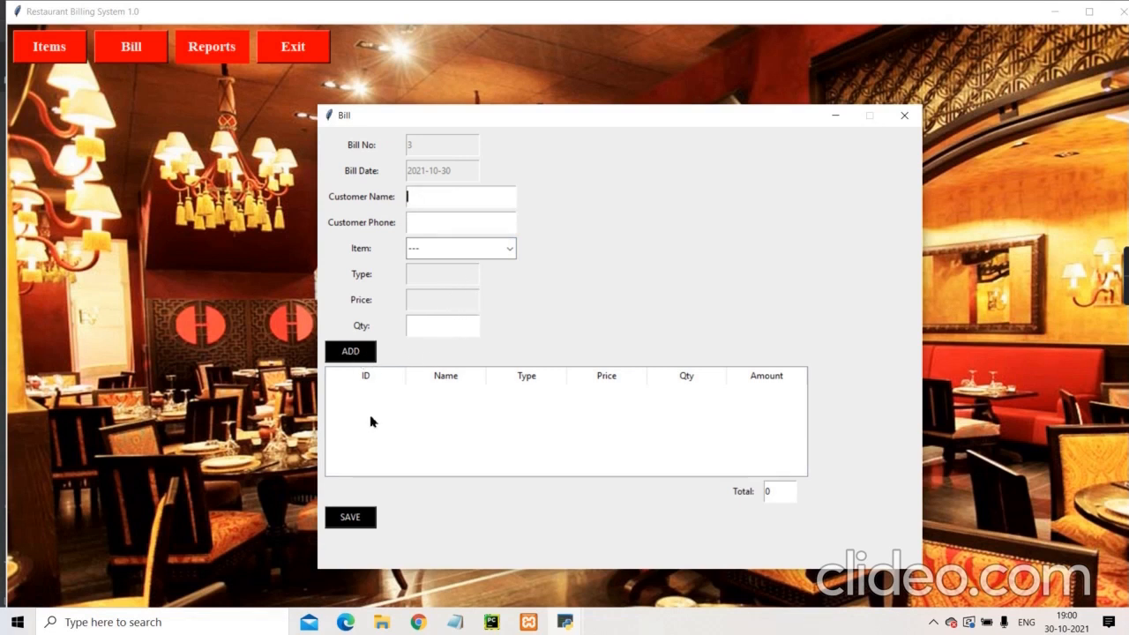
mouse_move(480, 201)
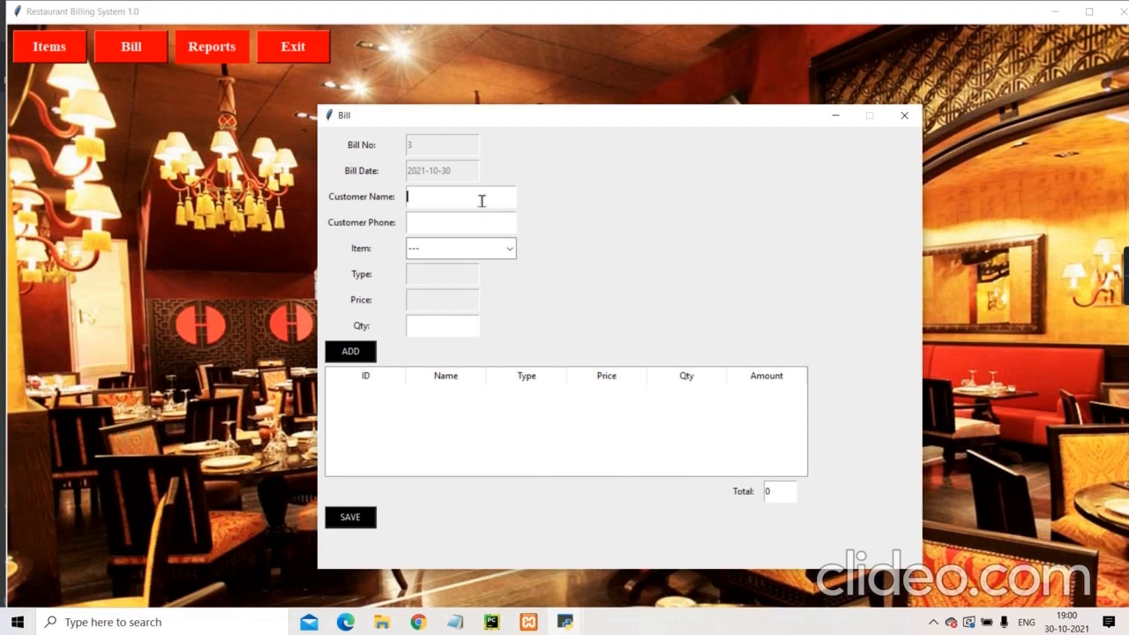
Enter the customer's name and phone number on the bill.
text(Ajit More)
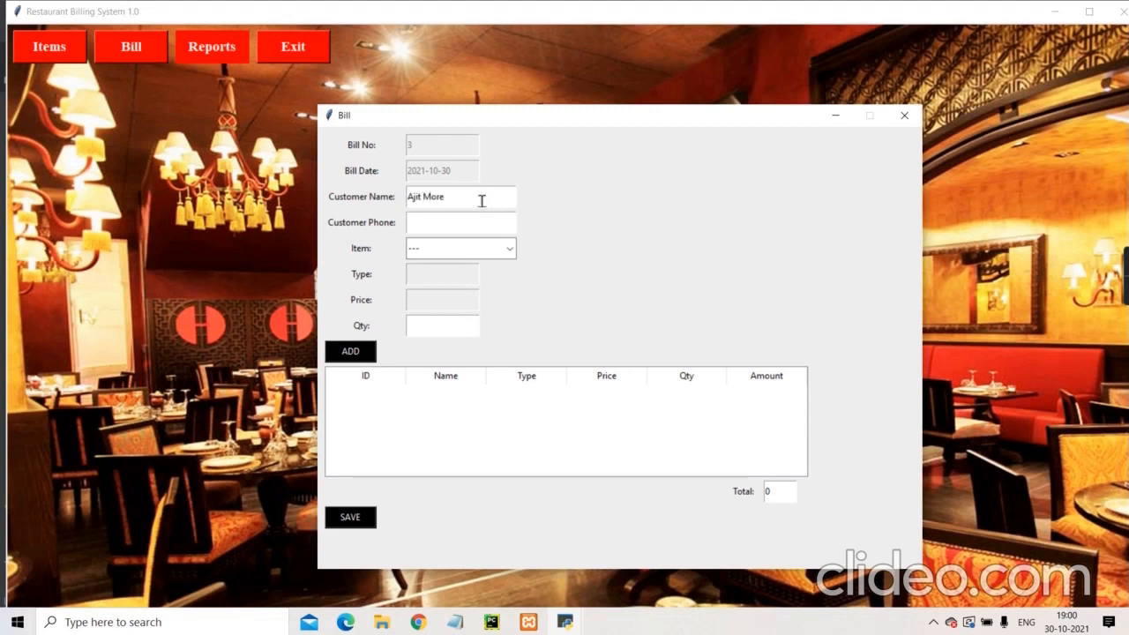
text(9)
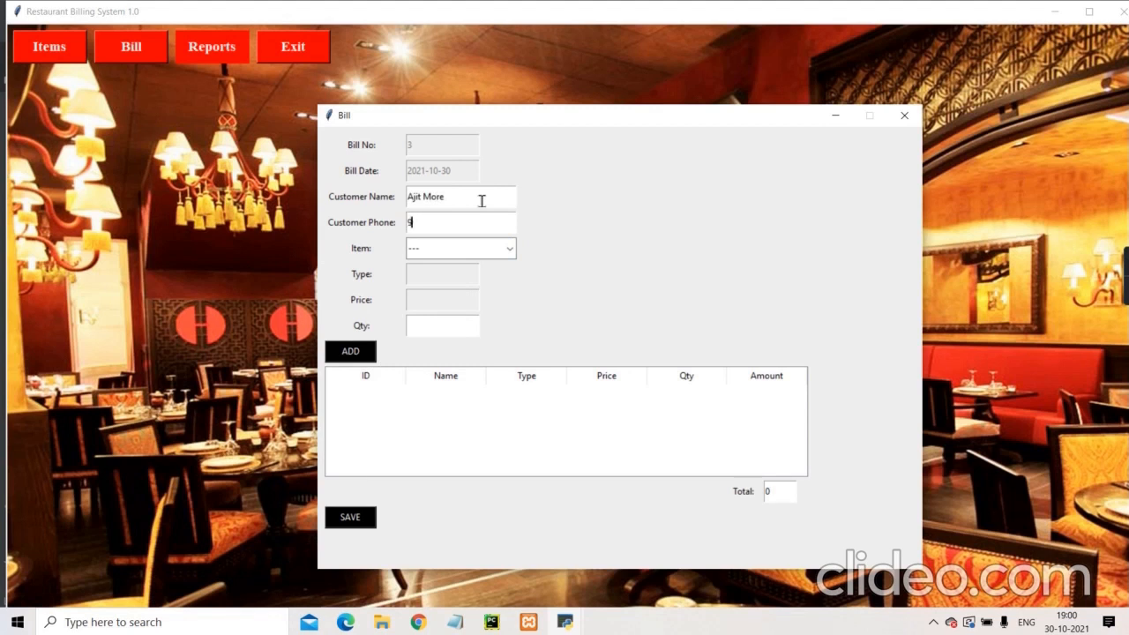
text(823374979)
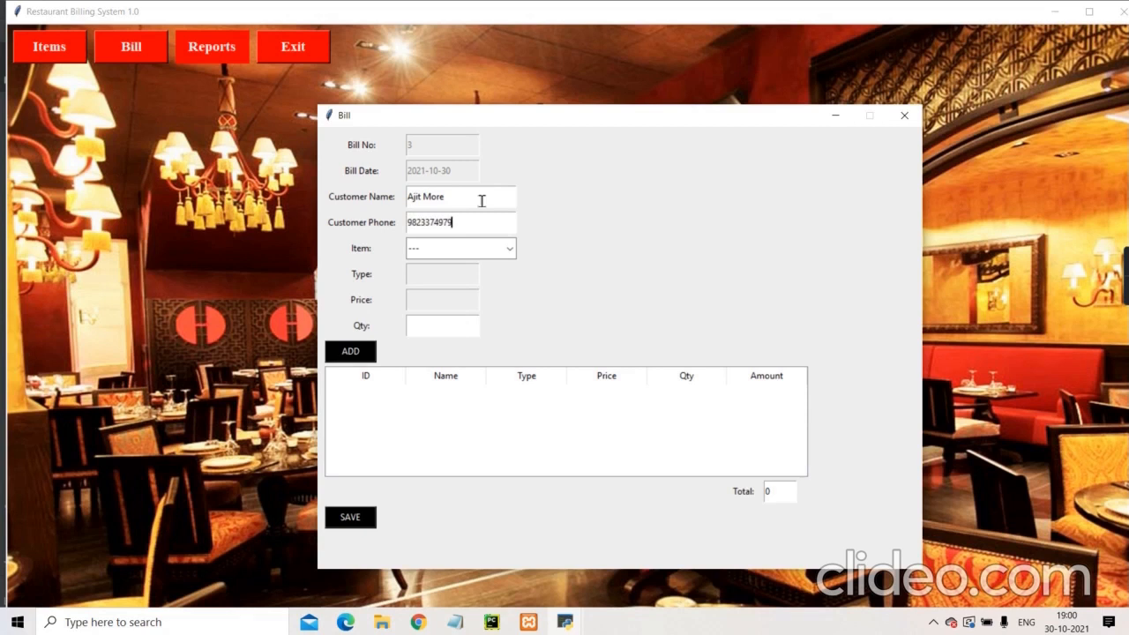
Add 3 Paneer Tikka Masal at 220 to the bill, bringing the total to 660.
click(508, 247)
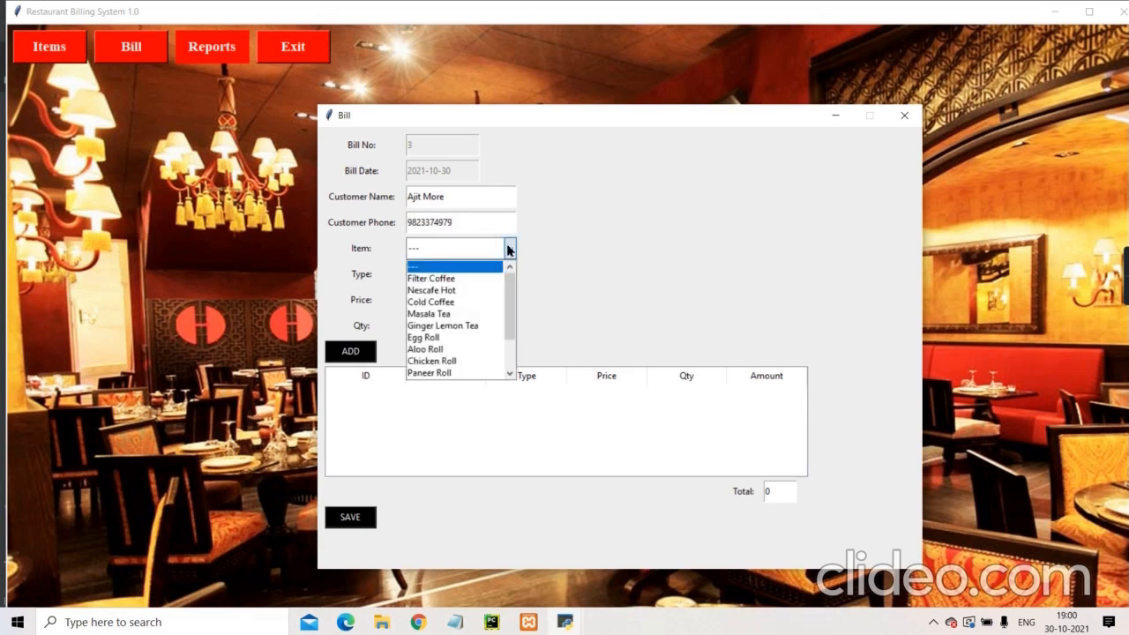
mouse_move(469, 291)
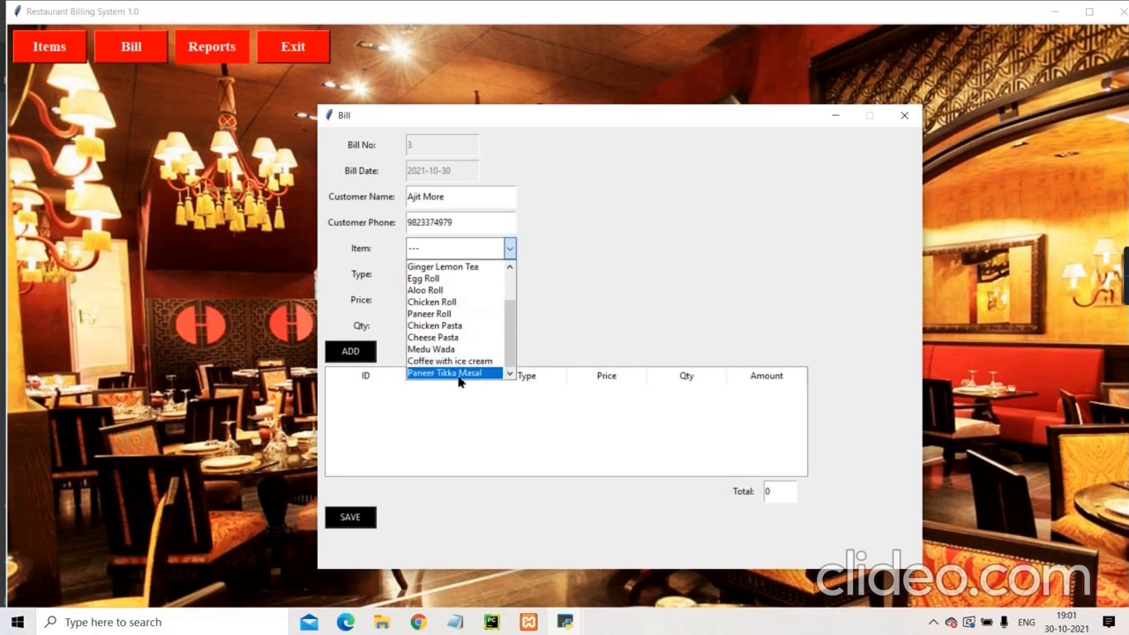
click(444, 372)
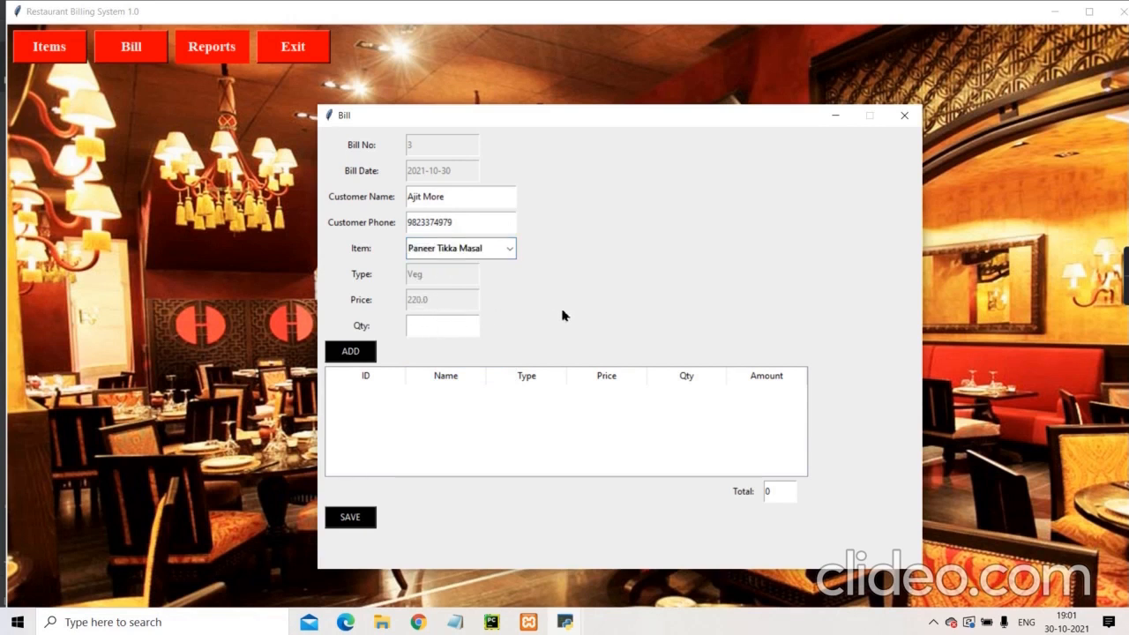
text(1)
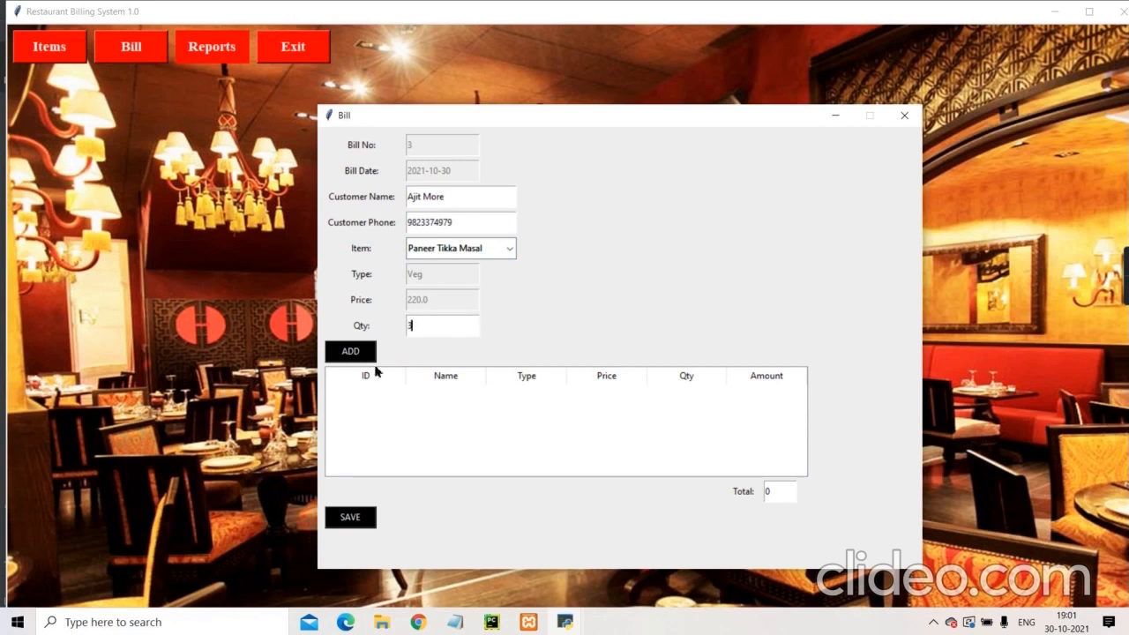
click(349, 351)
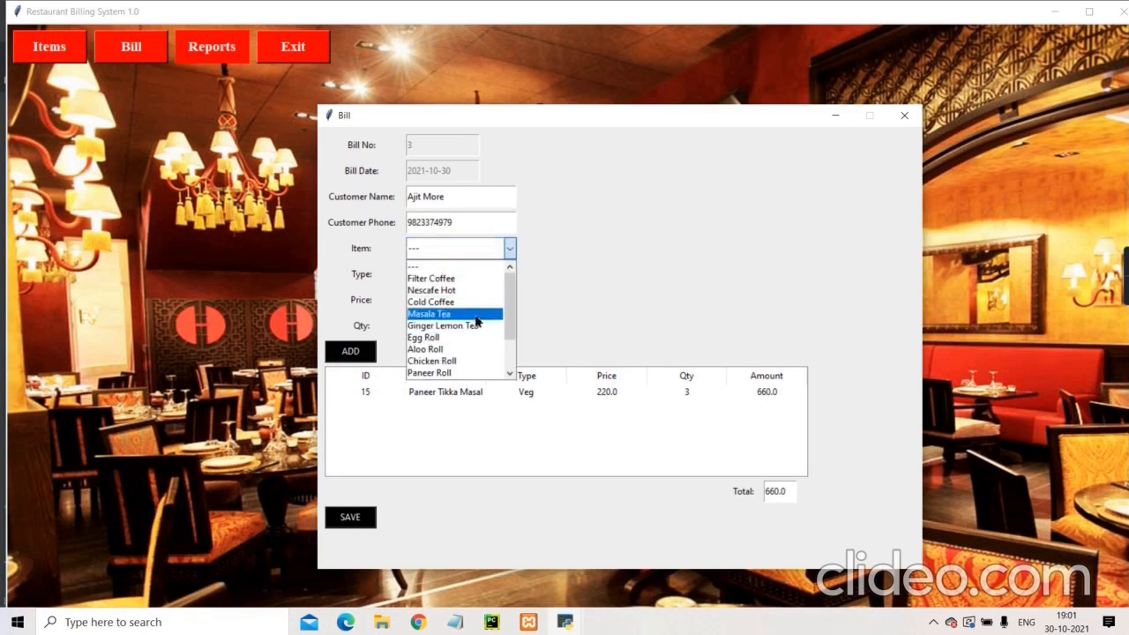
Add 2 Aloo Roll as the second line of bill 3.
click(423, 349)
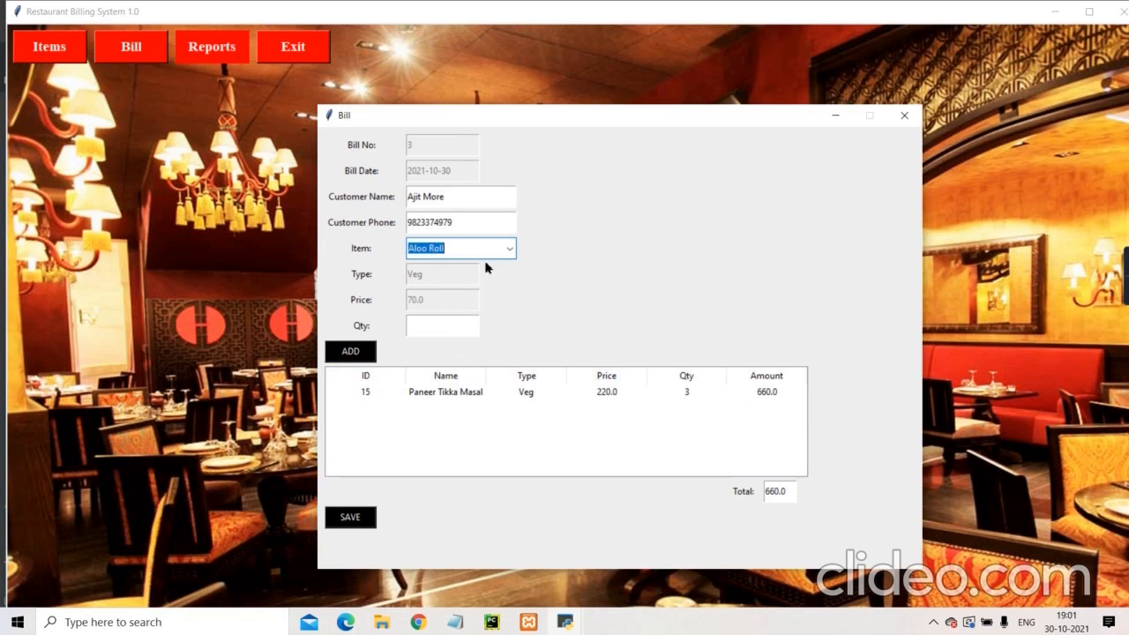
click(441, 324)
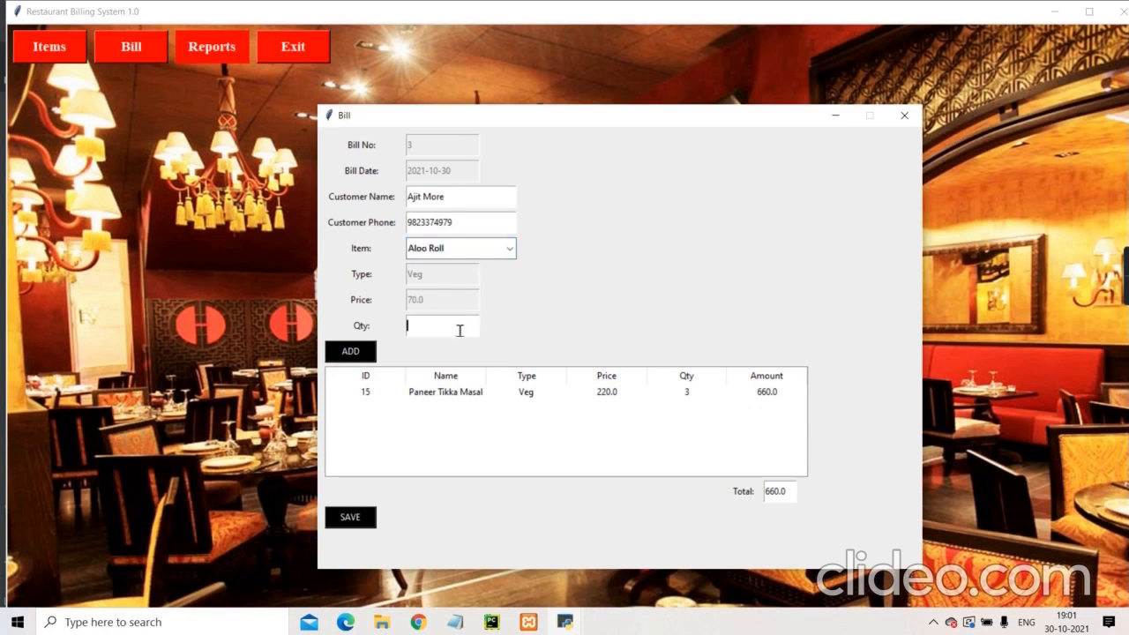
click(349, 351)
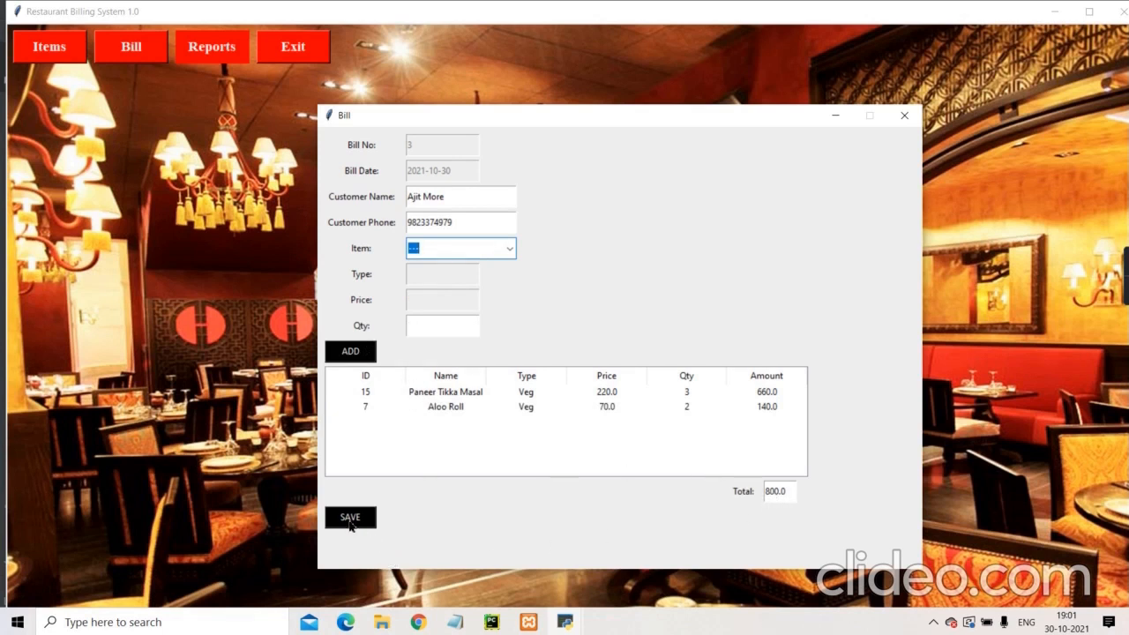
mouse_move(598, 291)
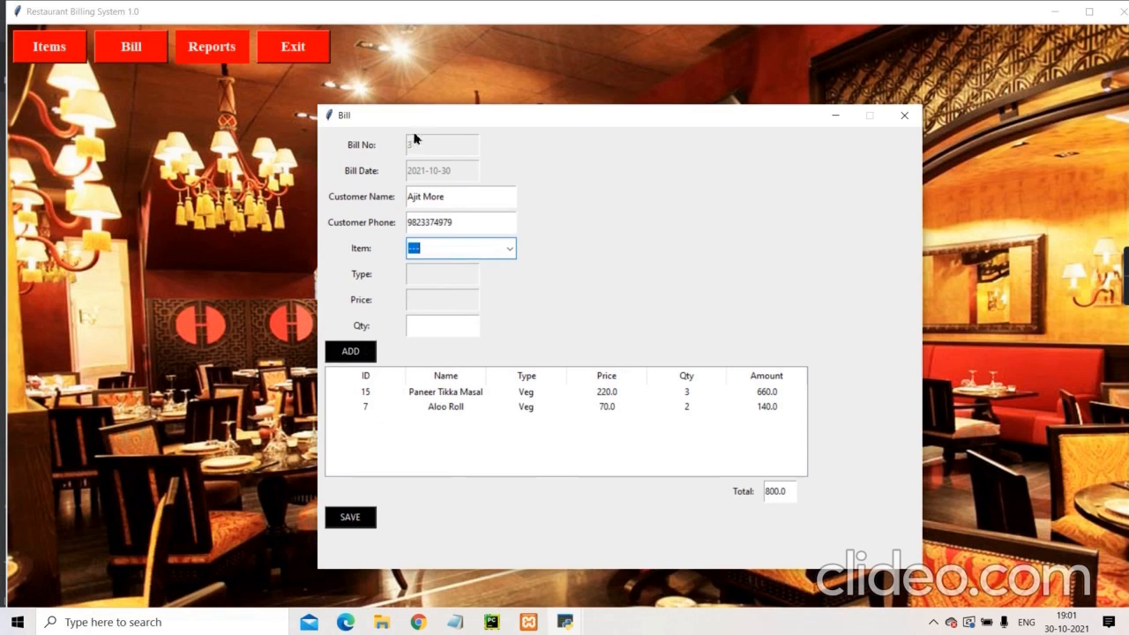
Save bill 3 at total 800, confirm the message and close the Bill form.
click(349, 517)
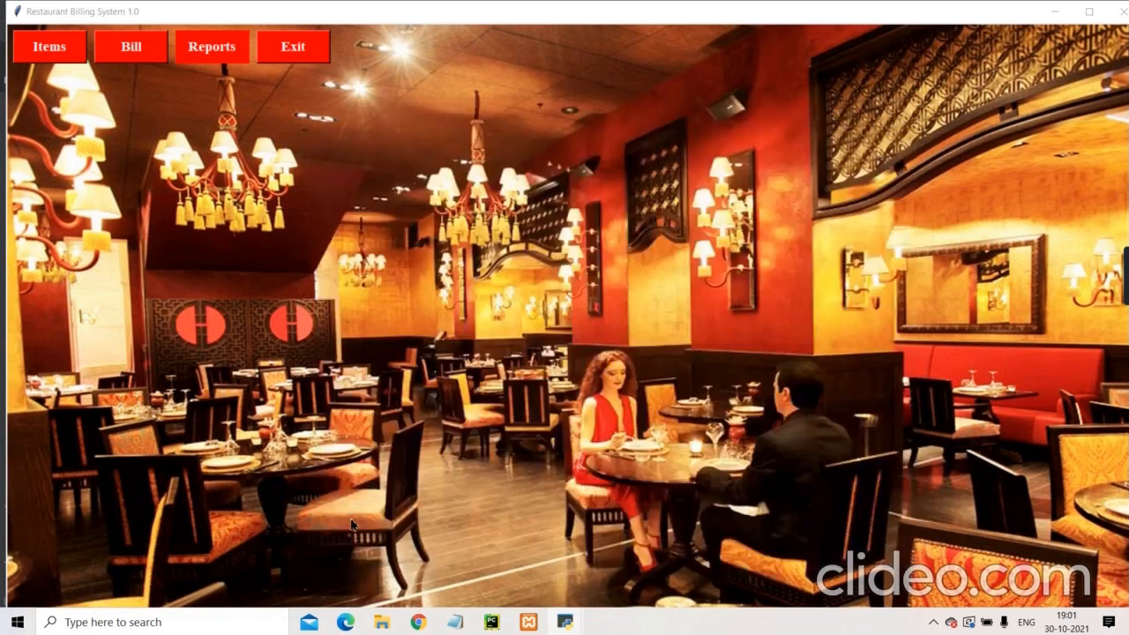
click(130, 46)
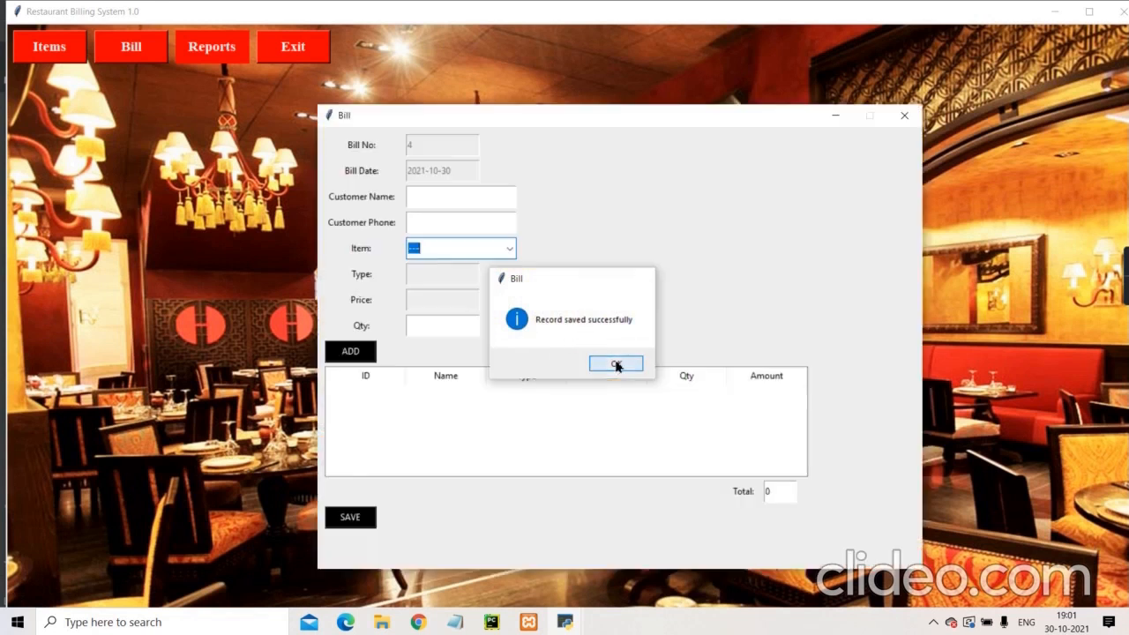
click(616, 363)
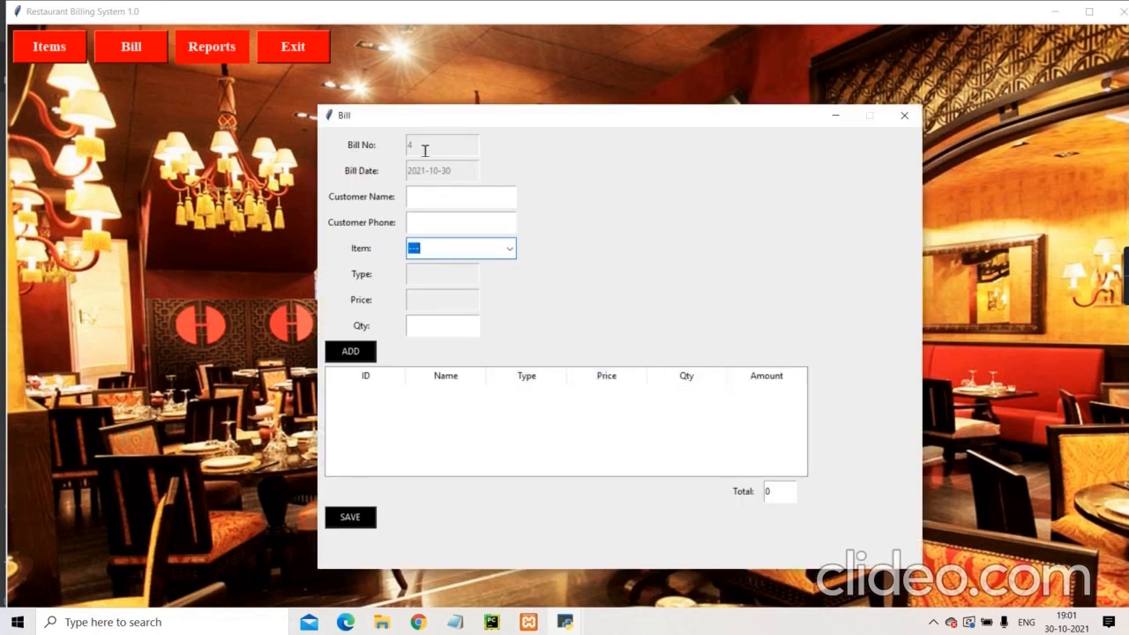
mouse_move(679, 136)
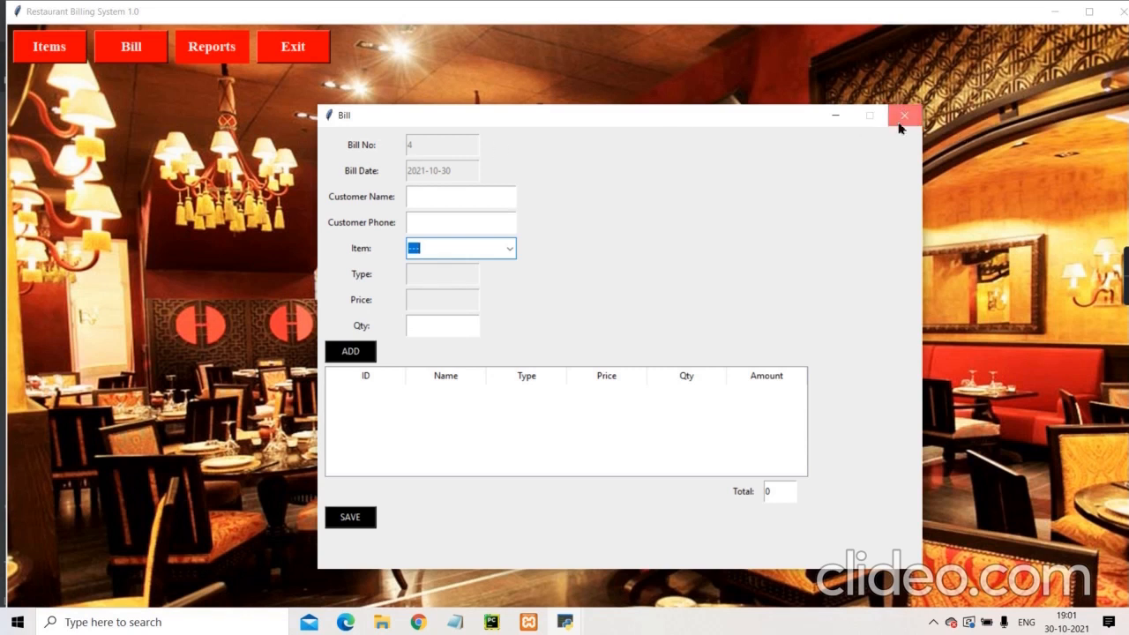
click(903, 116)
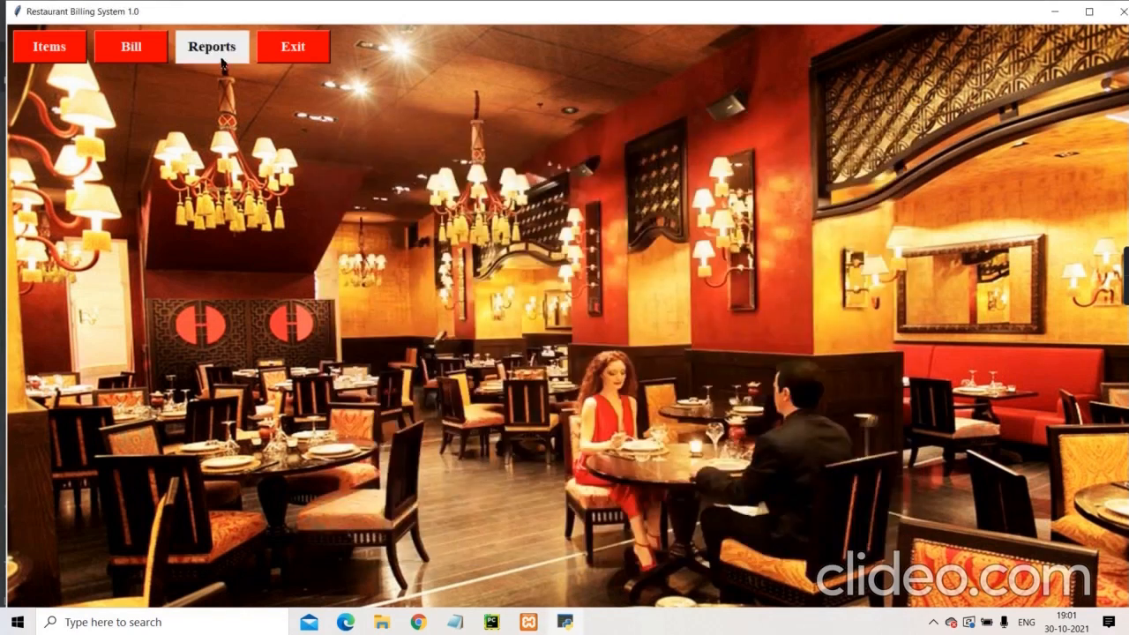
click(212, 46)
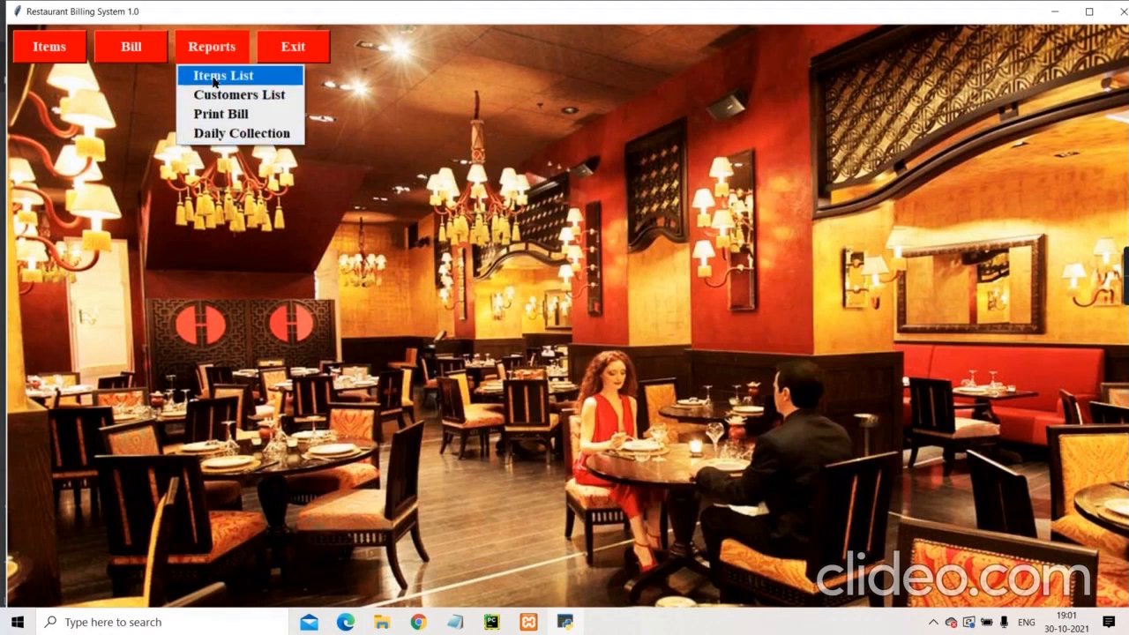
click(222, 74)
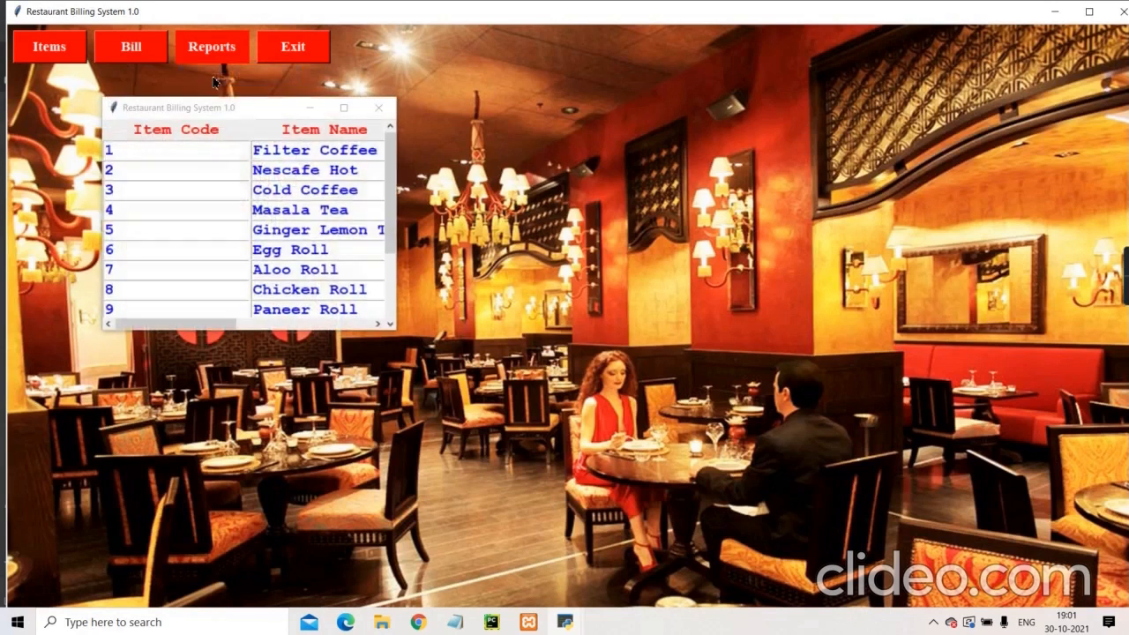
scroll(down, 3)
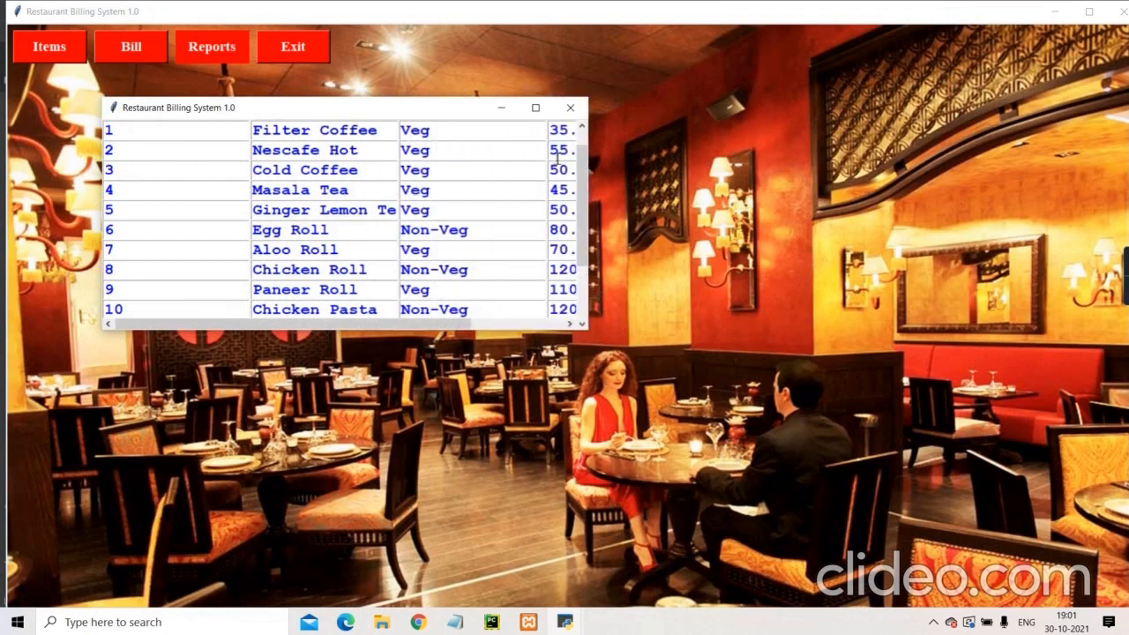
mouse_move(229, 291)
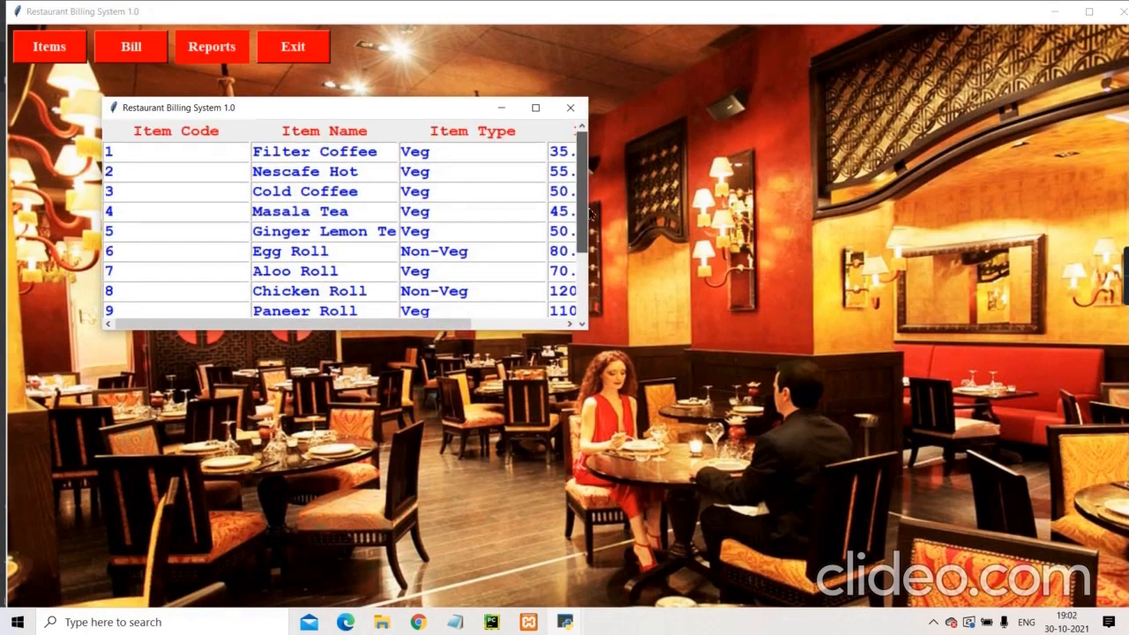
click(211, 46)
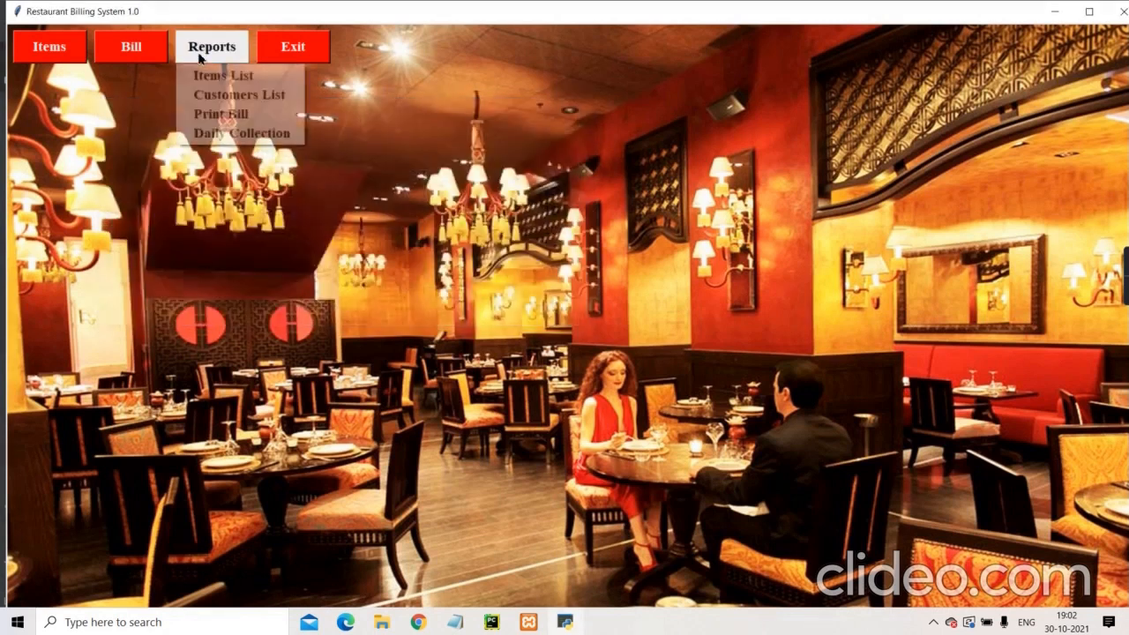
click(238, 95)
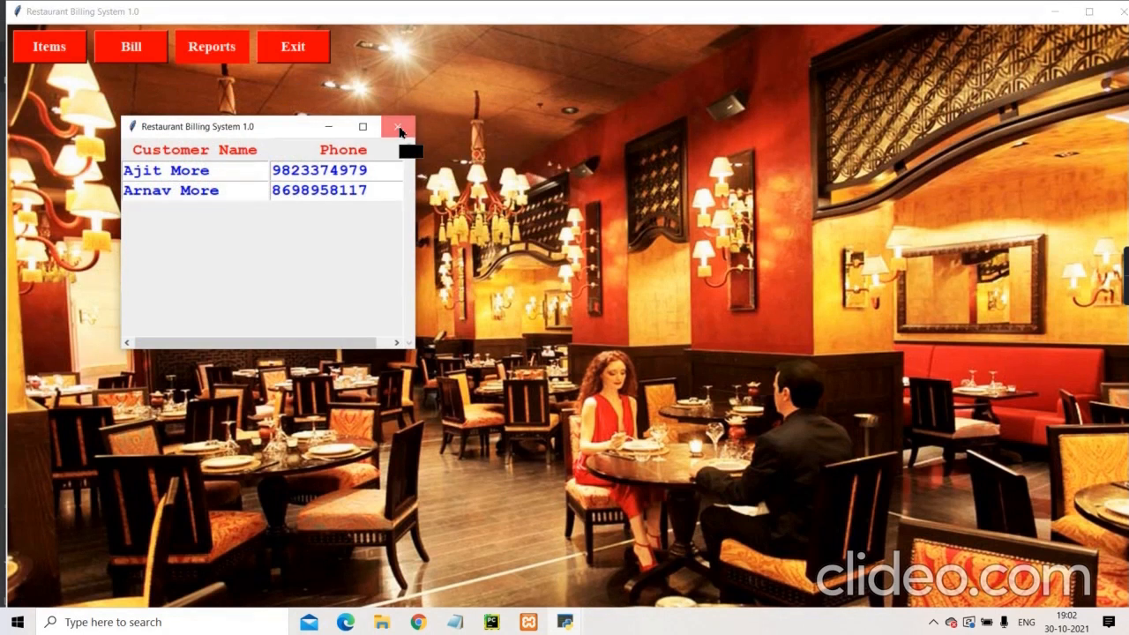
click(212, 46)
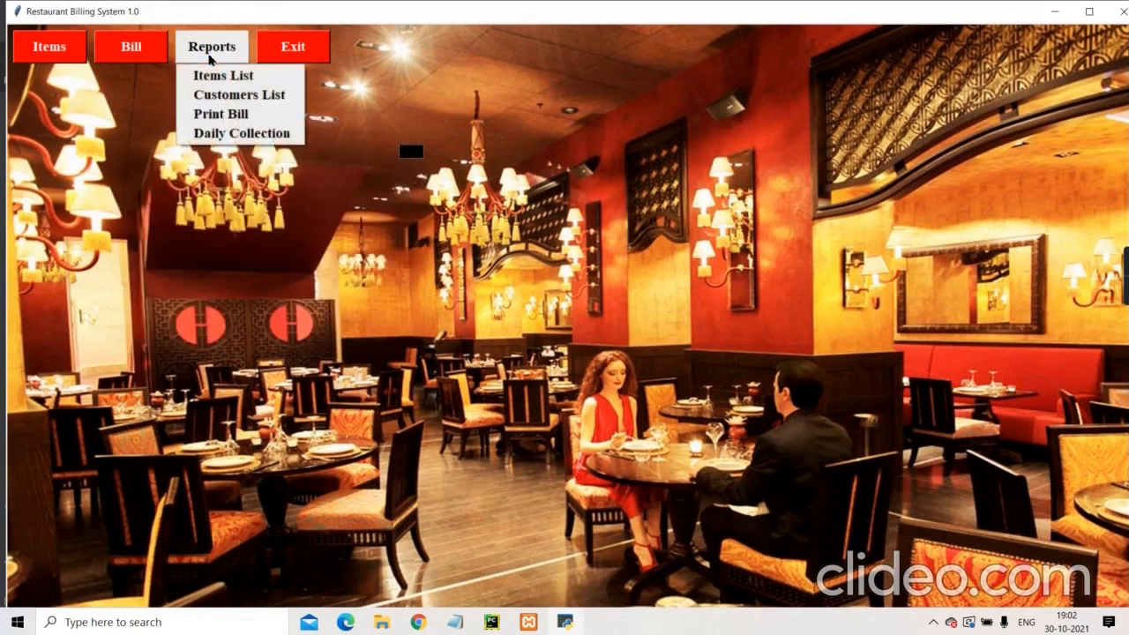
click(222, 113)
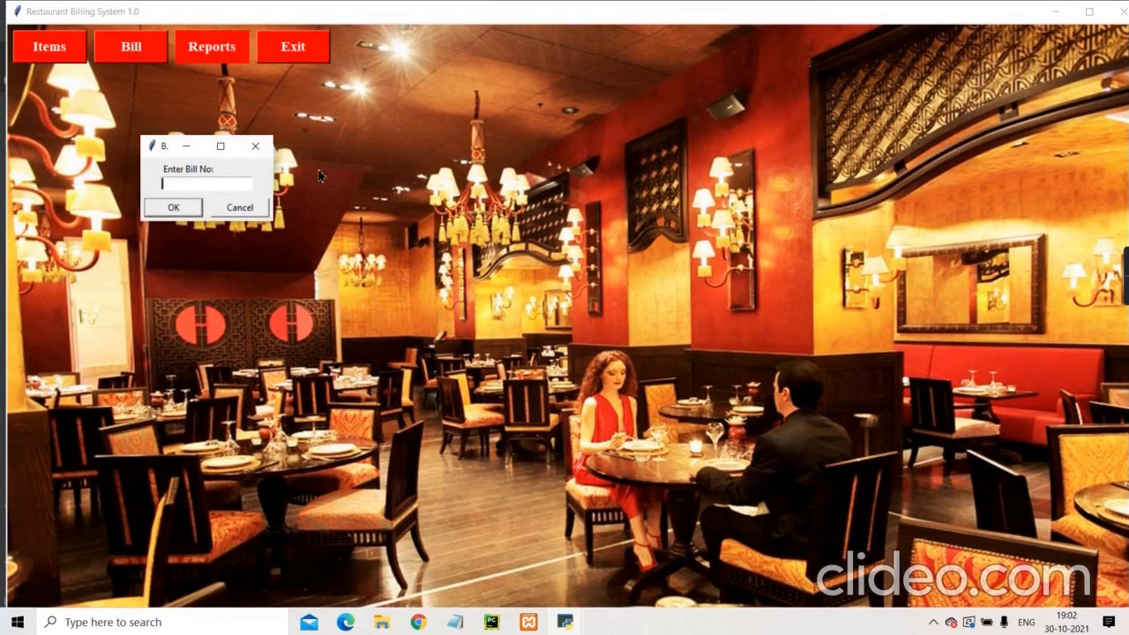
text(3)
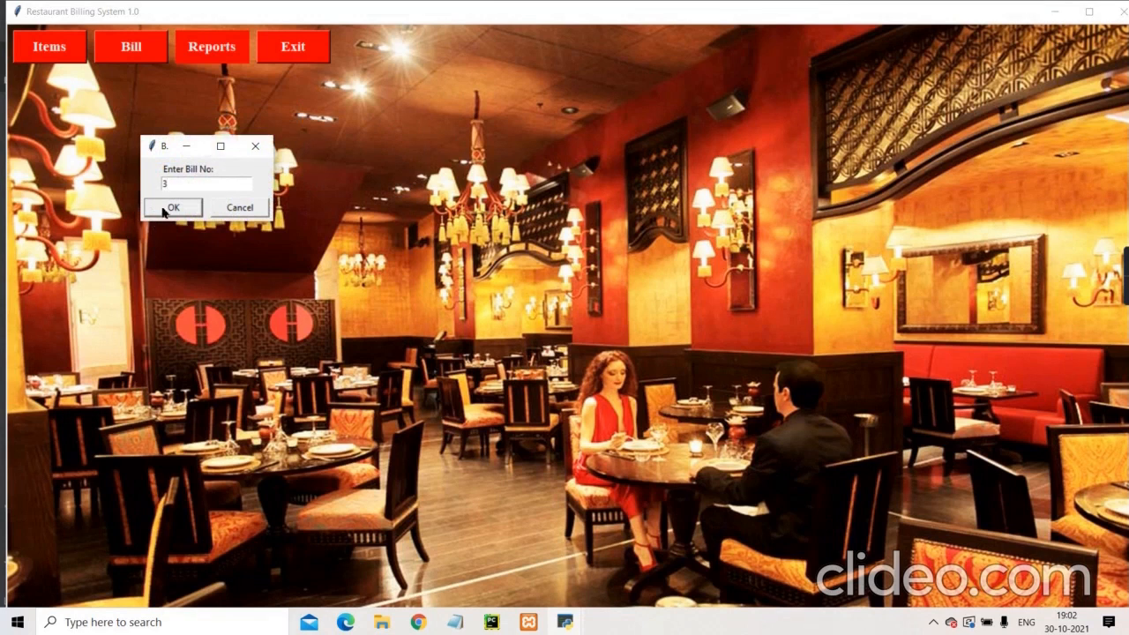
click(173, 208)
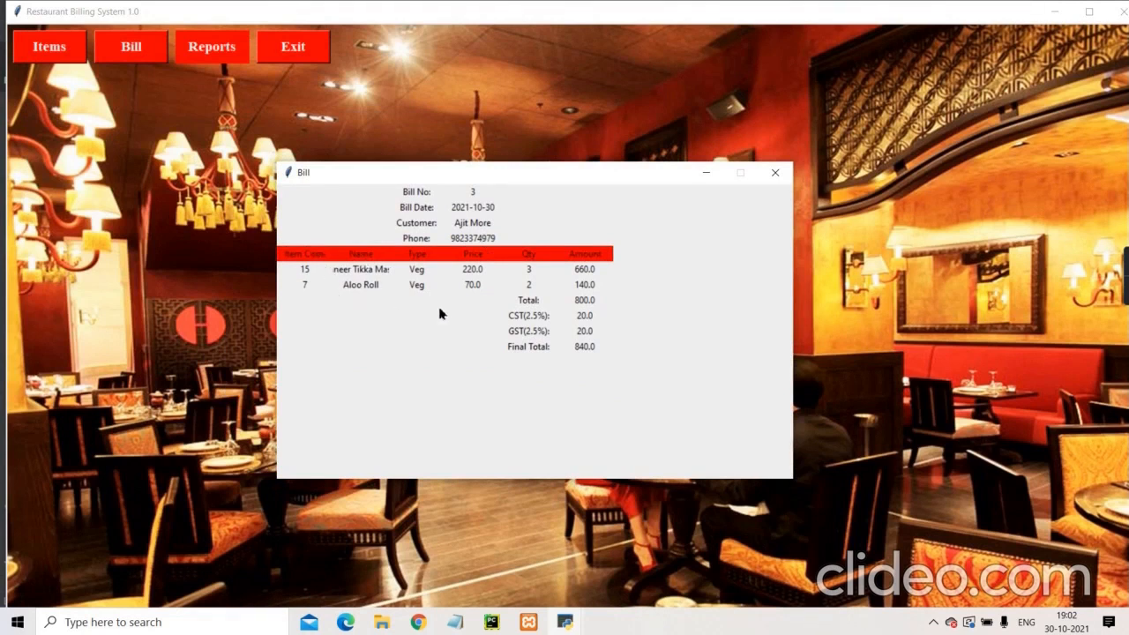
mouse_move(529, 360)
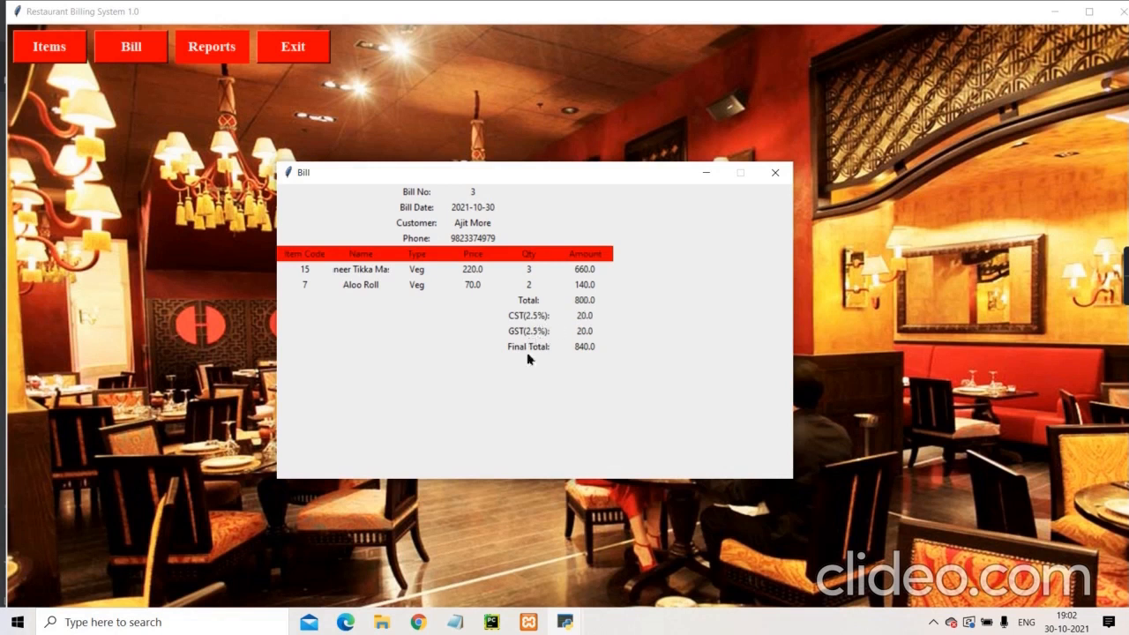
mouse_move(776, 173)
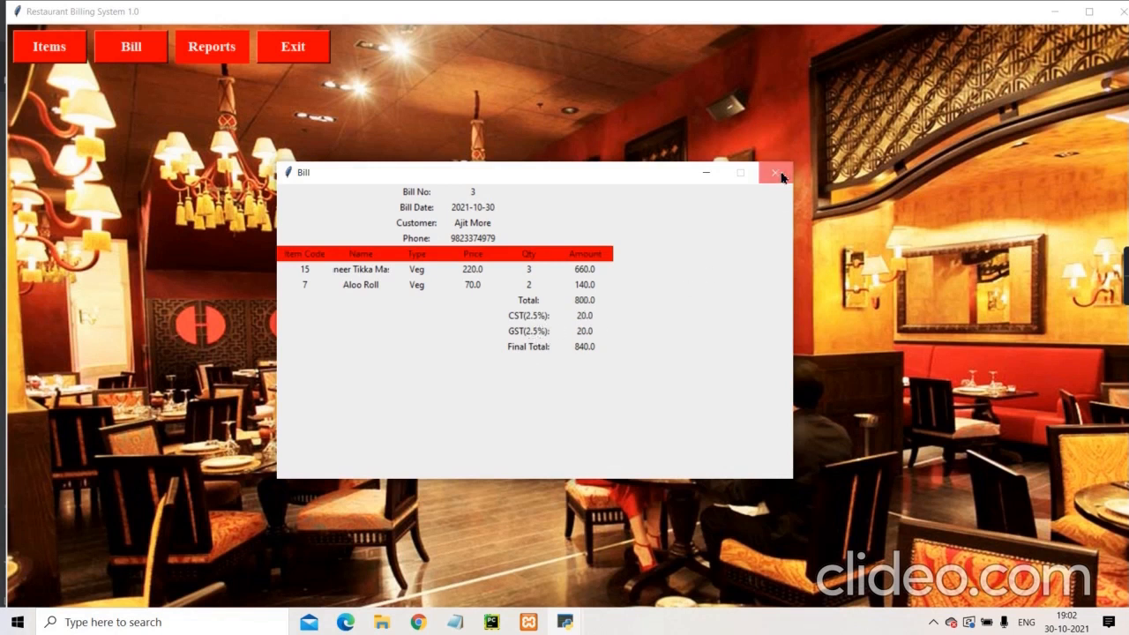
click(211, 46)
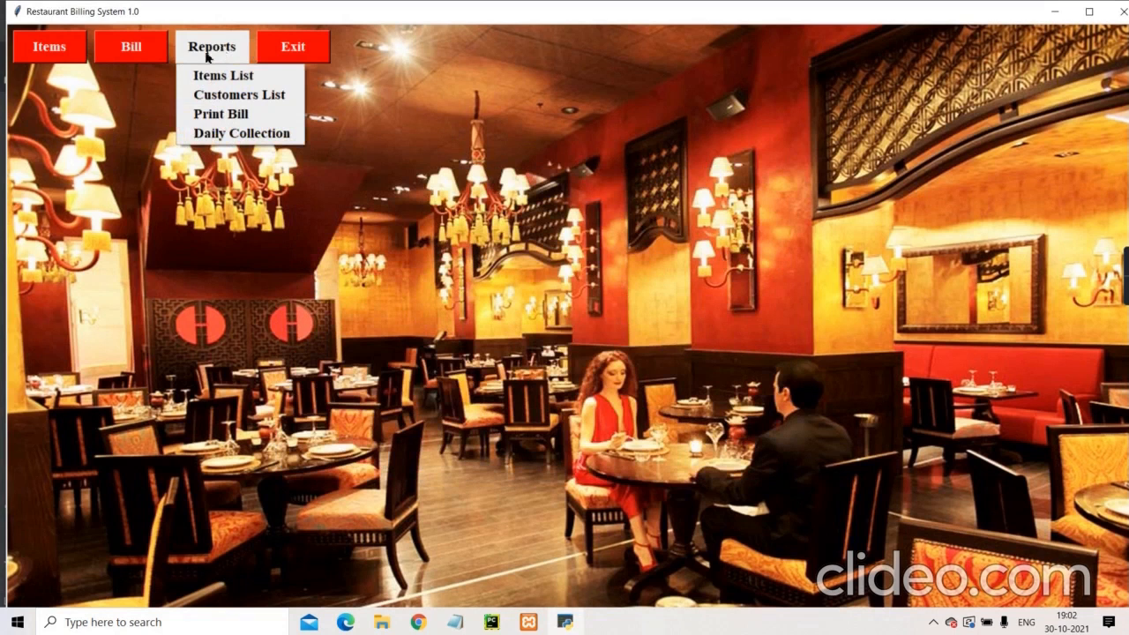
mouse_move(240, 134)
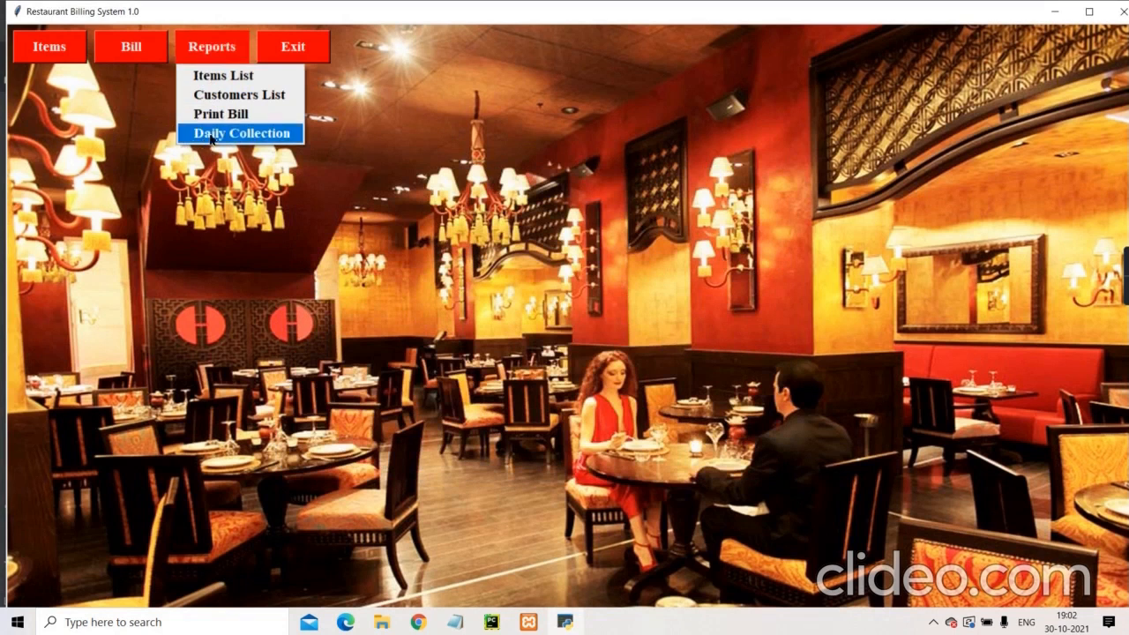
Run the Daily Collection report for the mistyped date 20201-10-30, giving no bills and total 0.00.
click(240, 134)
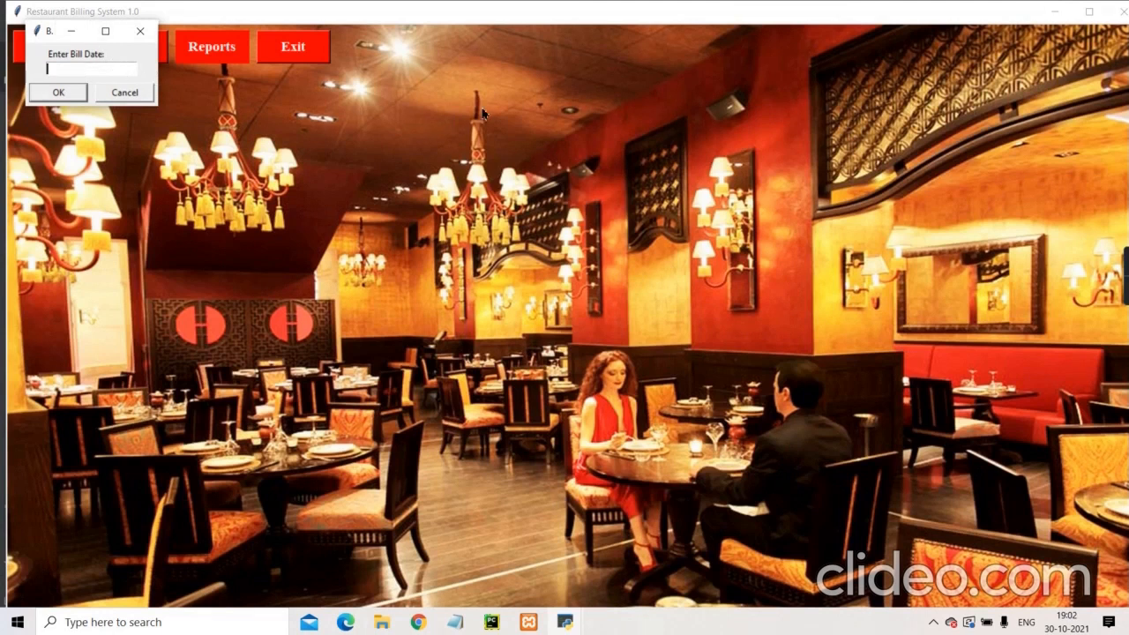
text(20201-10-)
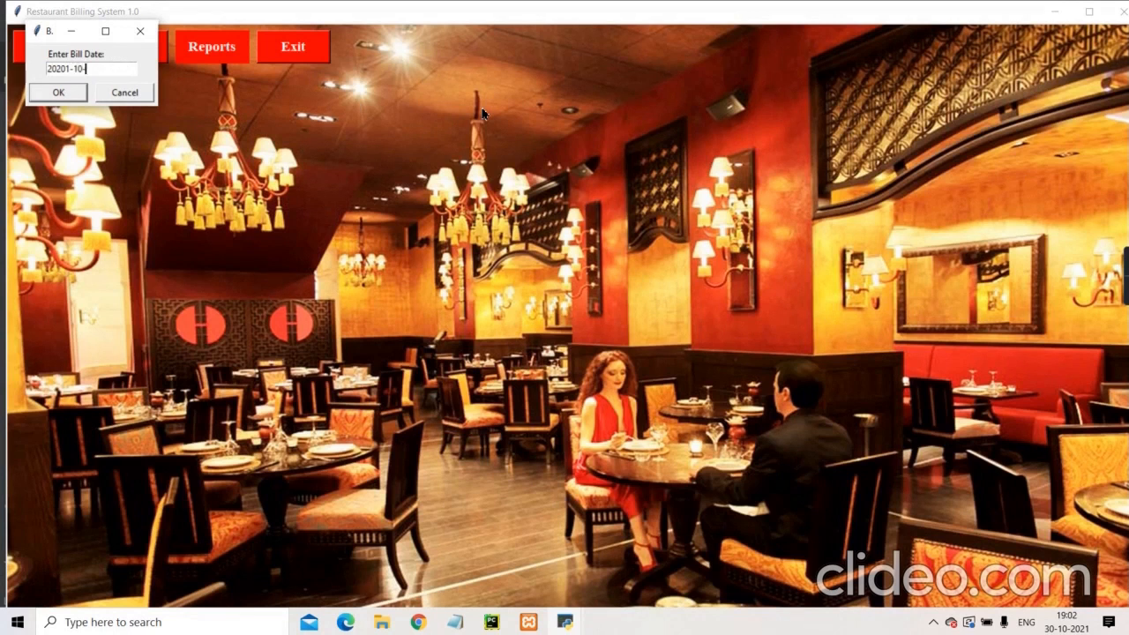
text(30)
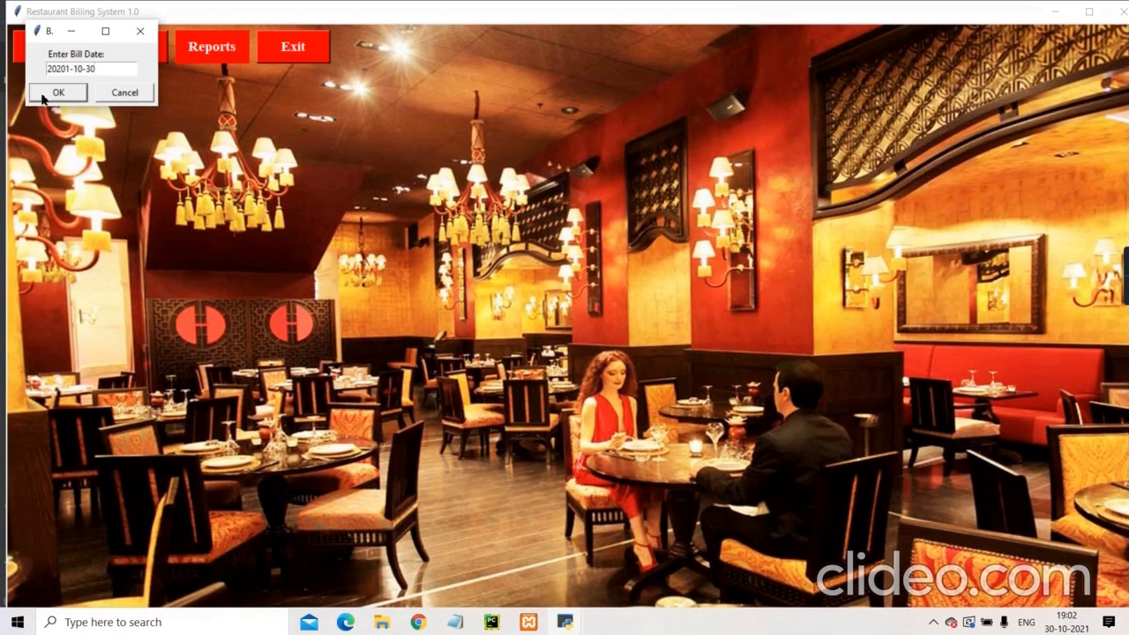
click(57, 92)
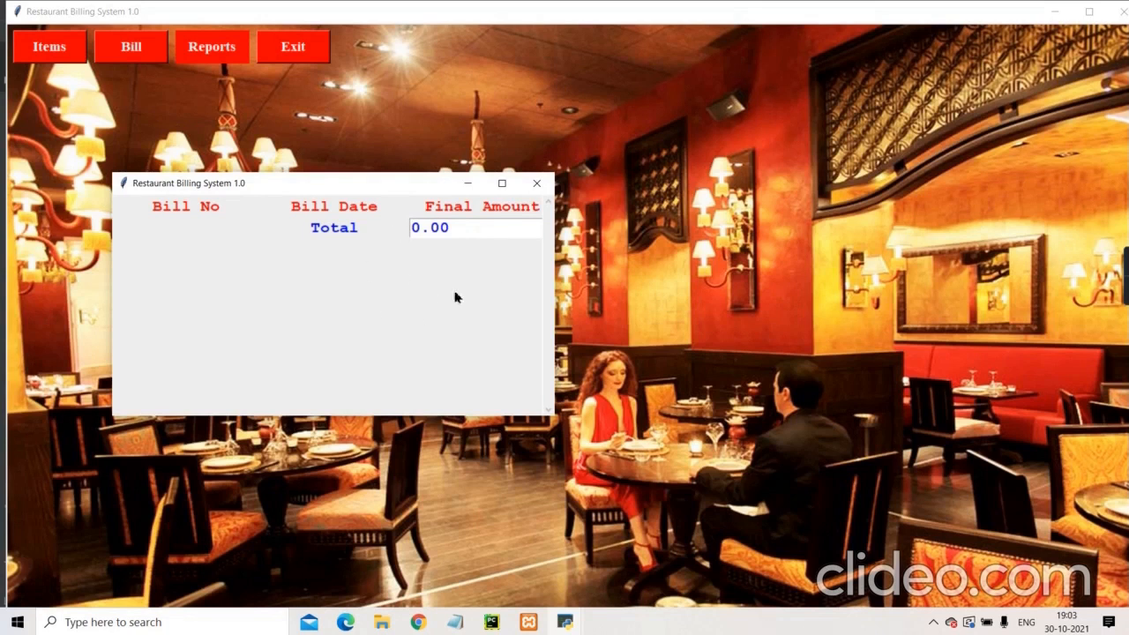
mouse_move(515, 417)
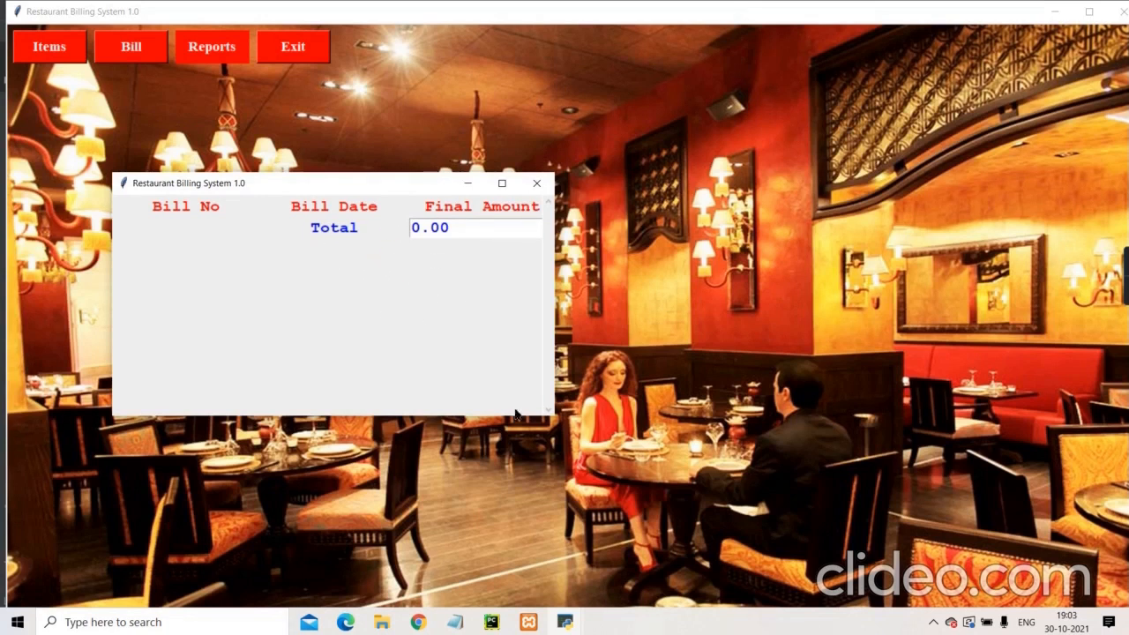
mouse_move(551, 416)
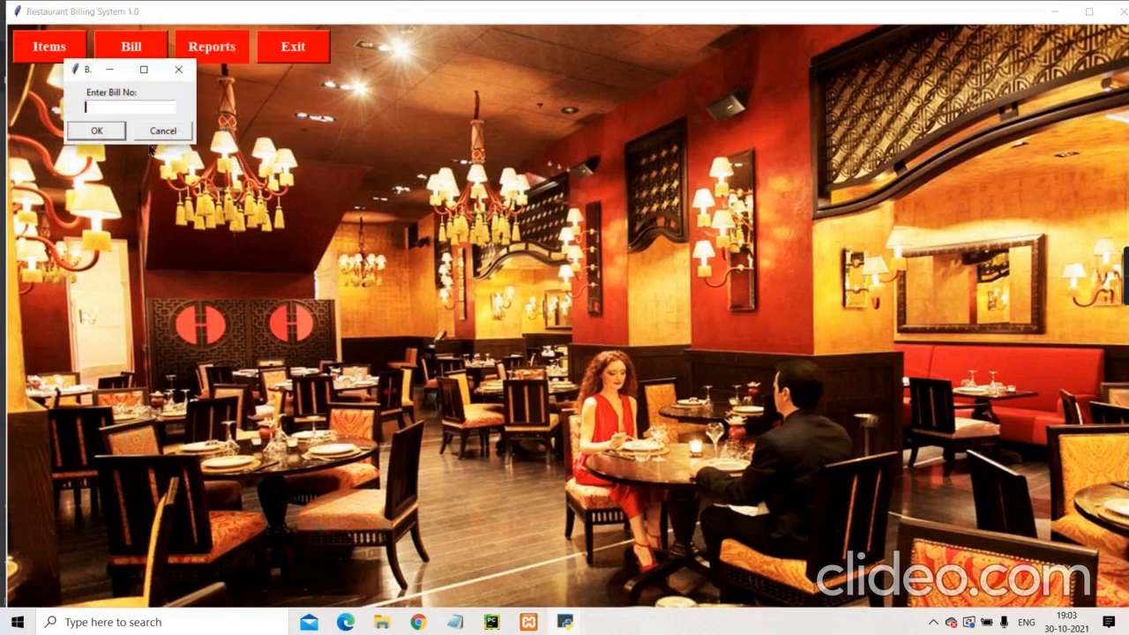
click(95, 130)
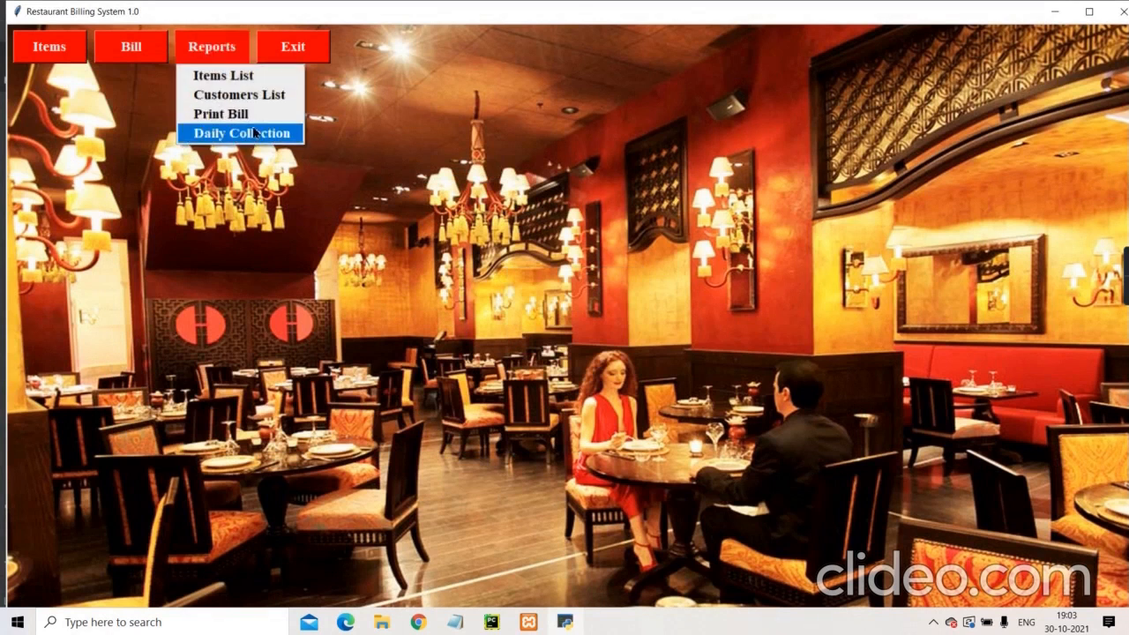
mouse_move(220, 113)
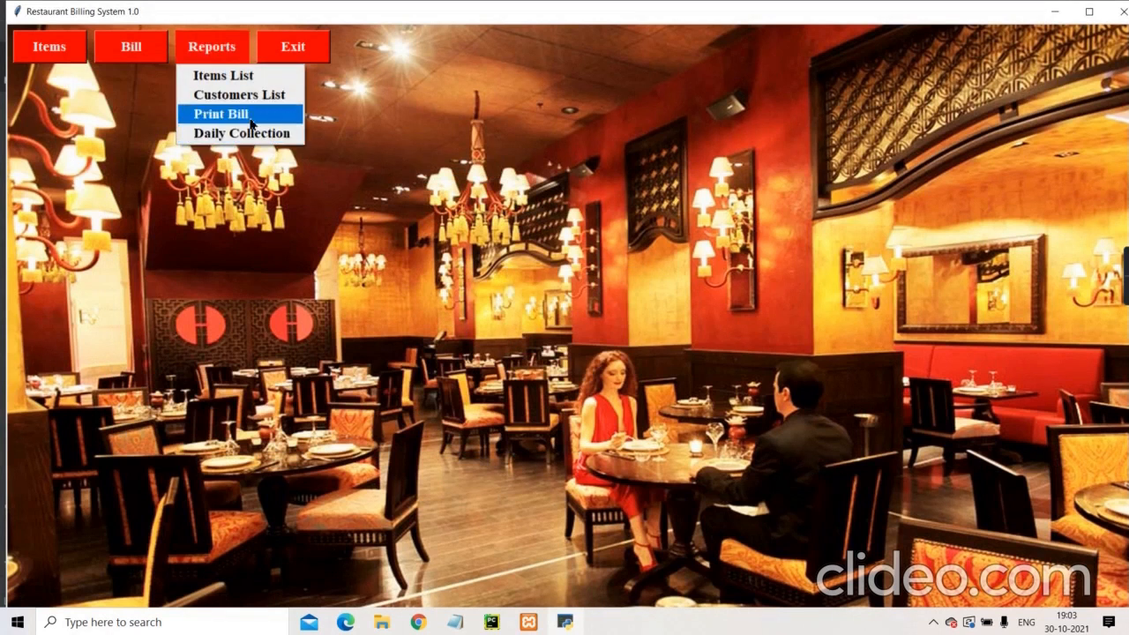
click(218, 113)
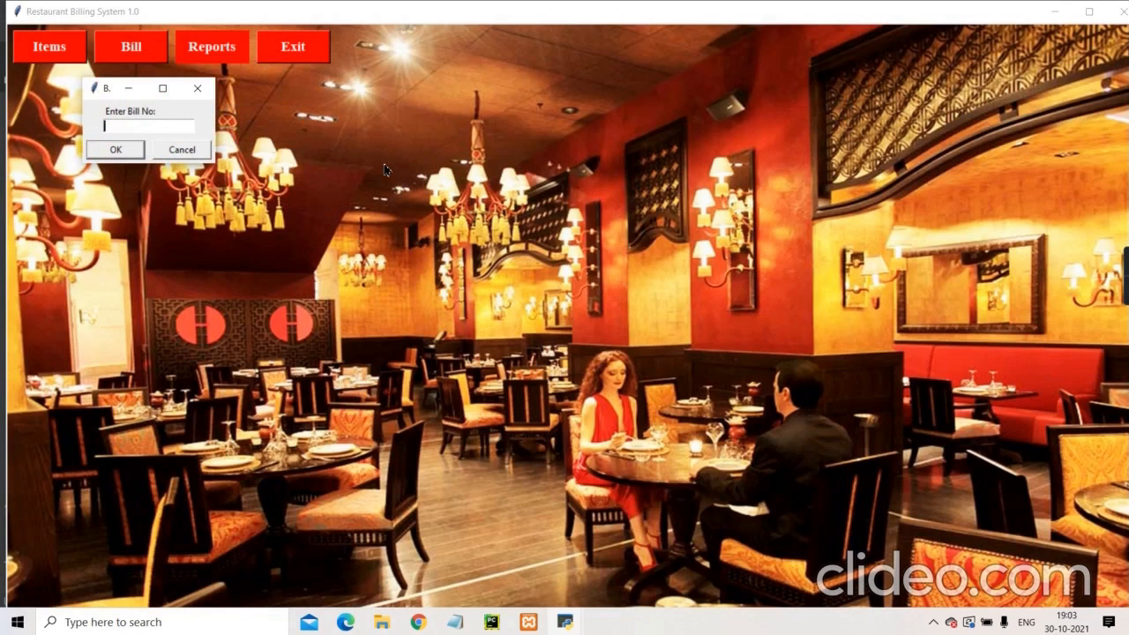
text(3)
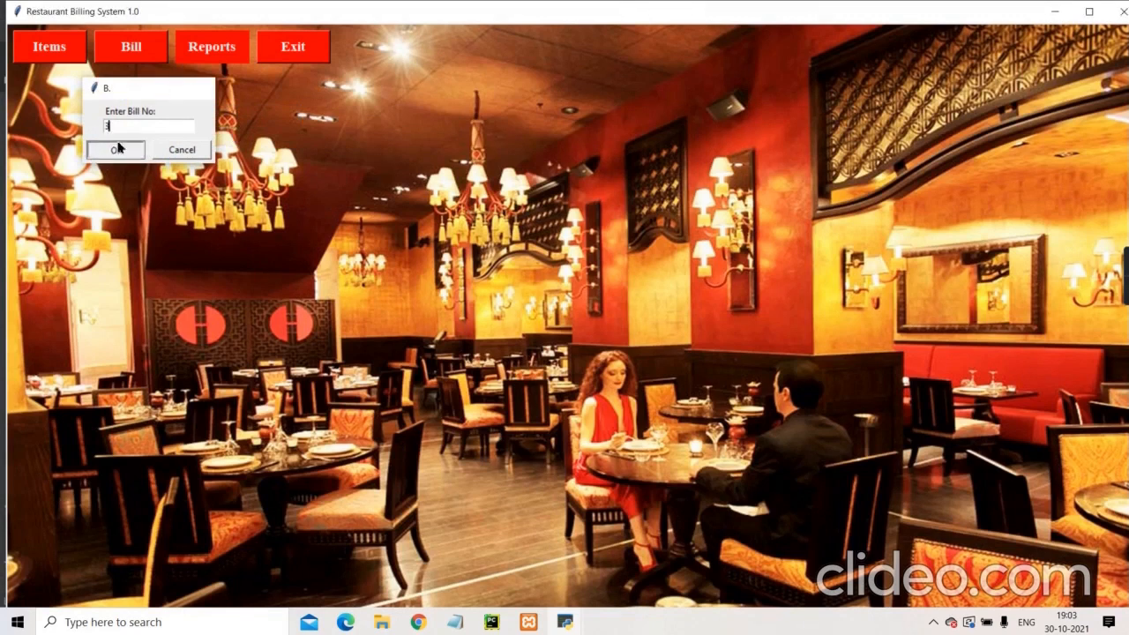
click(117, 148)
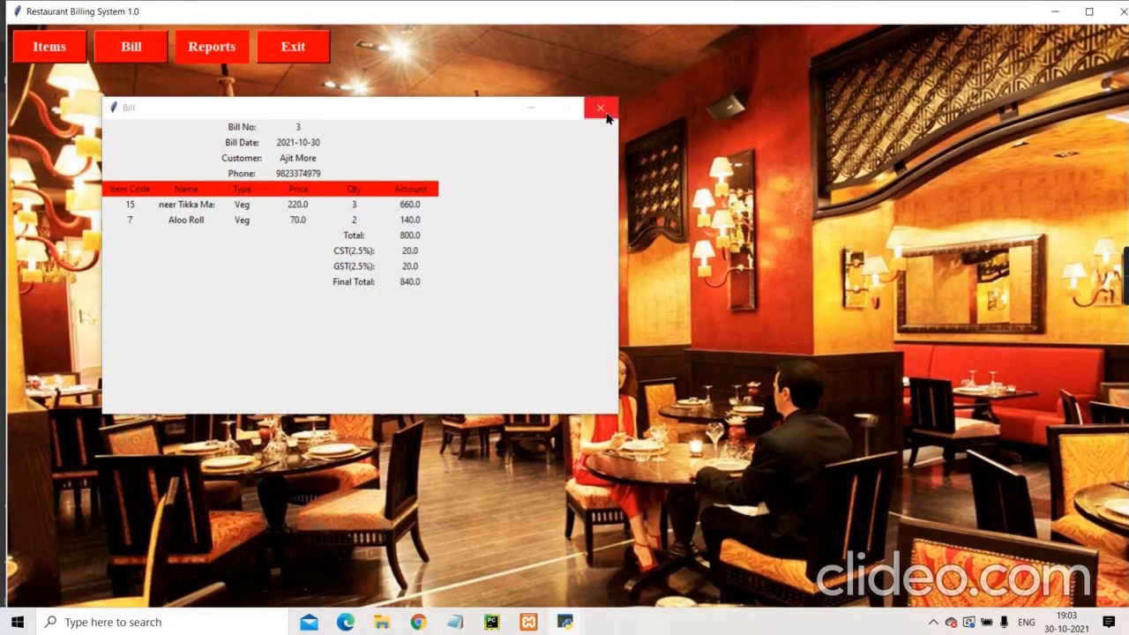
click(599, 108)
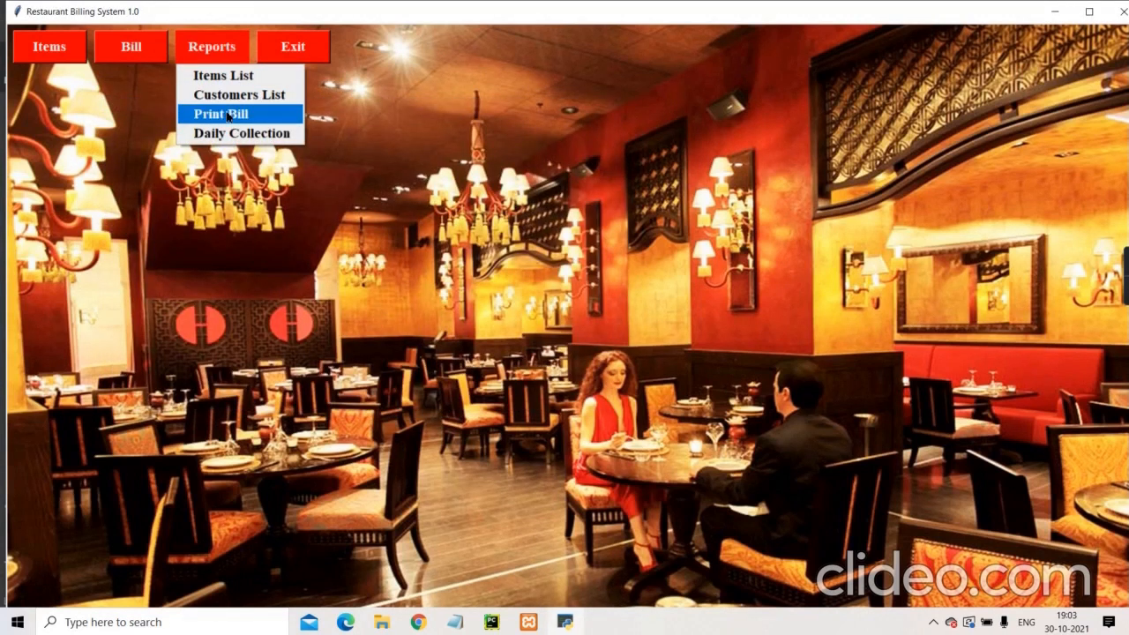
Run the Daily Collection report for 2021-10-30 listing bill 3 at 840.00, then close it.
click(221, 113)
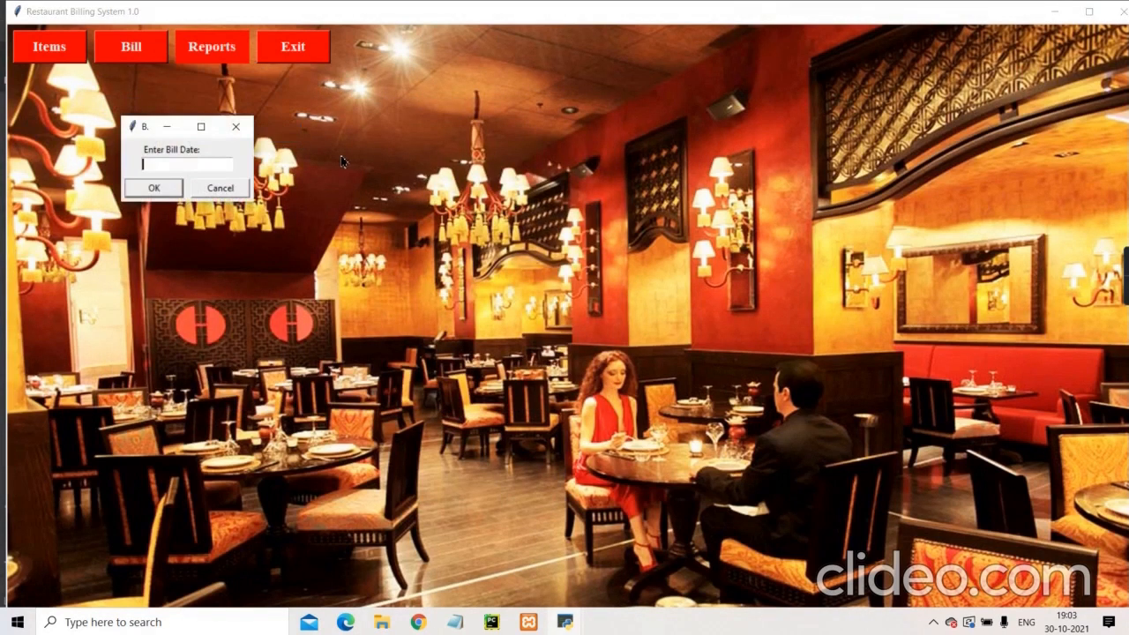
text(2021)
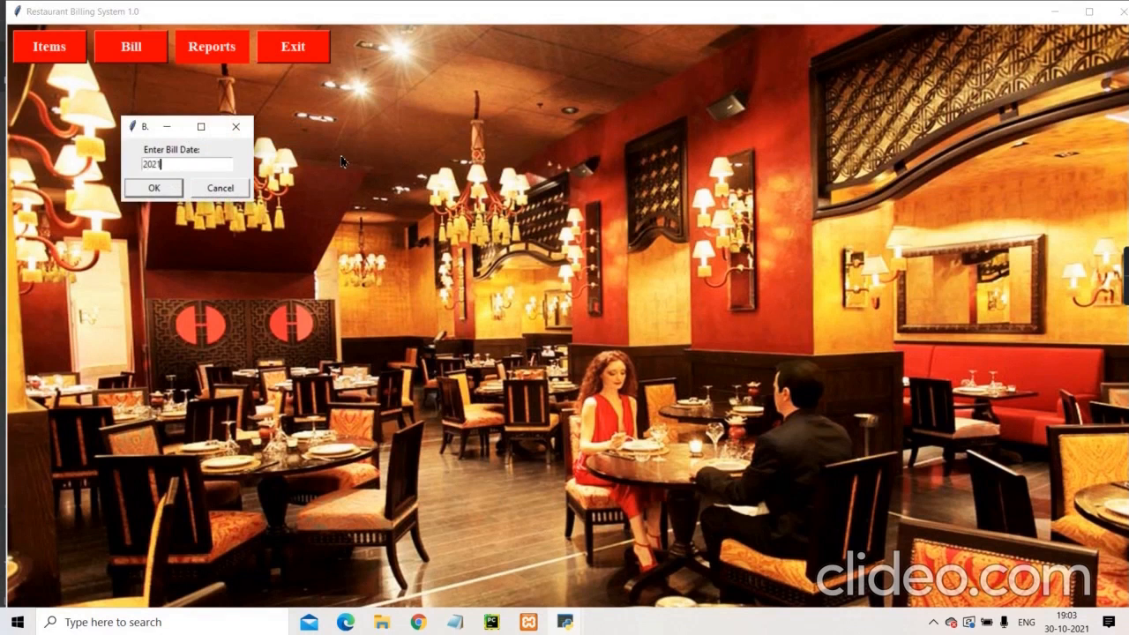
text(-10)
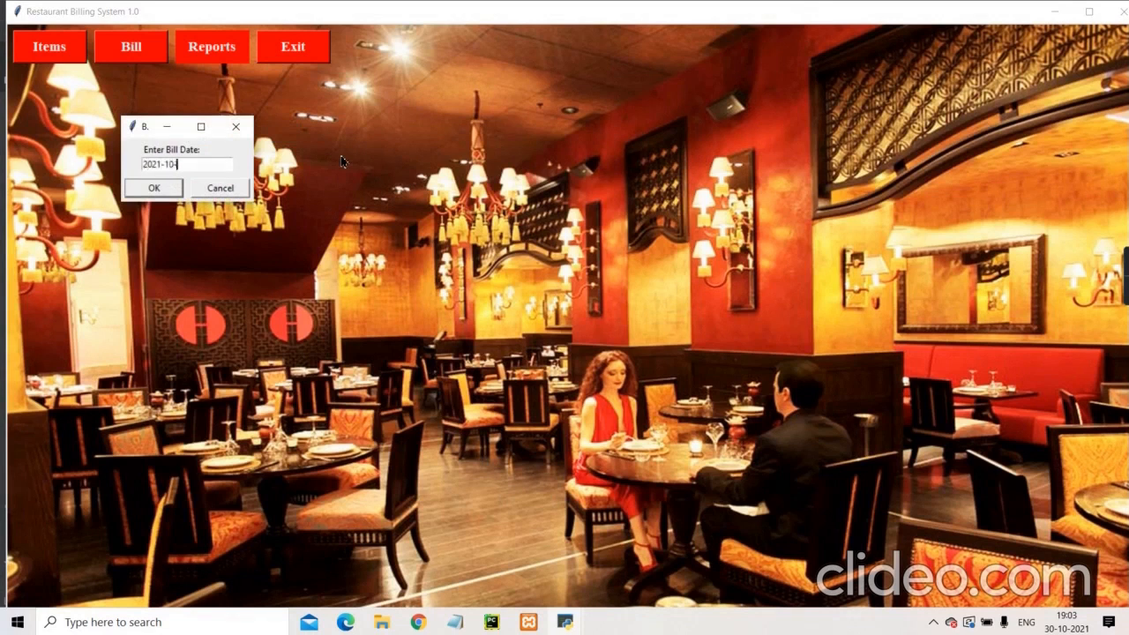
text(-30)
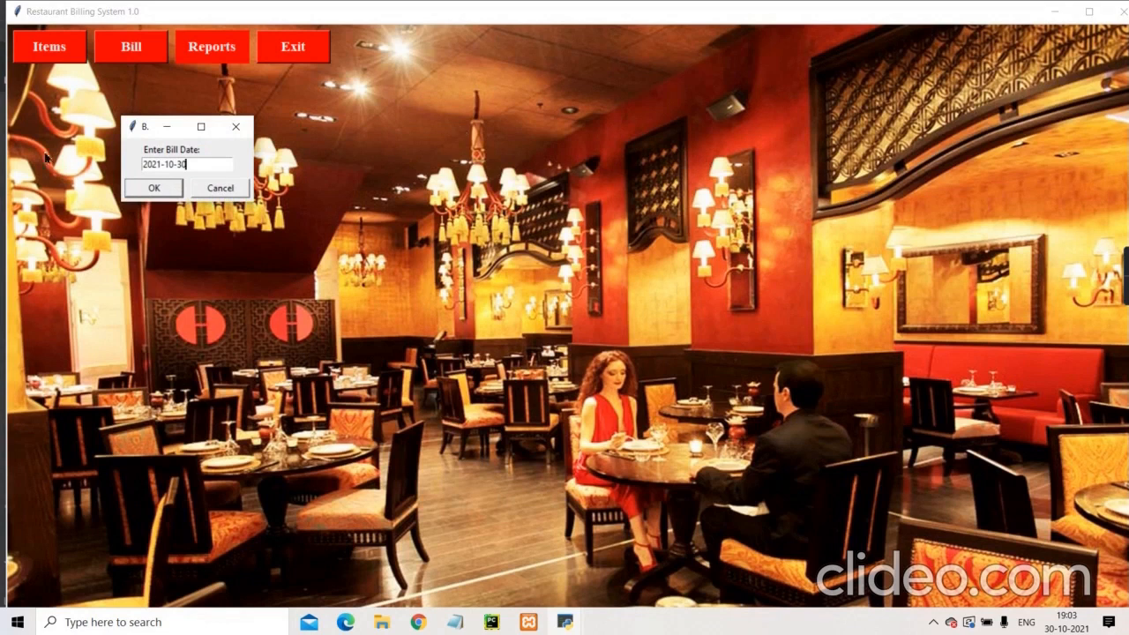
click(151, 187)
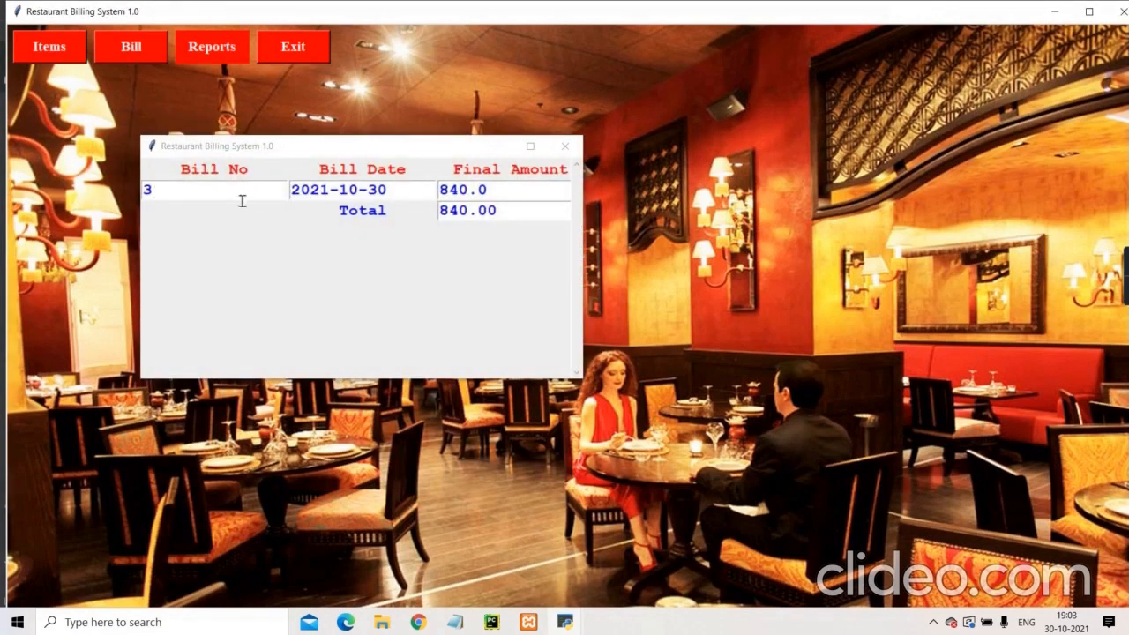
mouse_move(261, 254)
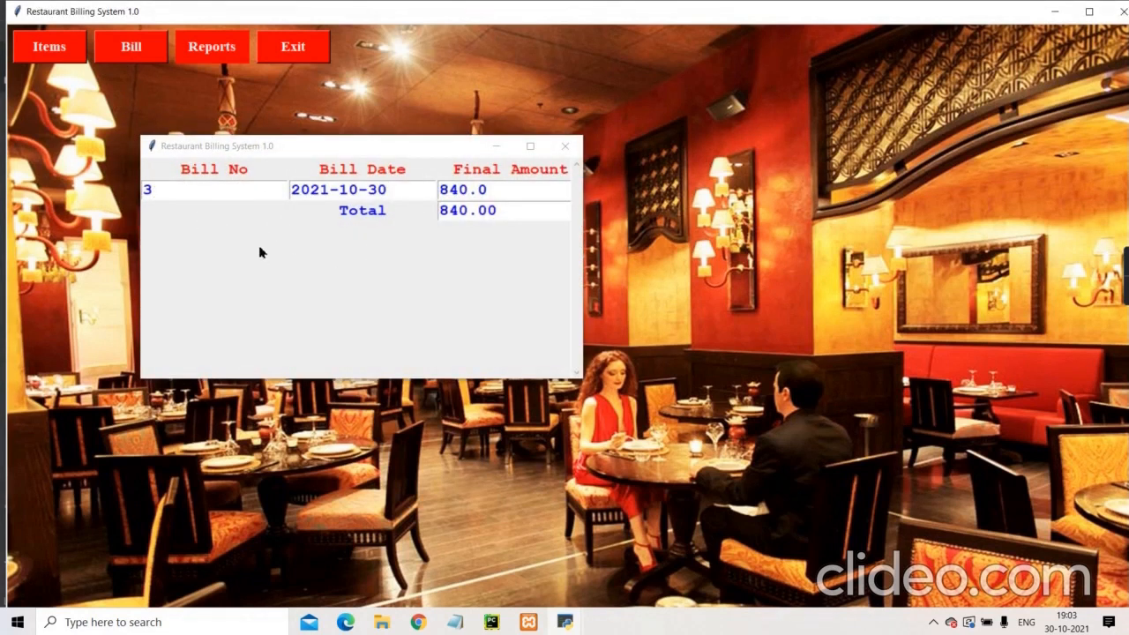
mouse_move(372, 215)
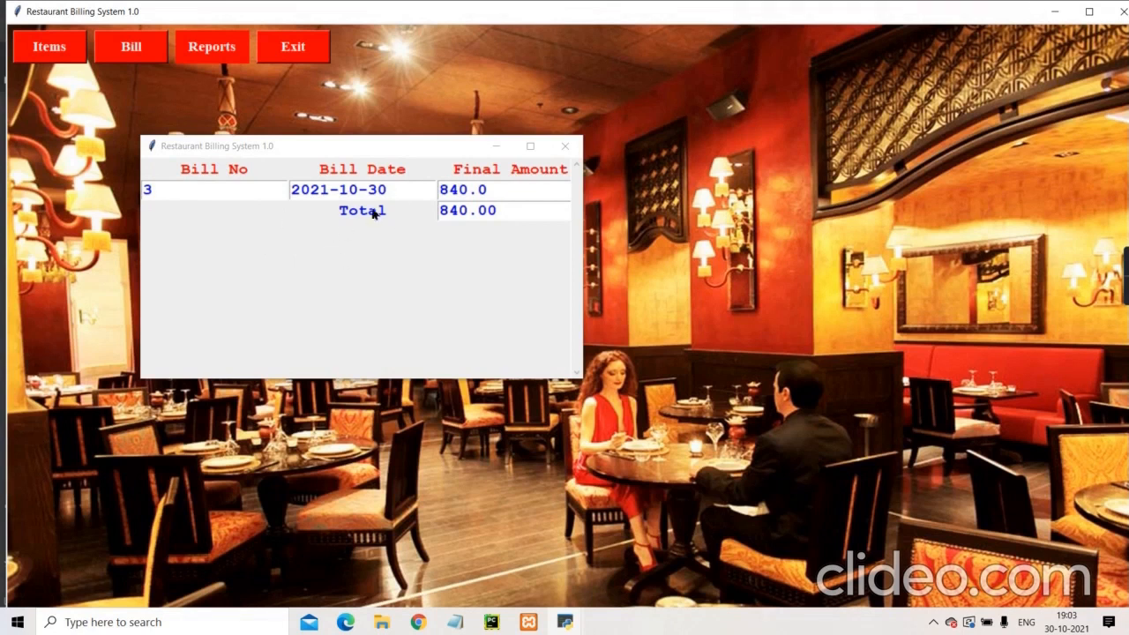
mouse_move(346, 219)
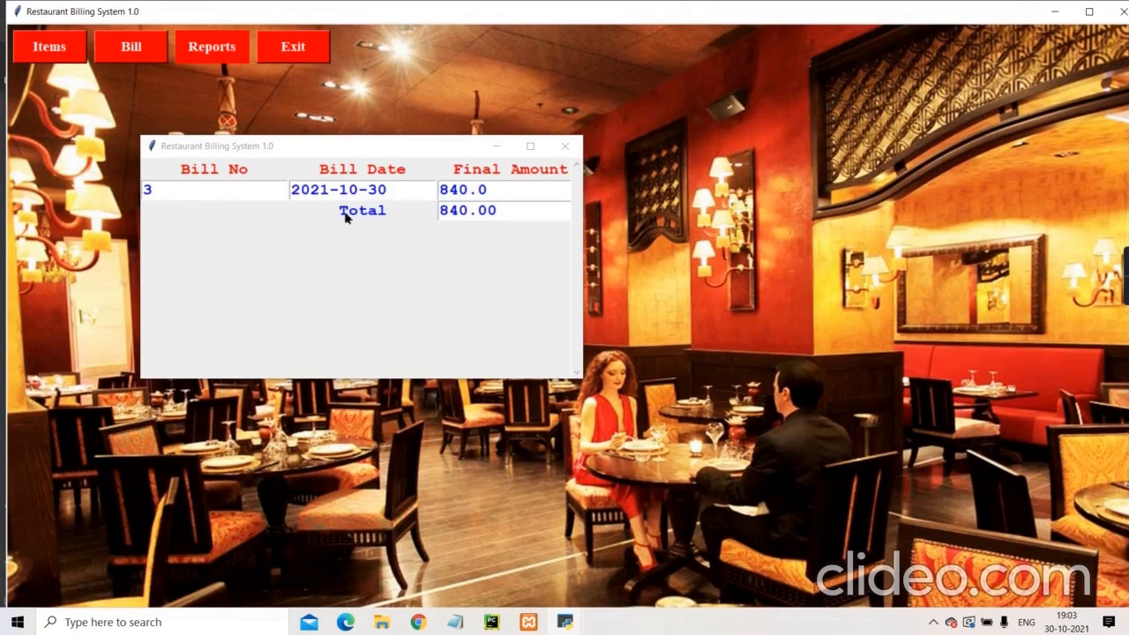
mouse_move(397, 197)
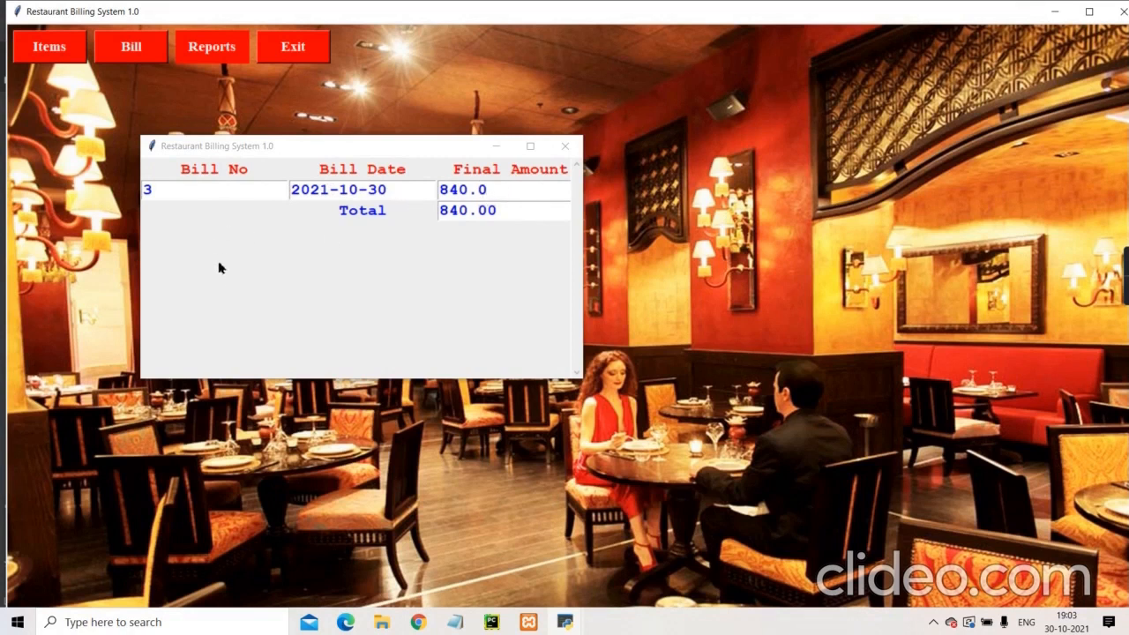
mouse_move(444, 251)
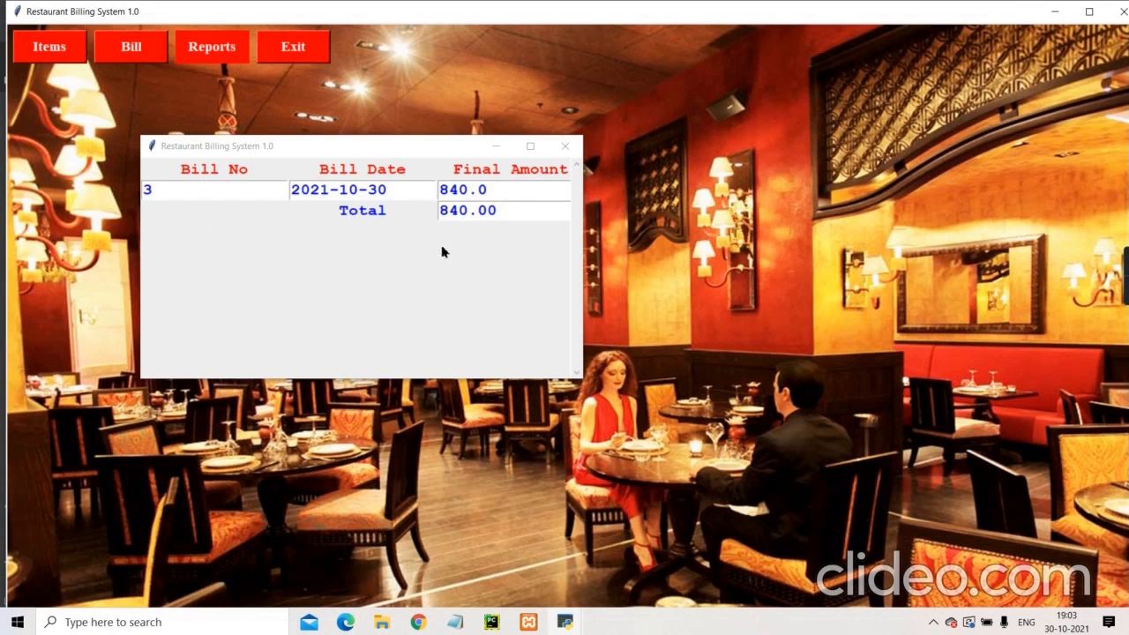
mouse_move(473, 353)
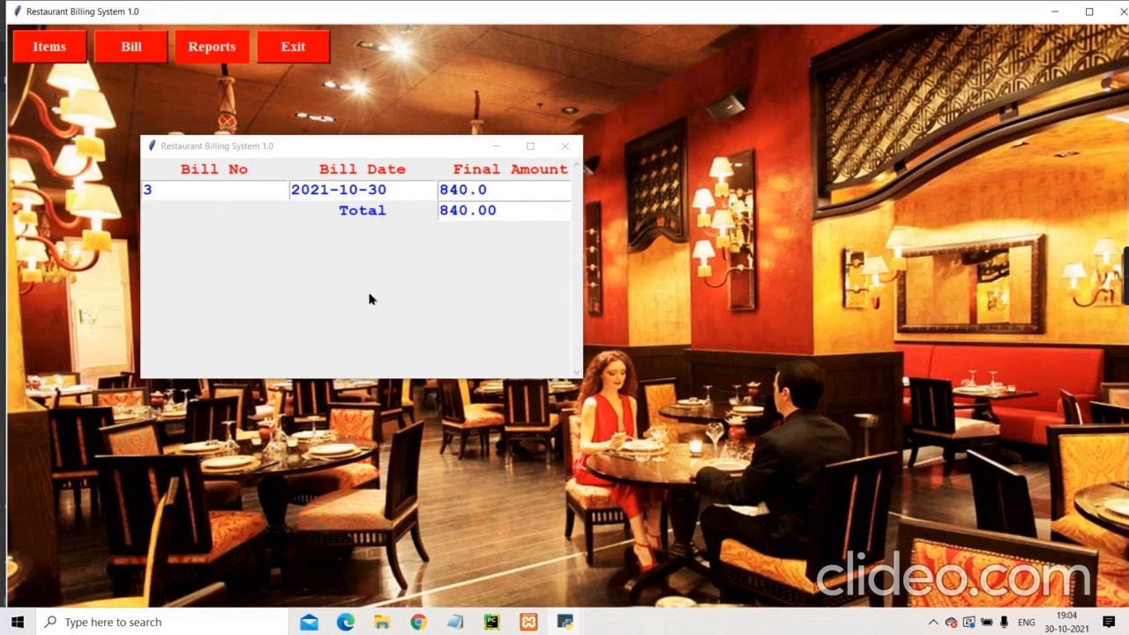
mouse_move(416, 236)
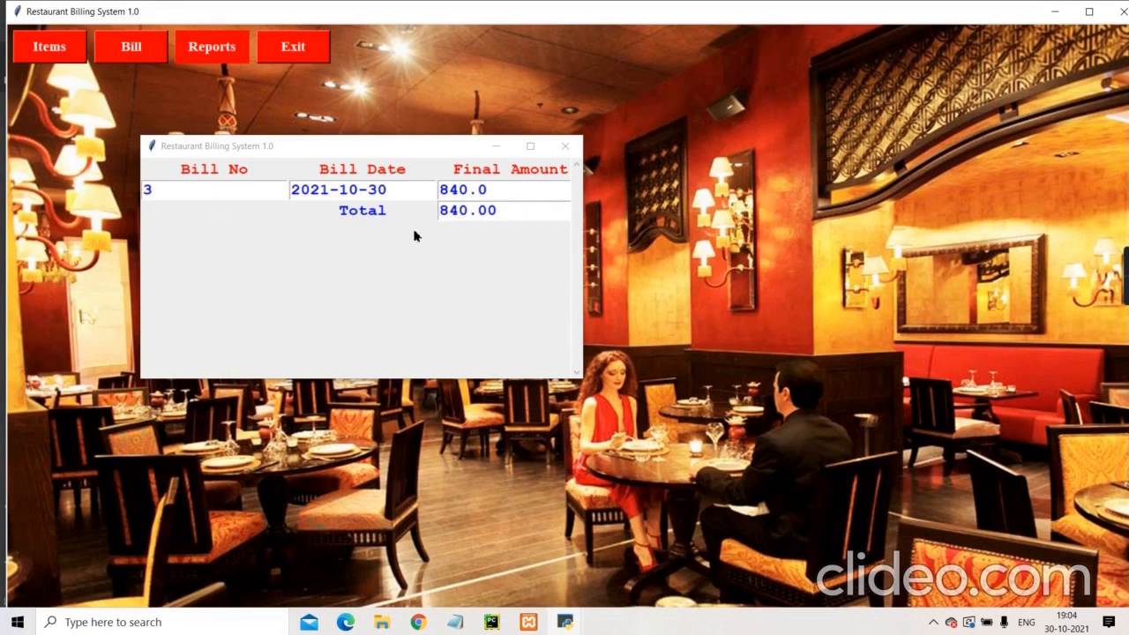
mouse_move(452, 397)
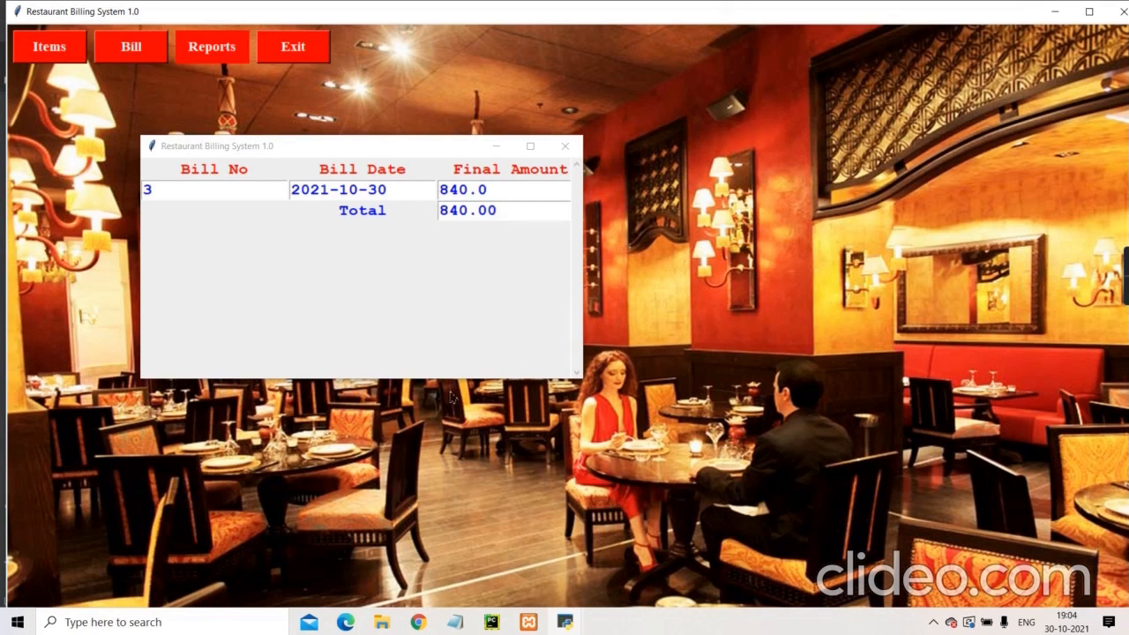
mouse_move(491, 321)
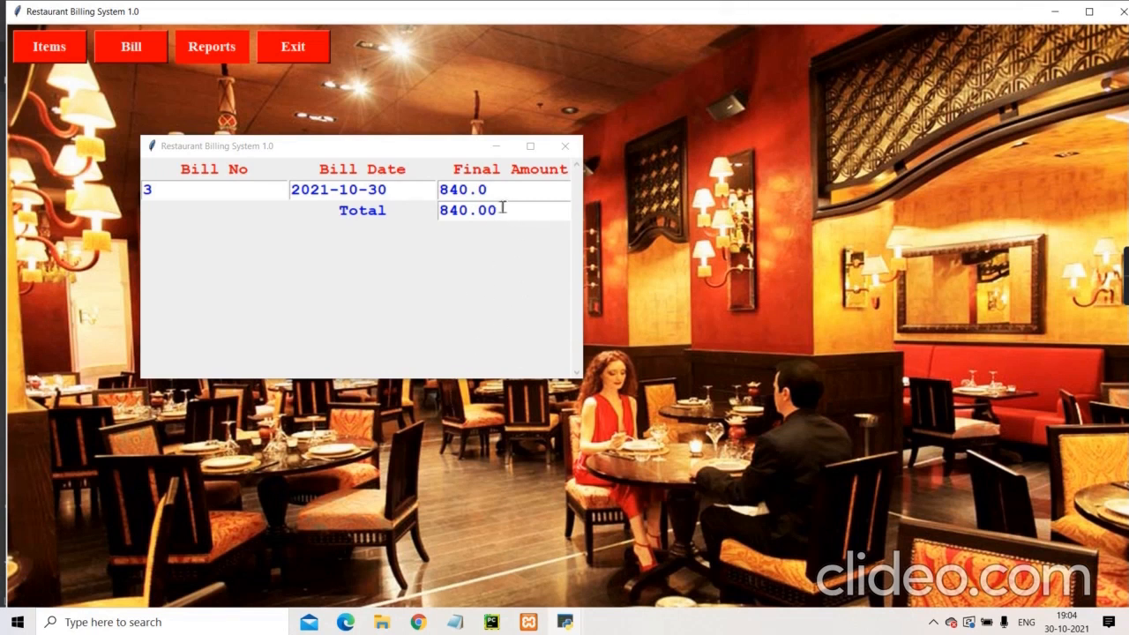
mouse_move(469, 261)
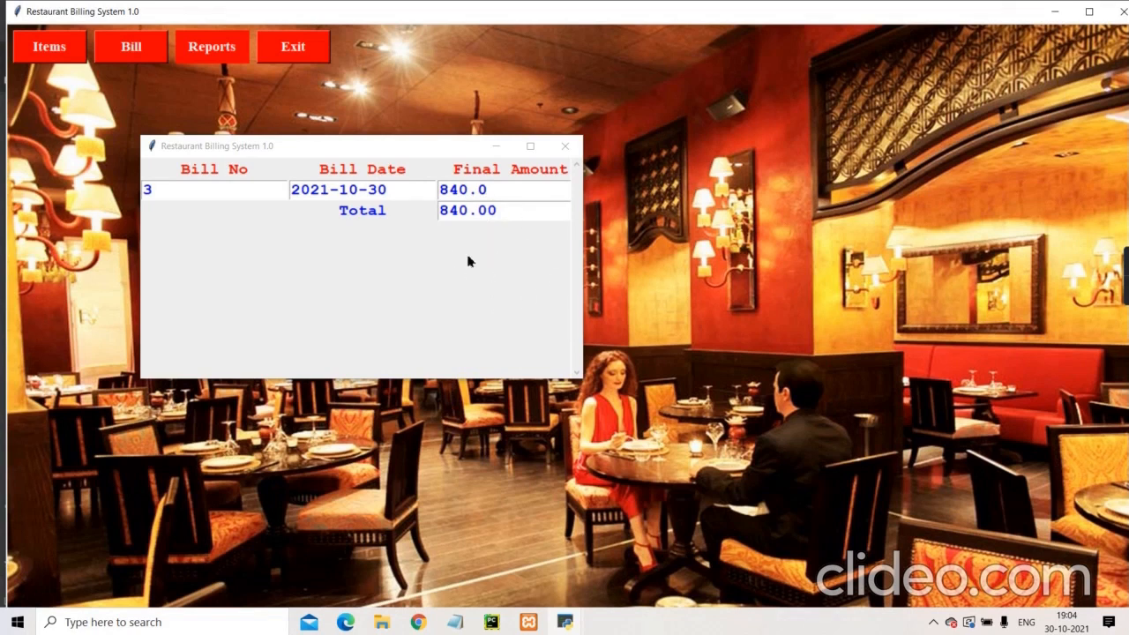
click(565, 145)
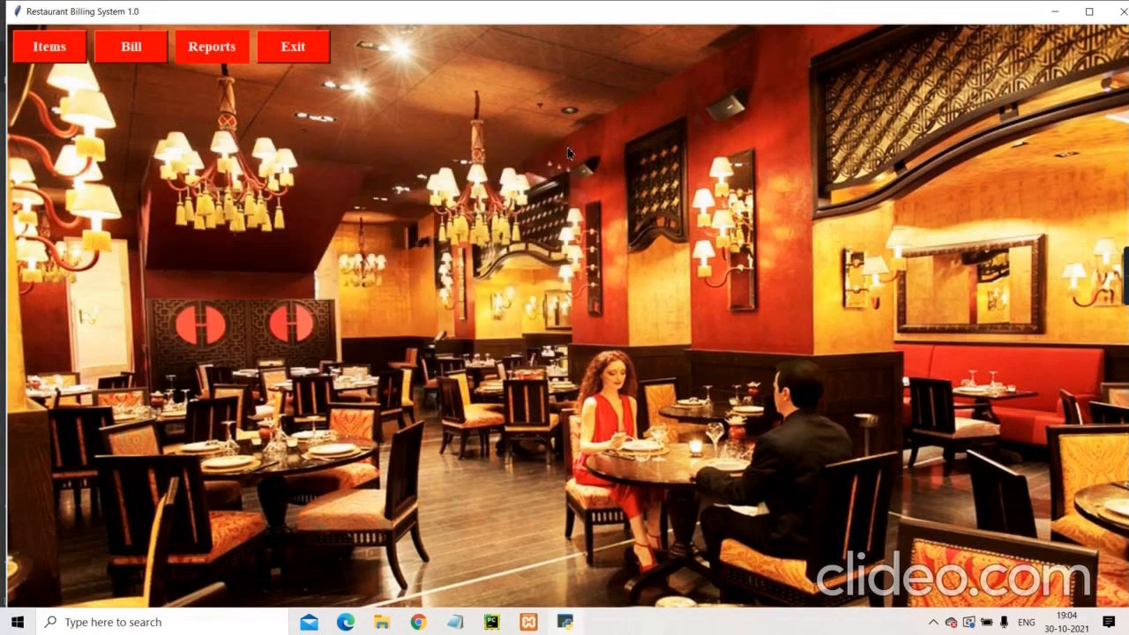
mouse_move(127, 404)
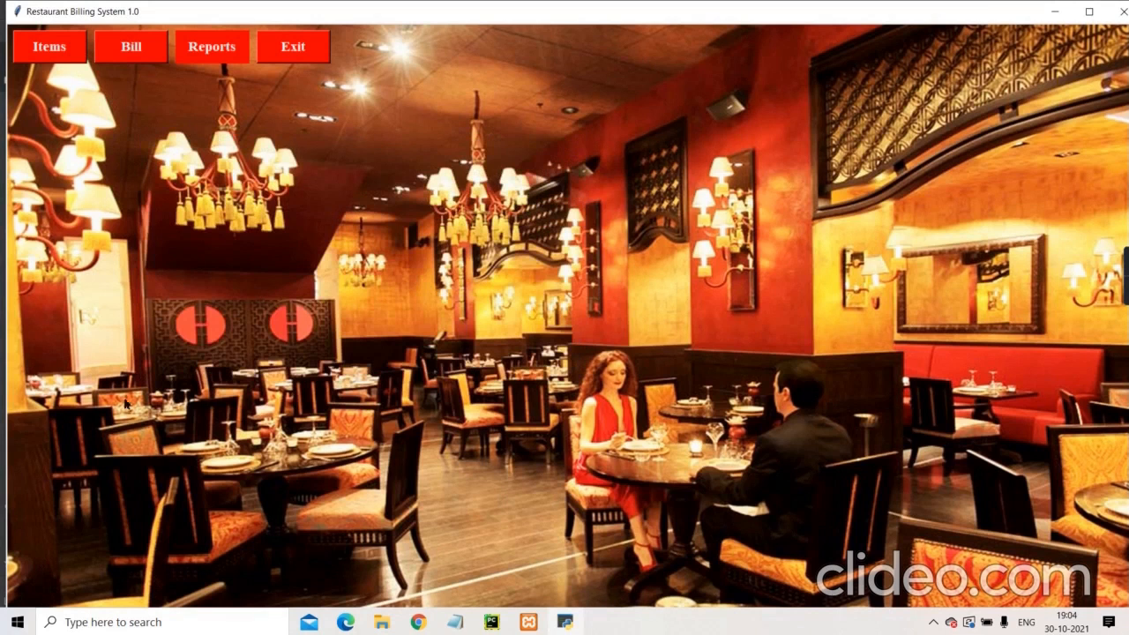
mouse_move(560, 271)
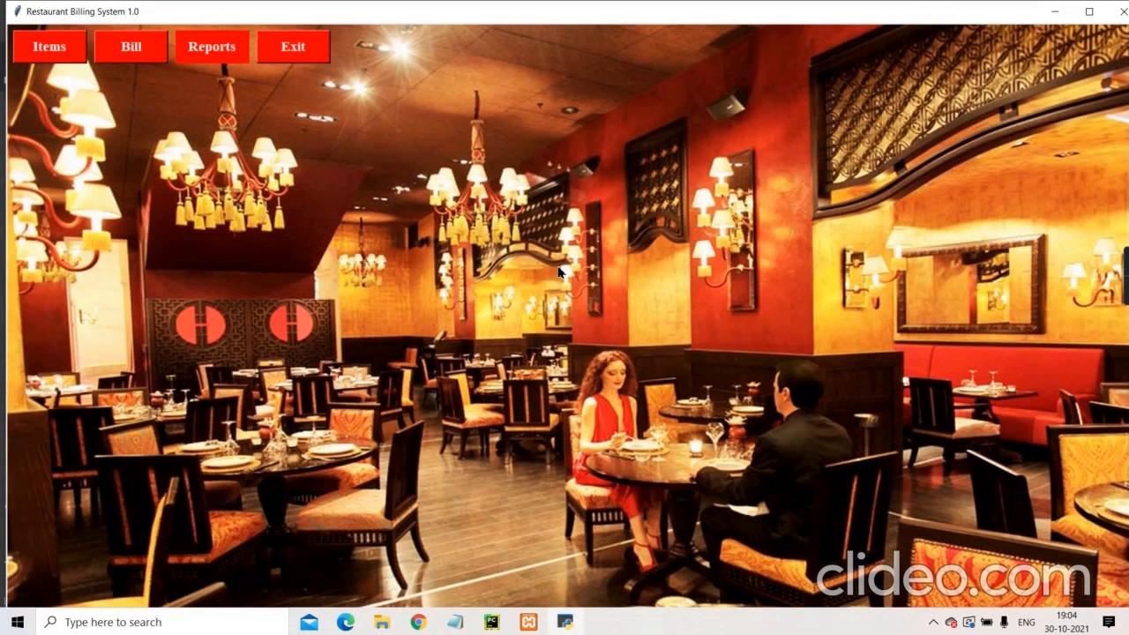
mouse_move(632, 256)
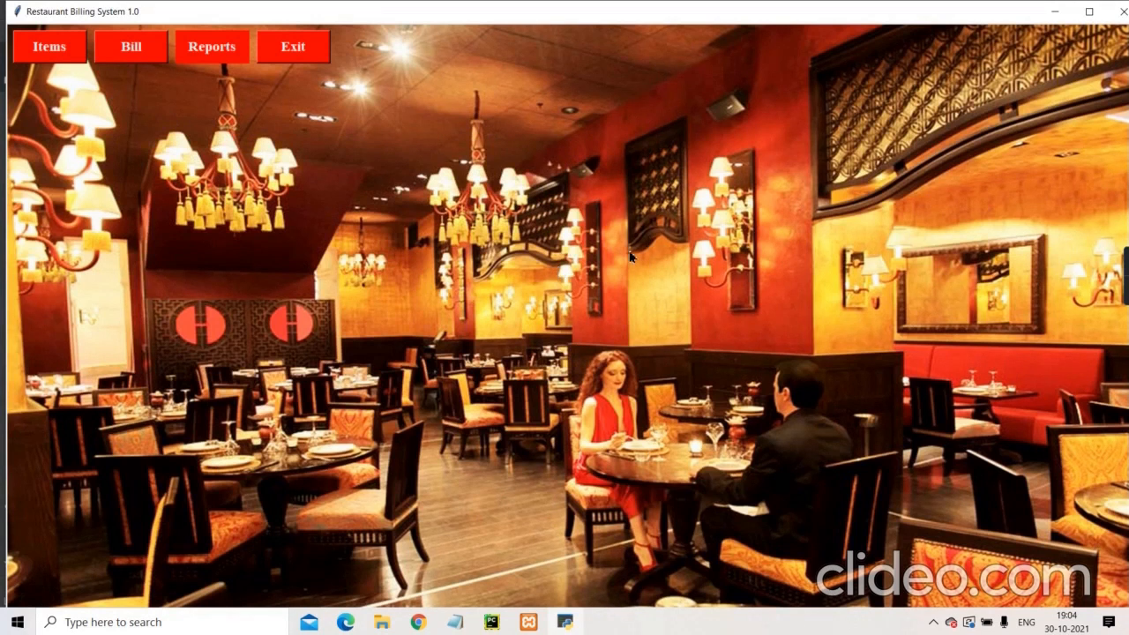
mouse_move(526, 381)
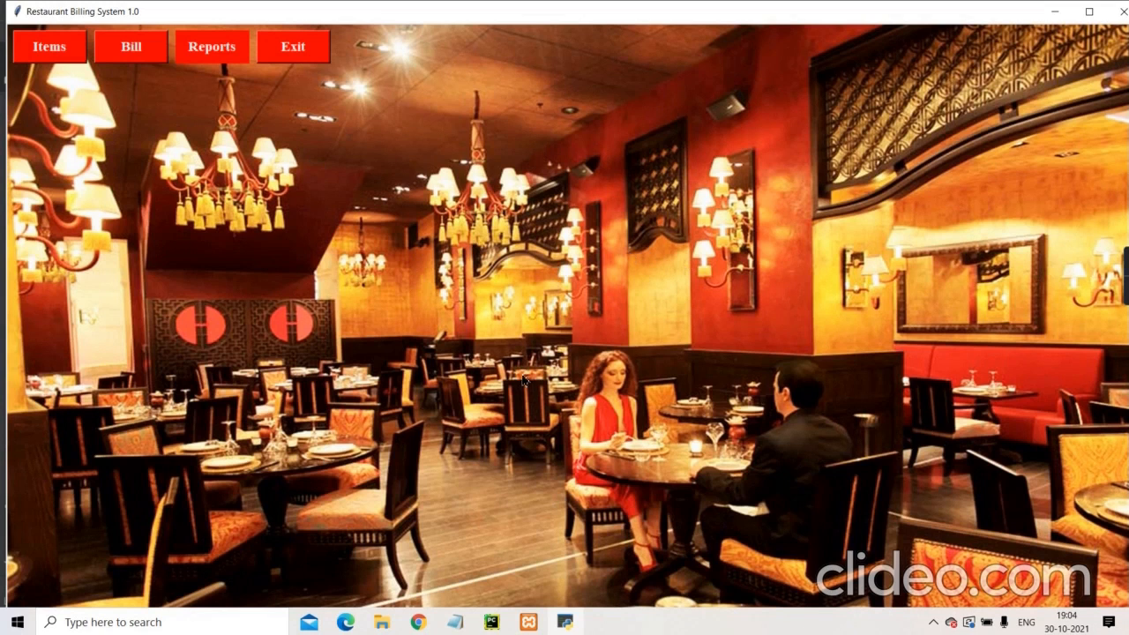
mouse_move(459, 173)
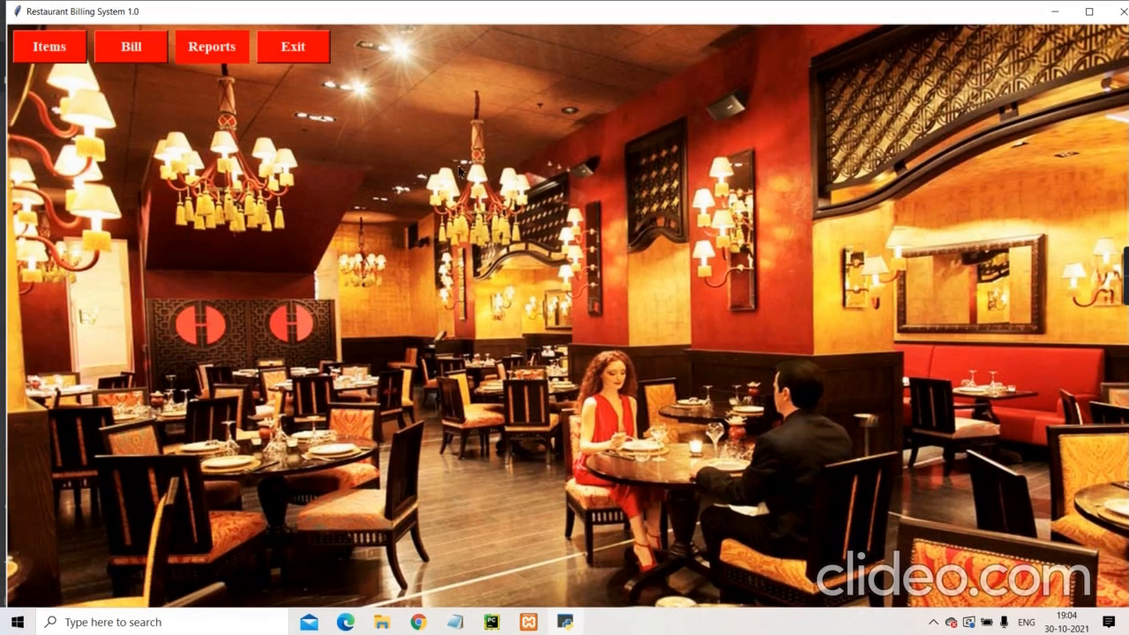
mouse_move(533, 351)
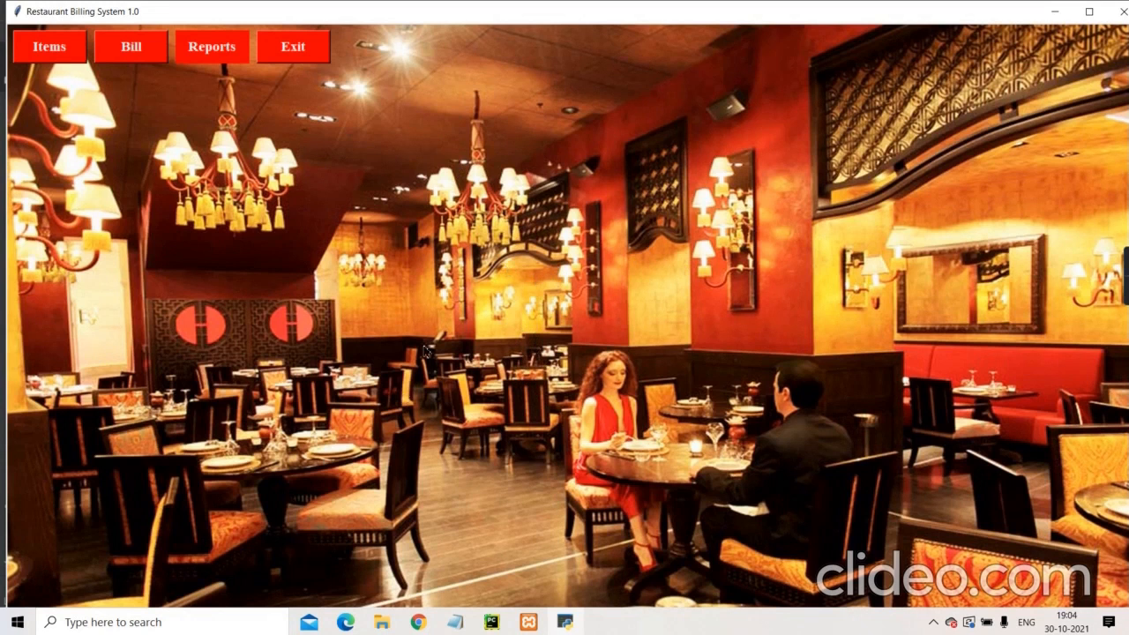
mouse_move(525, 208)
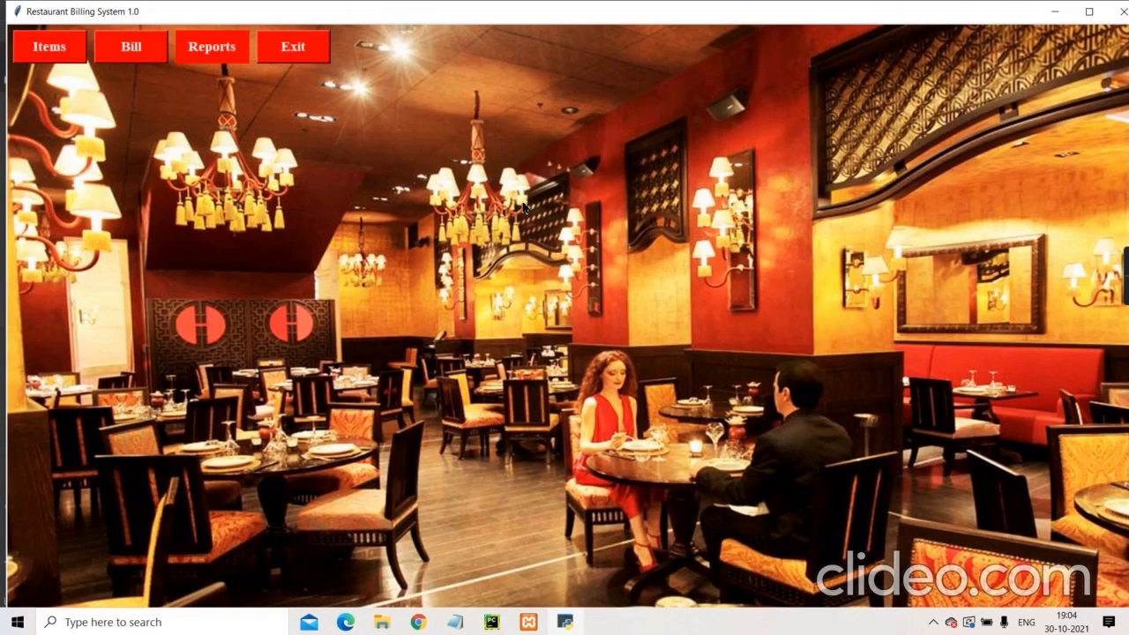
mouse_move(490, 395)
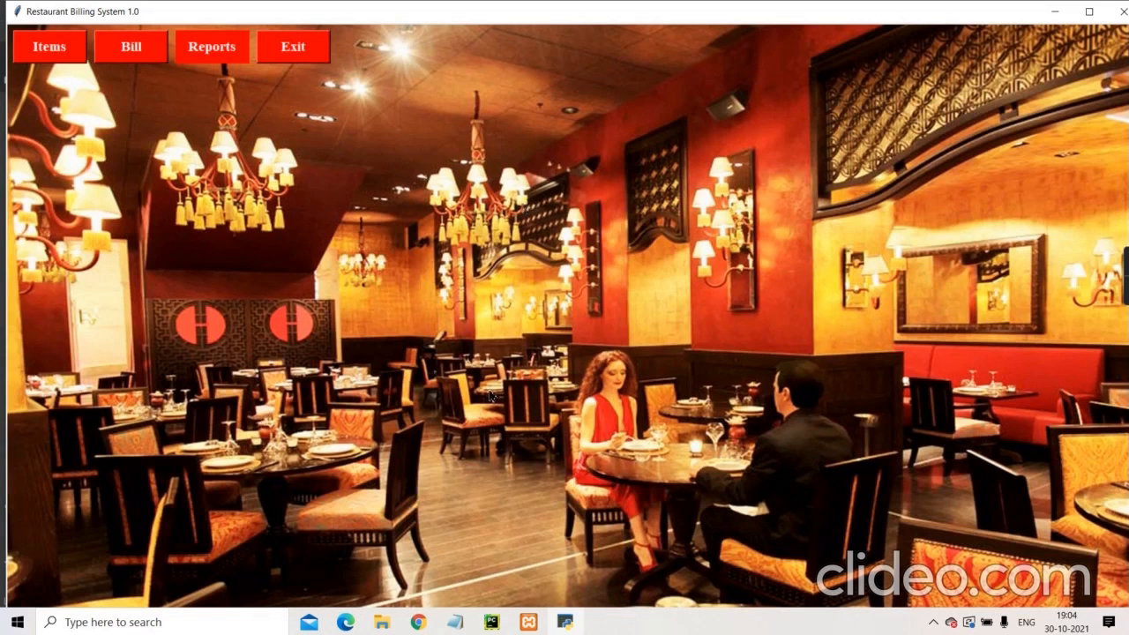